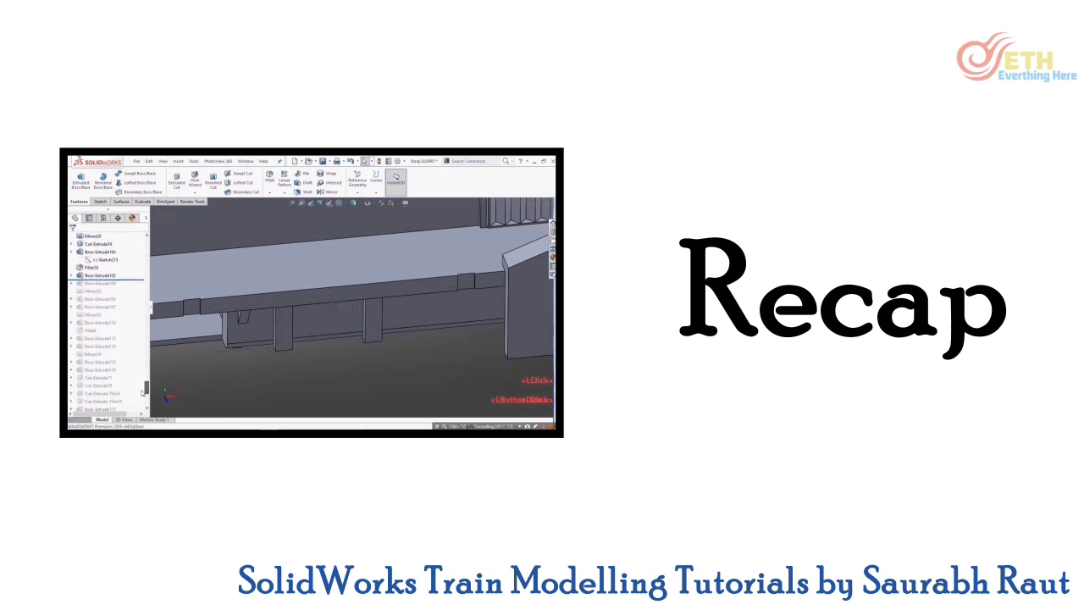
# - Orbit the locomotive around to review it before rolling the history forward
pyautogui.scroll(-3)
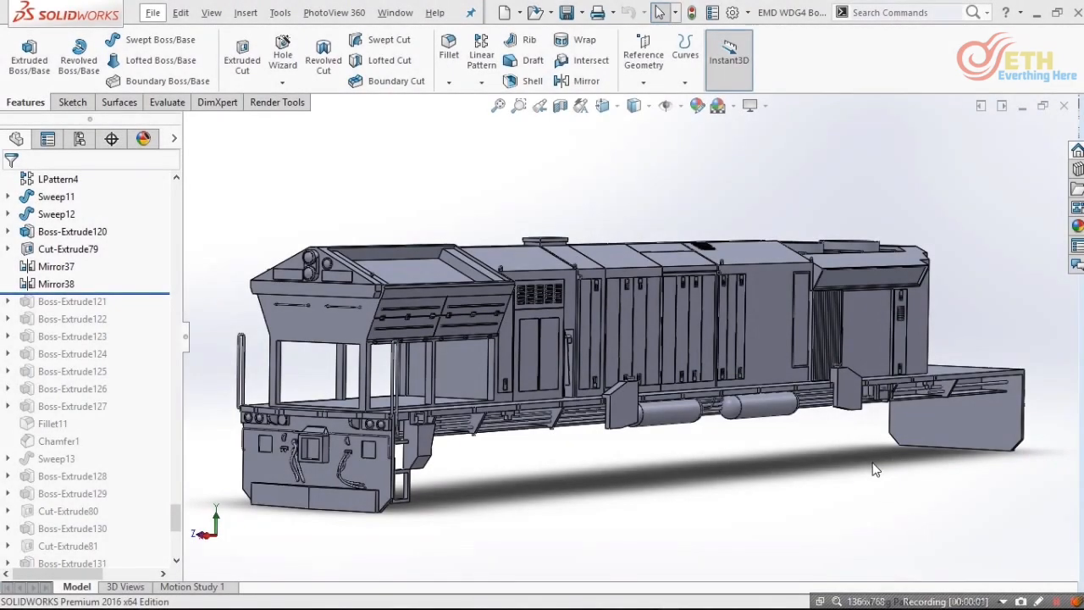
pyautogui.moveTo(878, 471); pyautogui.dragTo(567, 449)
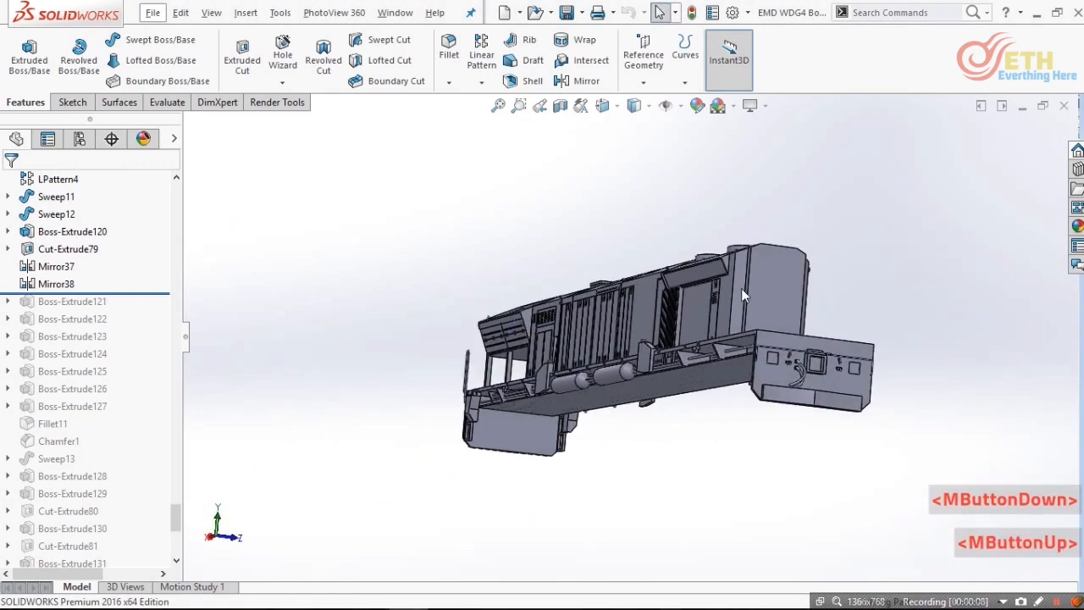
pyautogui.moveTo(743, 295); pyautogui.dragTo(677, 321)
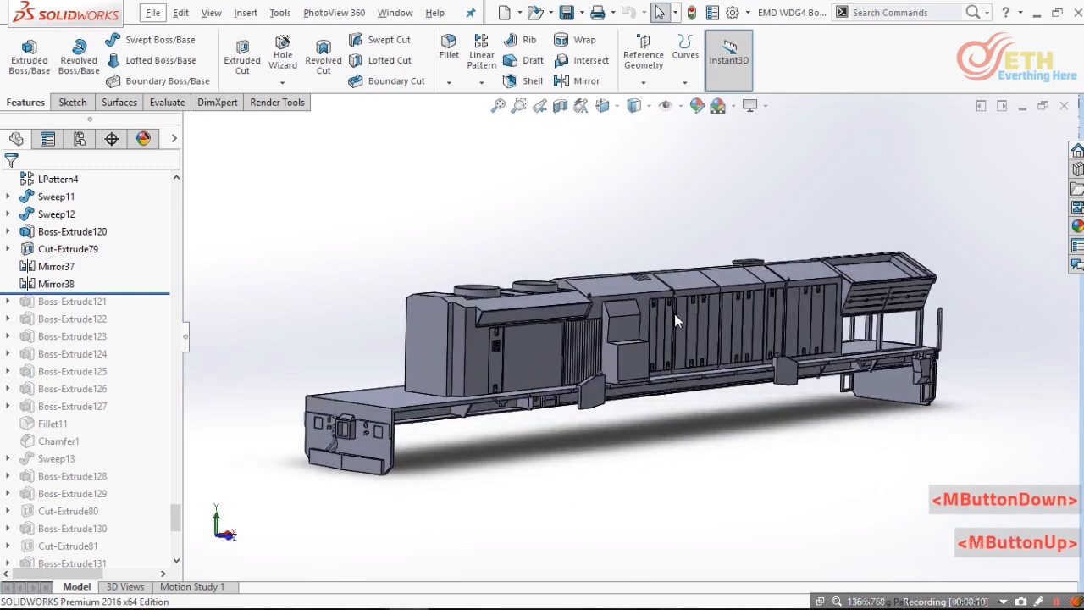
pyautogui.moveTo(677, 322); pyautogui.dragTo(854, 211)
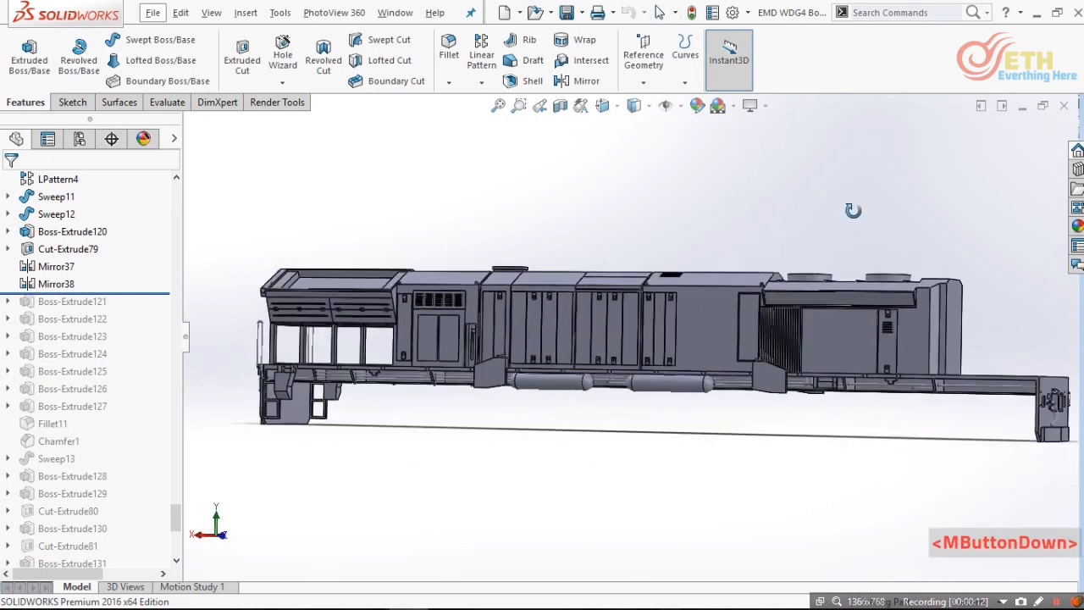
pyautogui.moveTo(853, 211); pyautogui.dragTo(661, 420)
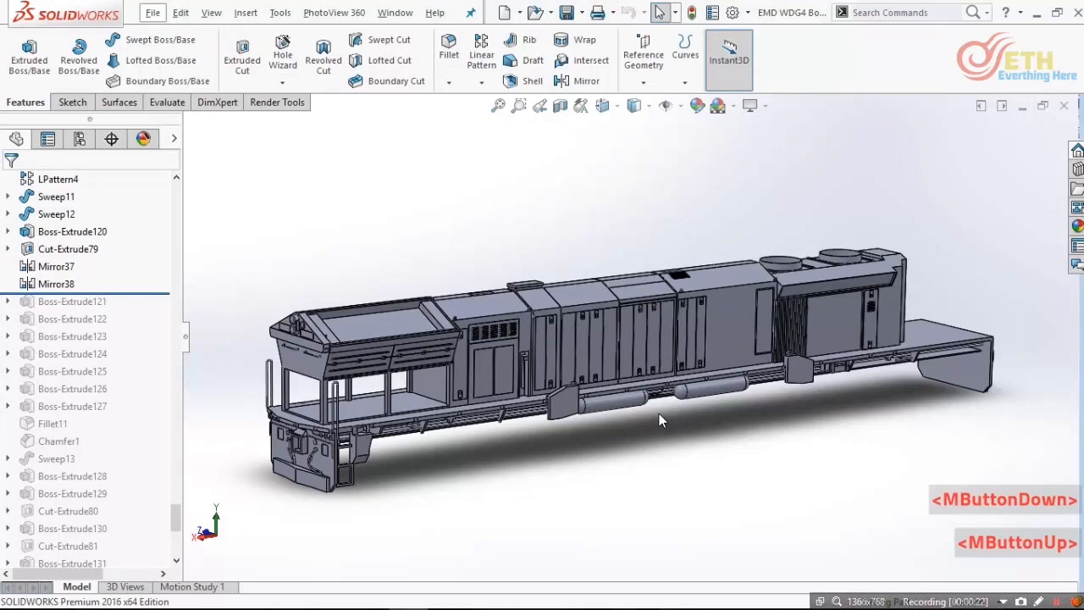
# - Review the underframe box extrusion's sketch dimensions and depth, then discard the edit
pyautogui.click(73, 319)
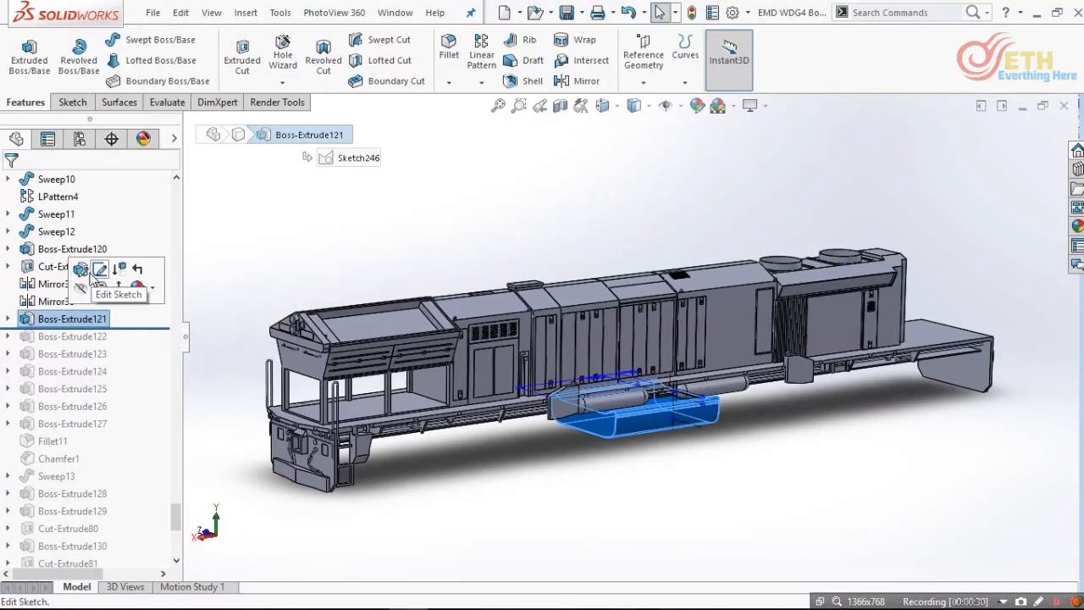
pyautogui.click(100, 270)
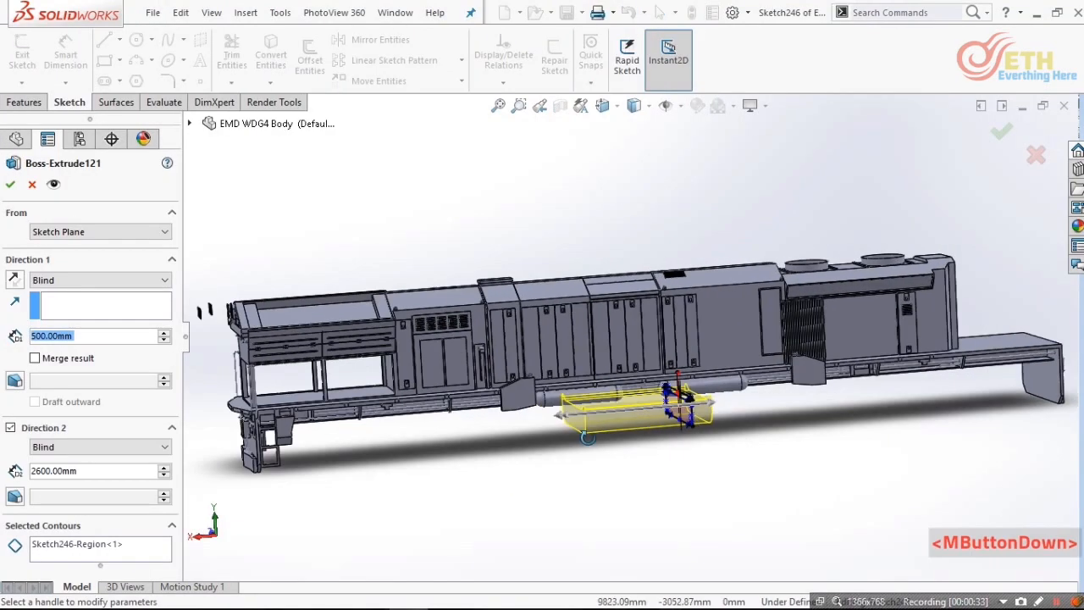
pyautogui.scroll(3)
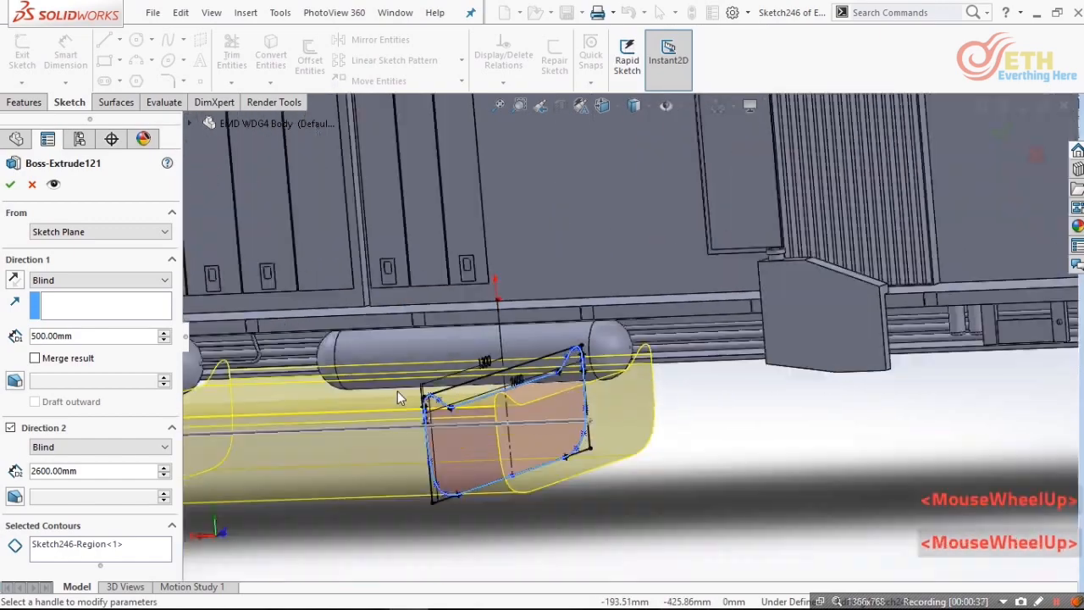
pyautogui.moveTo(400, 398); pyautogui.dragTo(416, 406)
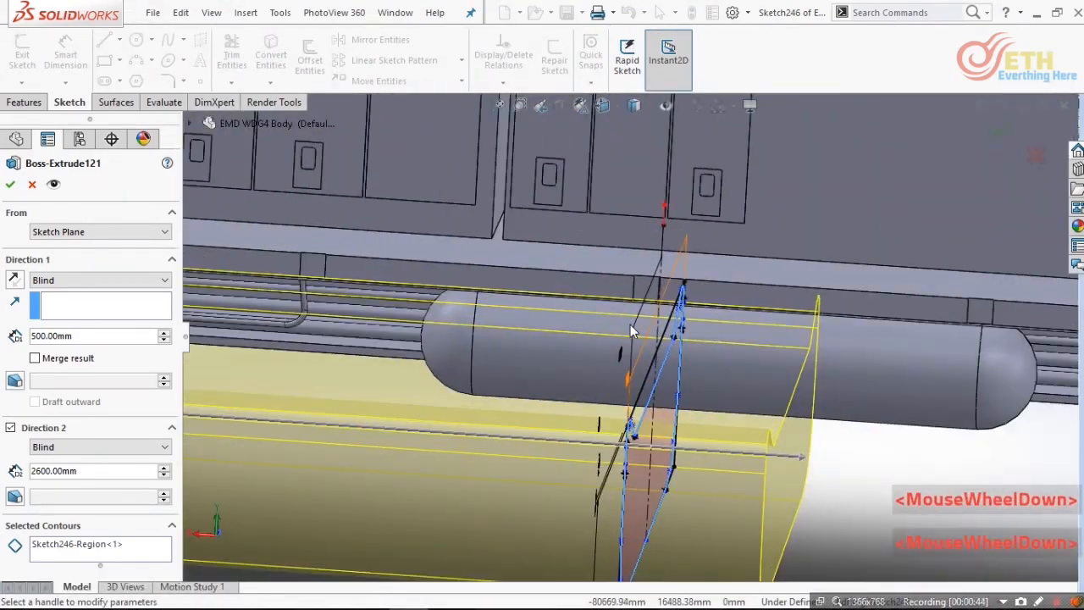
pyautogui.scroll(-3)
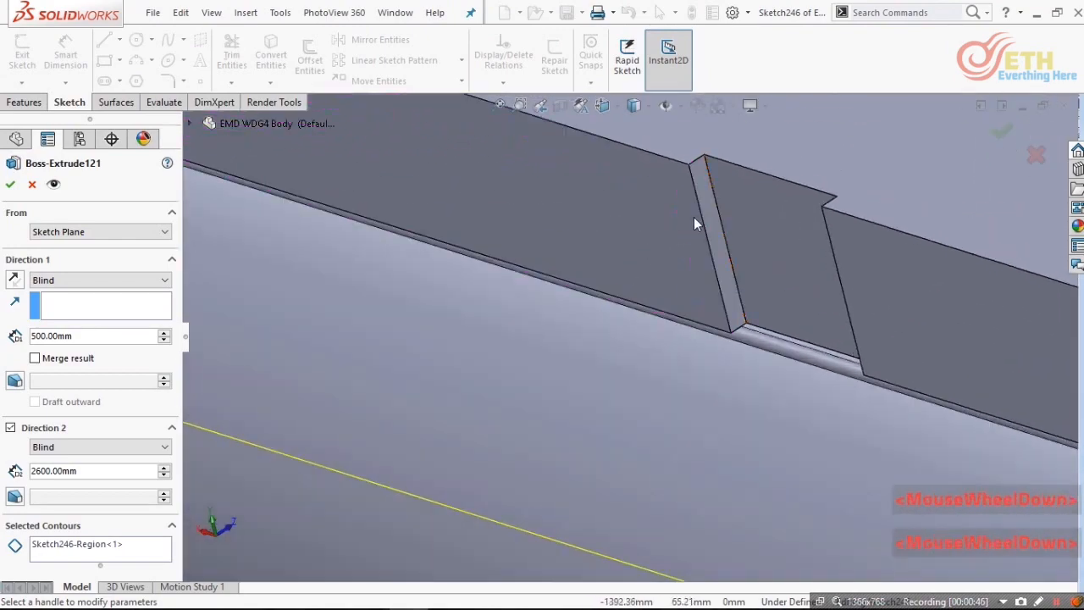
pyautogui.scroll(3)
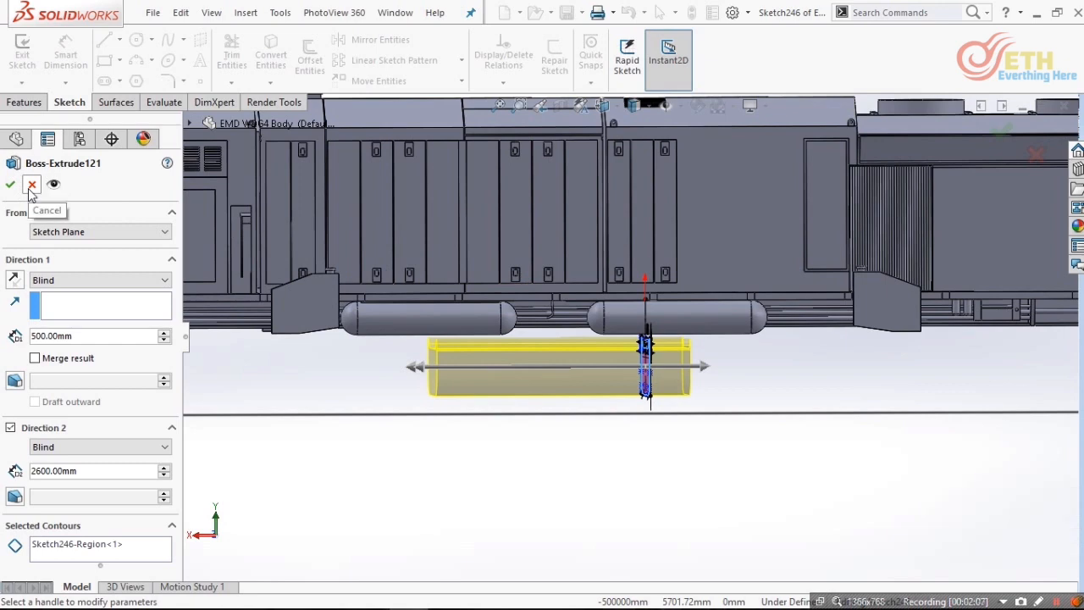
pyautogui.click(32, 185)
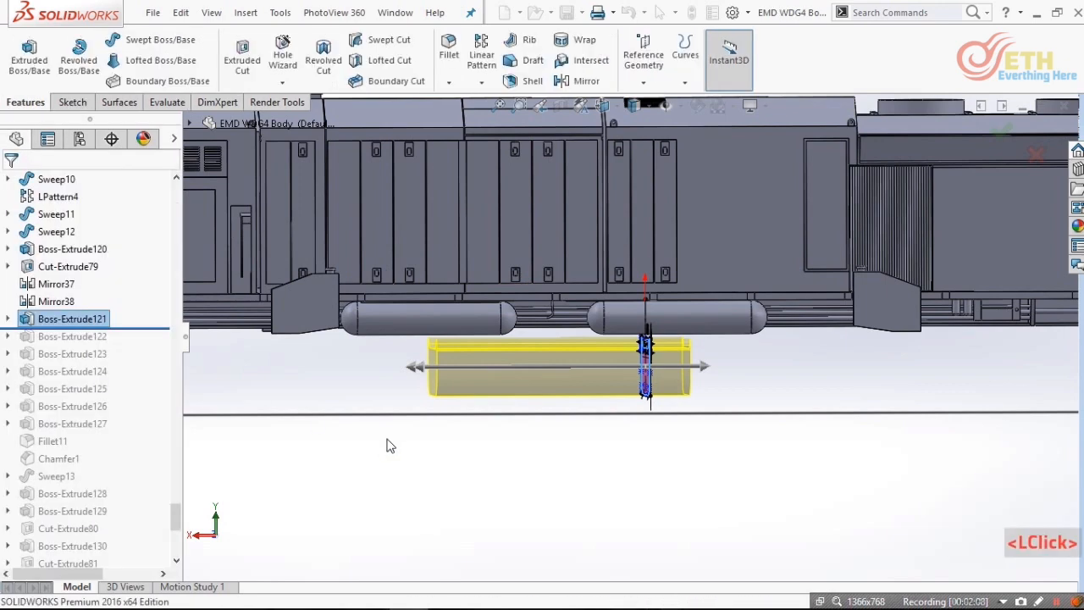
# - Review the 40 mm front plate extrusion's sketch and close it, rolled through Boss-Extrude126
pyautogui.scroll(-3)
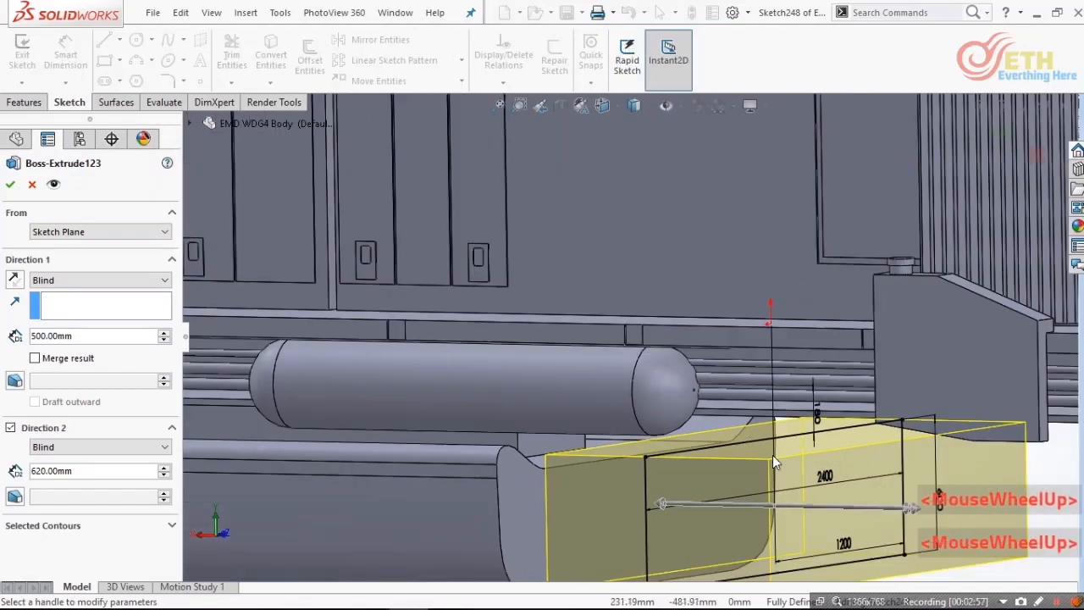
pyautogui.moveTo(770, 461); pyautogui.dragTo(567, 398)
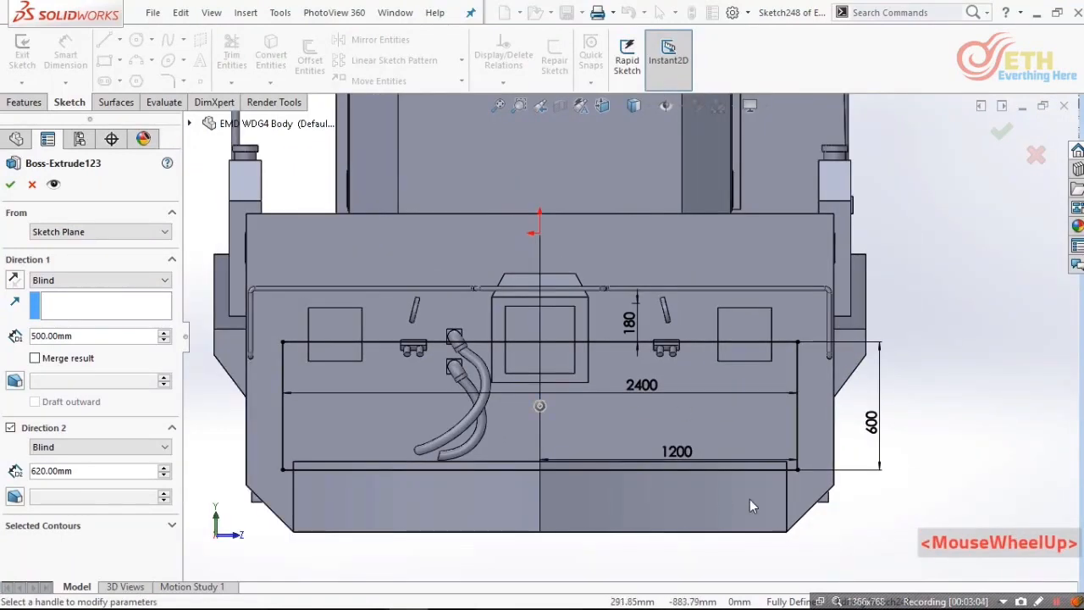
pyautogui.scroll(3)
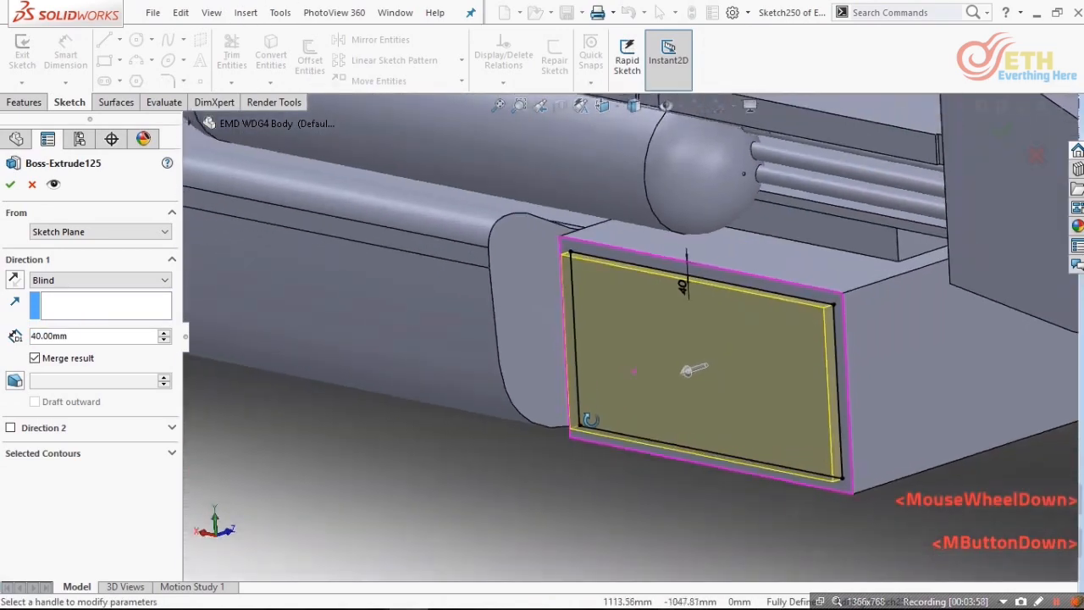
pyautogui.click(10, 183)
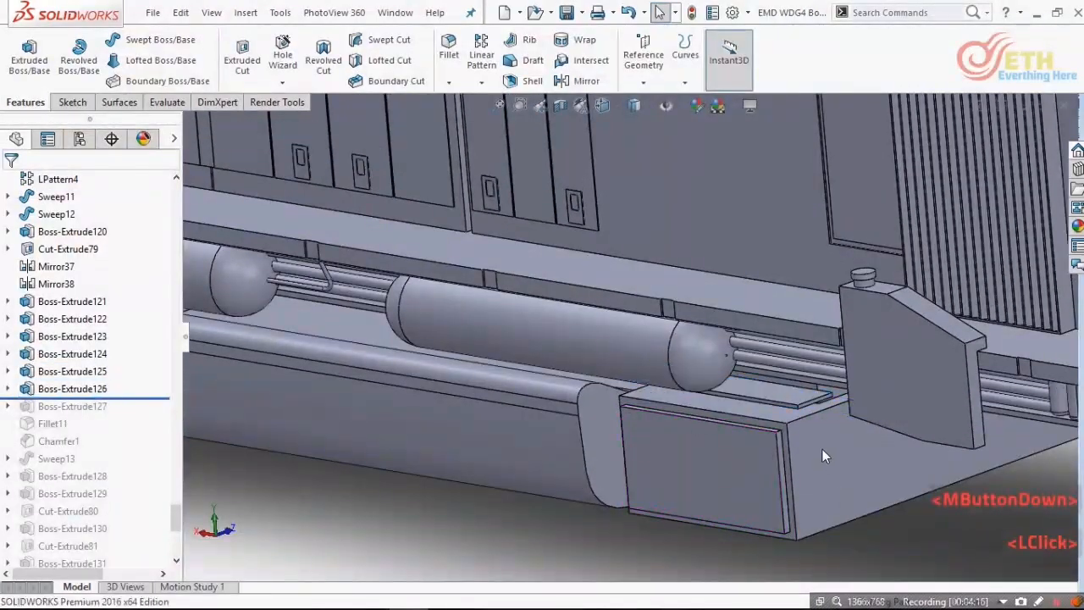
# - Roll forward through Boss-Extrude127, the pair of upright cylinders, and inspect its sketch
pyautogui.moveTo(827, 455); pyautogui.dragTo(715, 356)
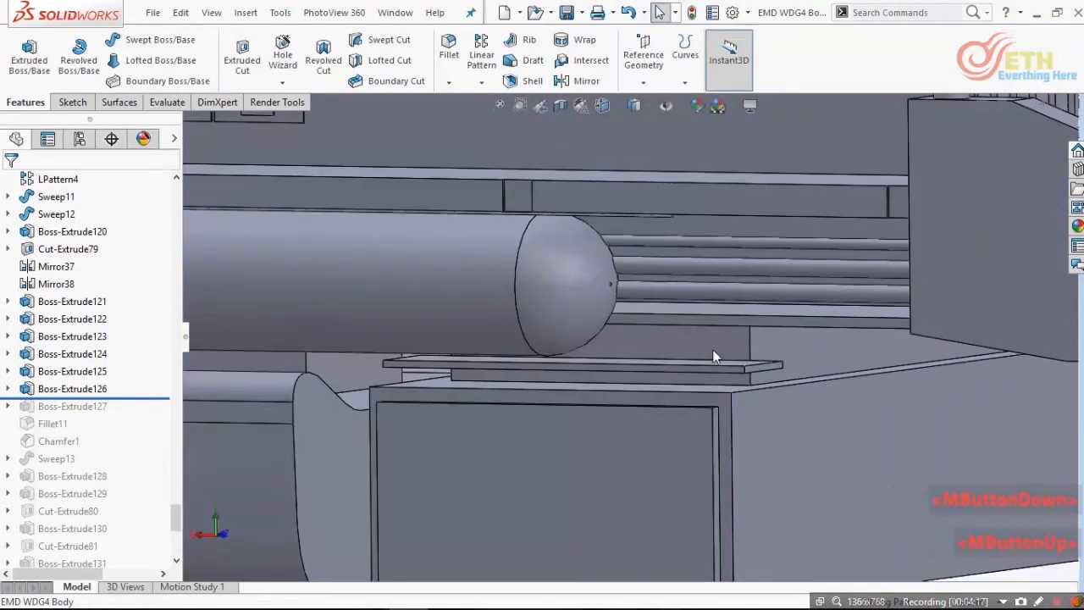
pyautogui.click(695, 318)
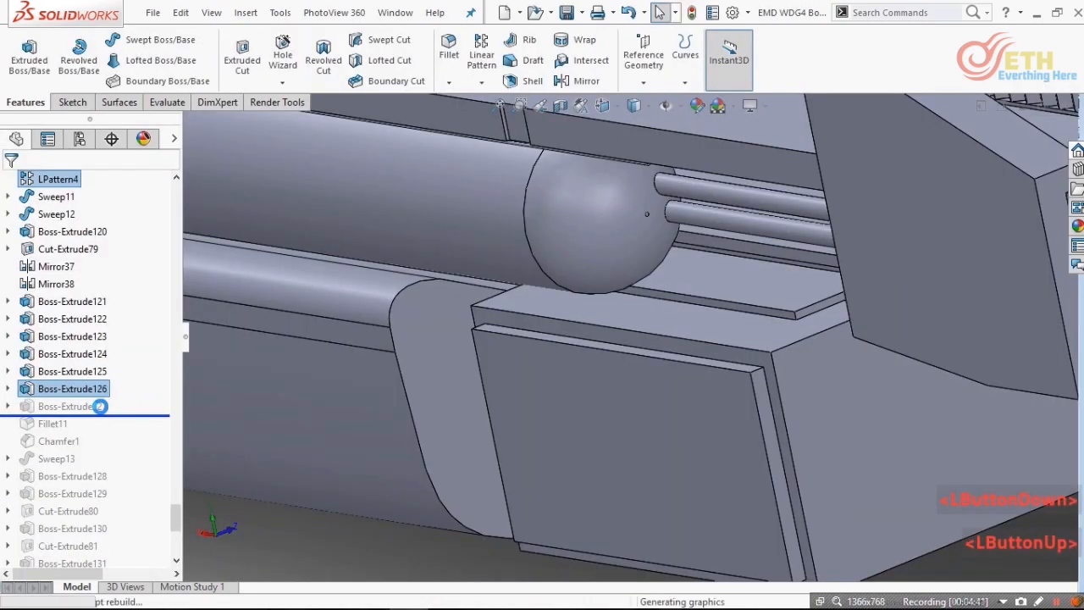
pyautogui.scroll(-3)
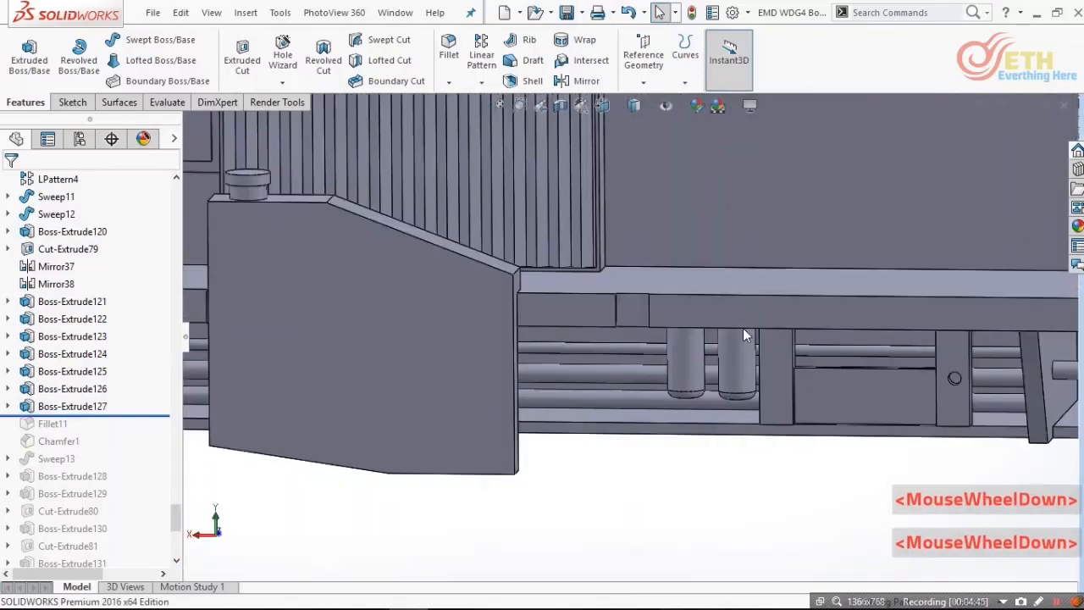
pyautogui.scroll(-3)
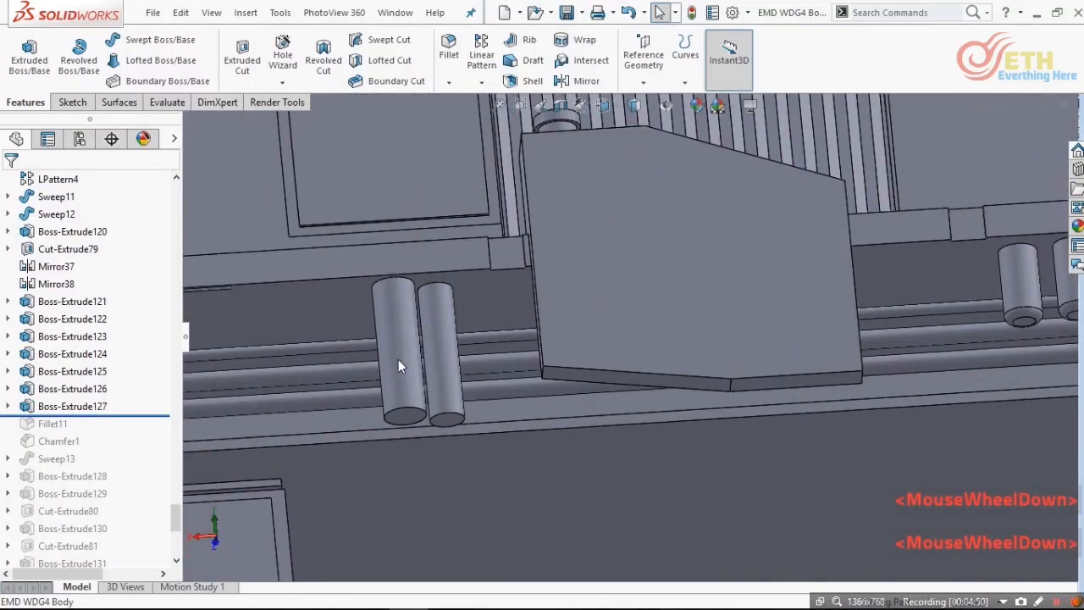
pyautogui.click(73, 407)
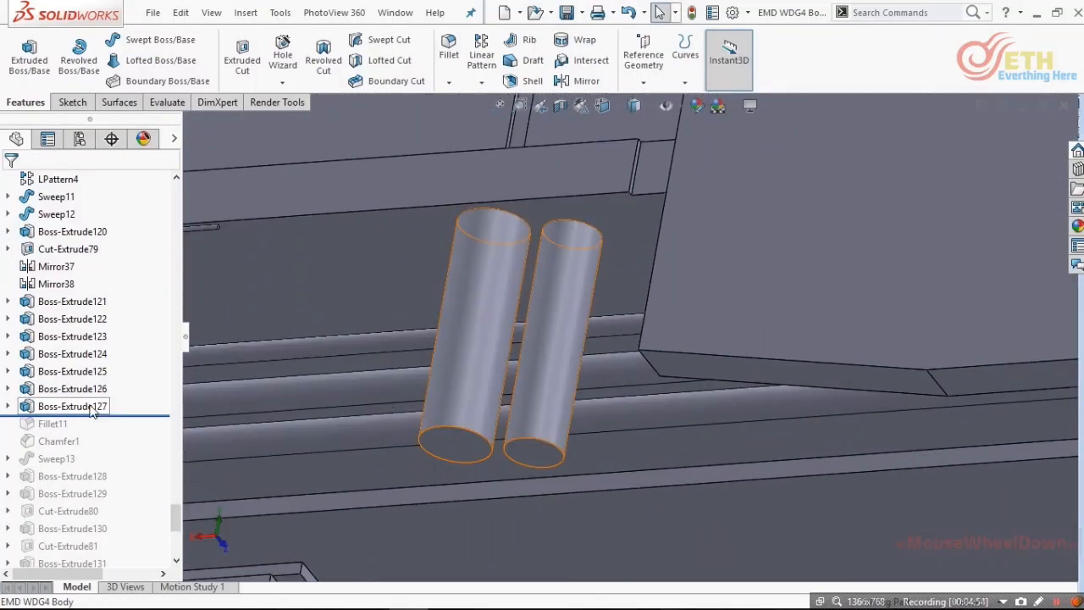
# - Roll the history forward past Fillet11 and Chamfer1
pyautogui.scroll(-3)
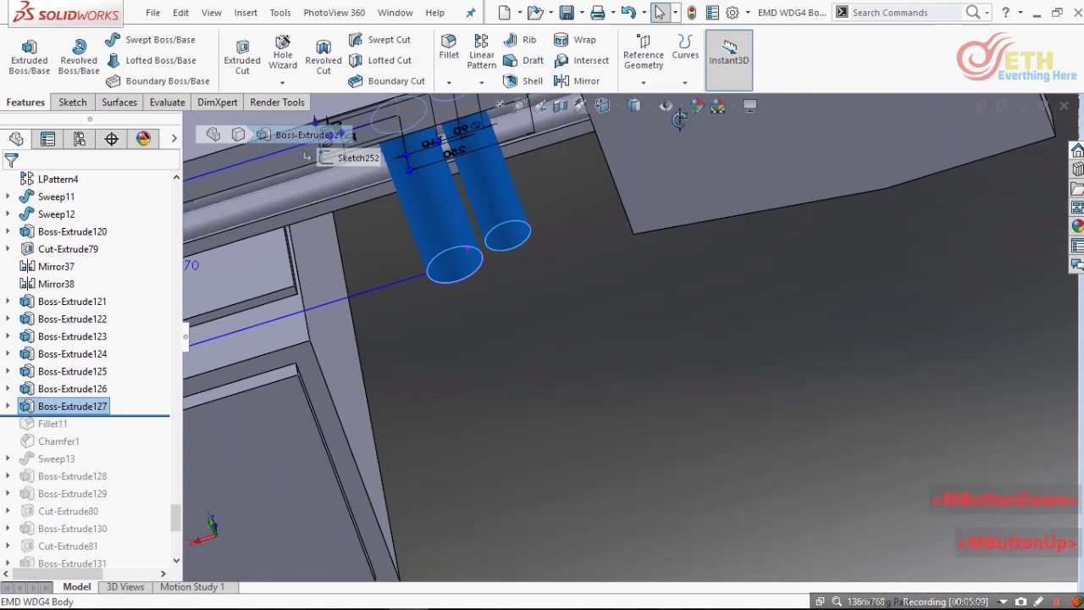
pyautogui.scroll(-3)
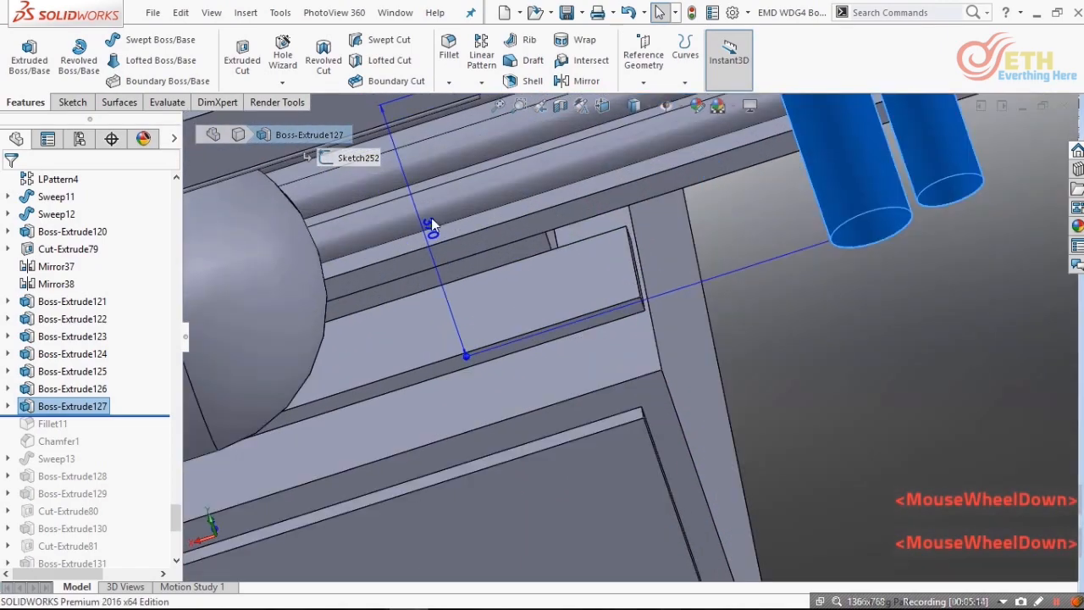
pyautogui.moveTo(432, 224); pyautogui.dragTo(782, 268)
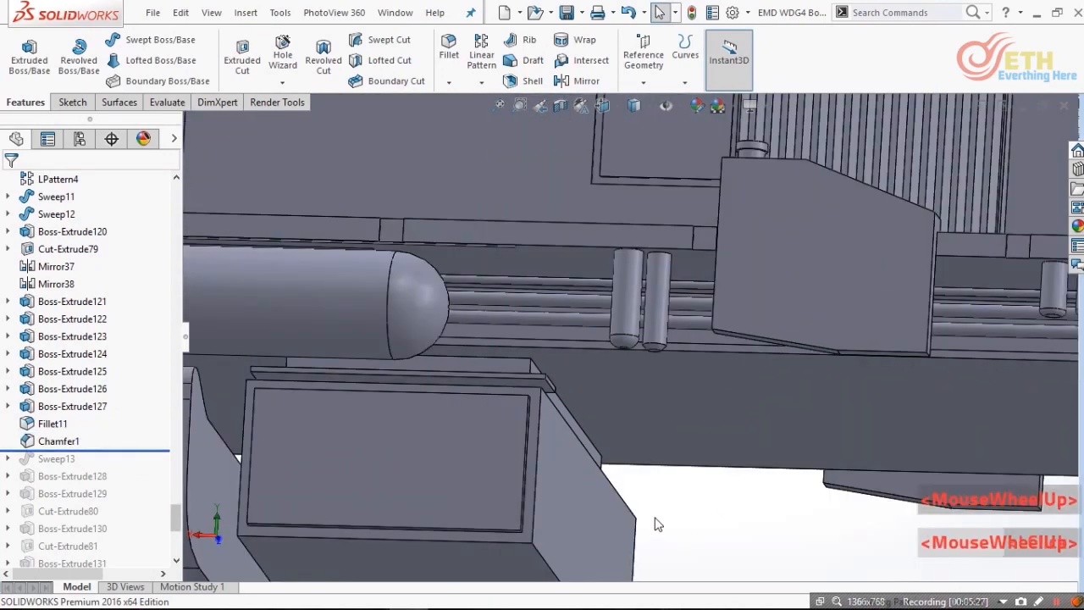
# - Add a 45° angle-distance chamfer on the vertical cylinder's bottom edge
pyautogui.click(449, 82)
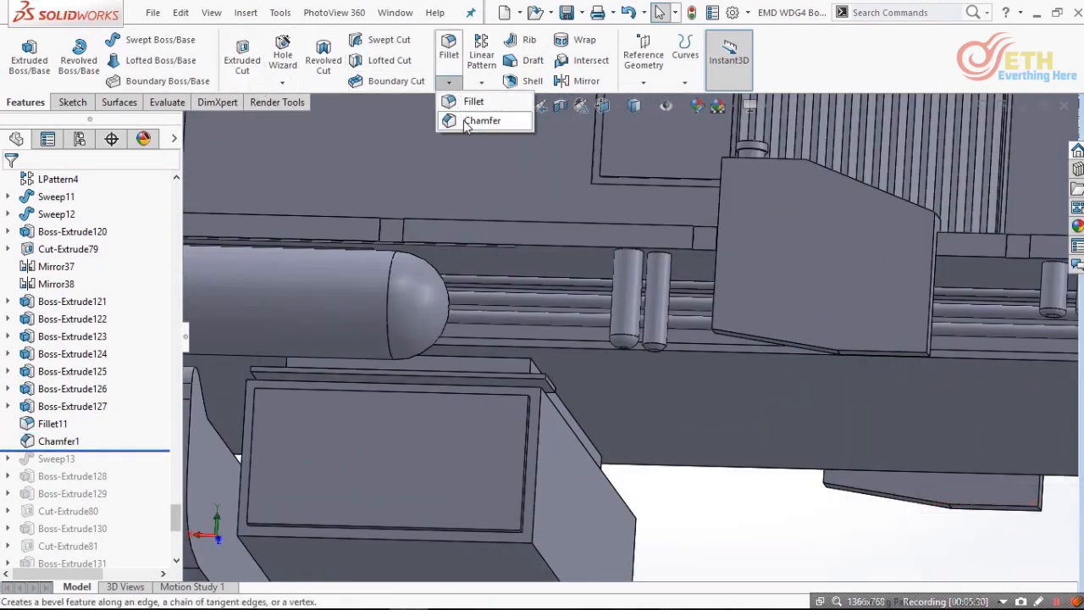
pyautogui.scroll(-3)
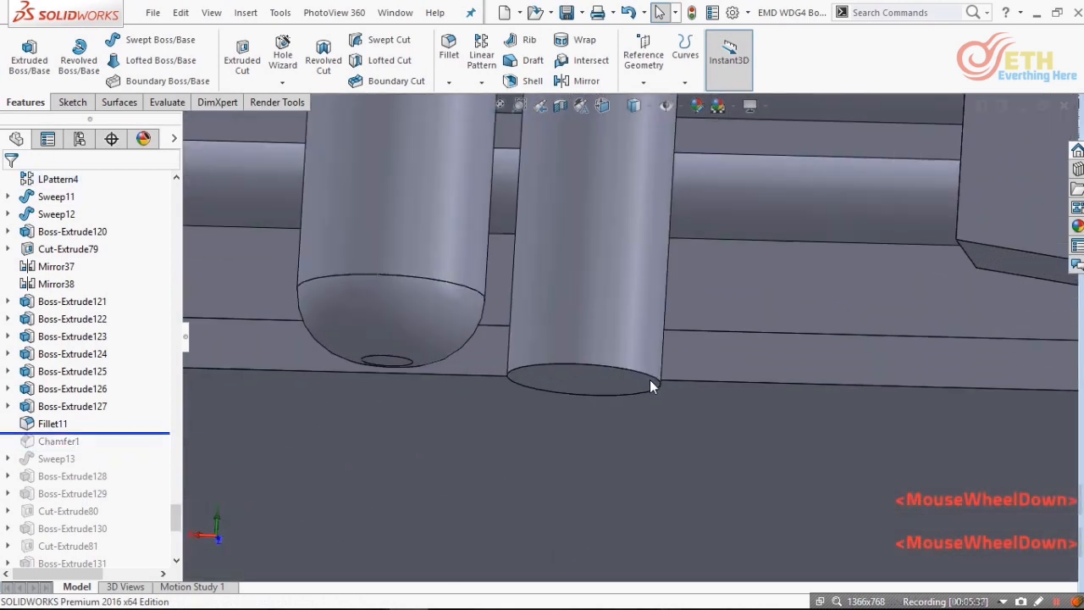
pyautogui.click(481, 81)
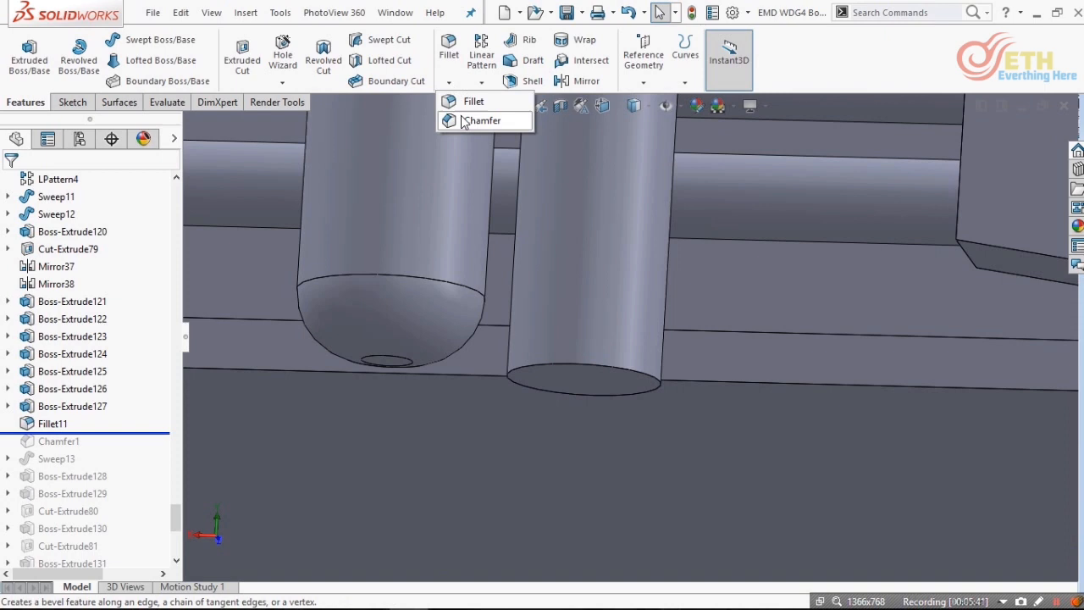
pyautogui.click(482, 118)
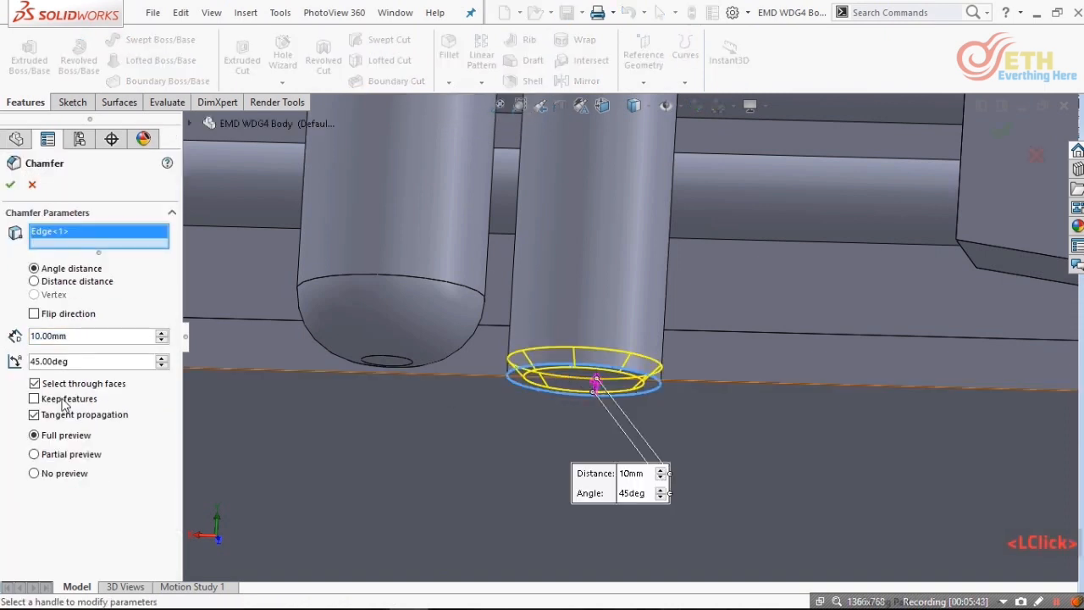
pyautogui.click(162, 356)
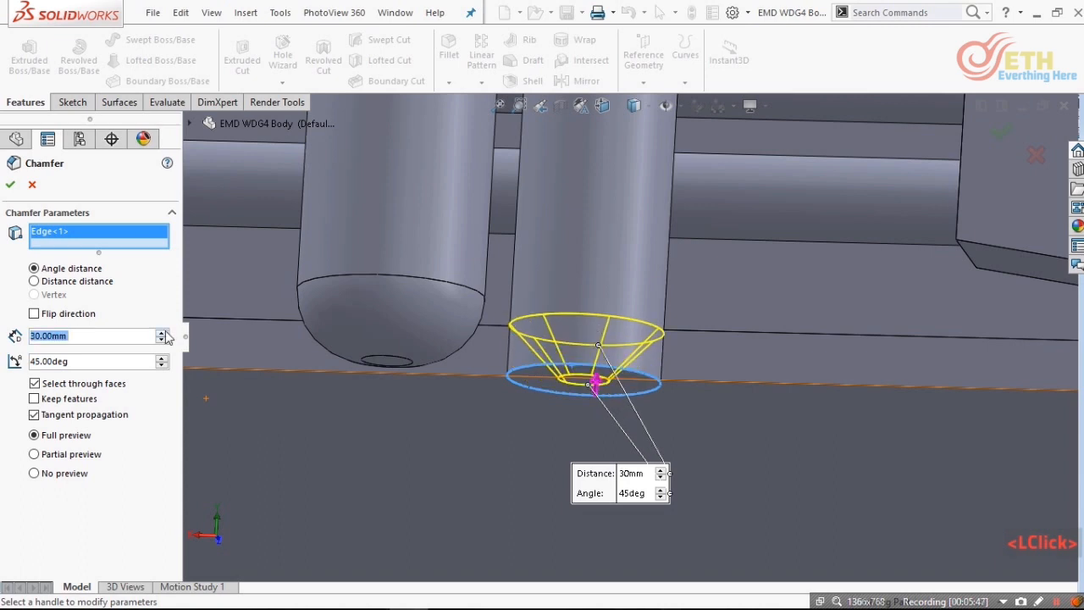
pyautogui.click(163, 330)
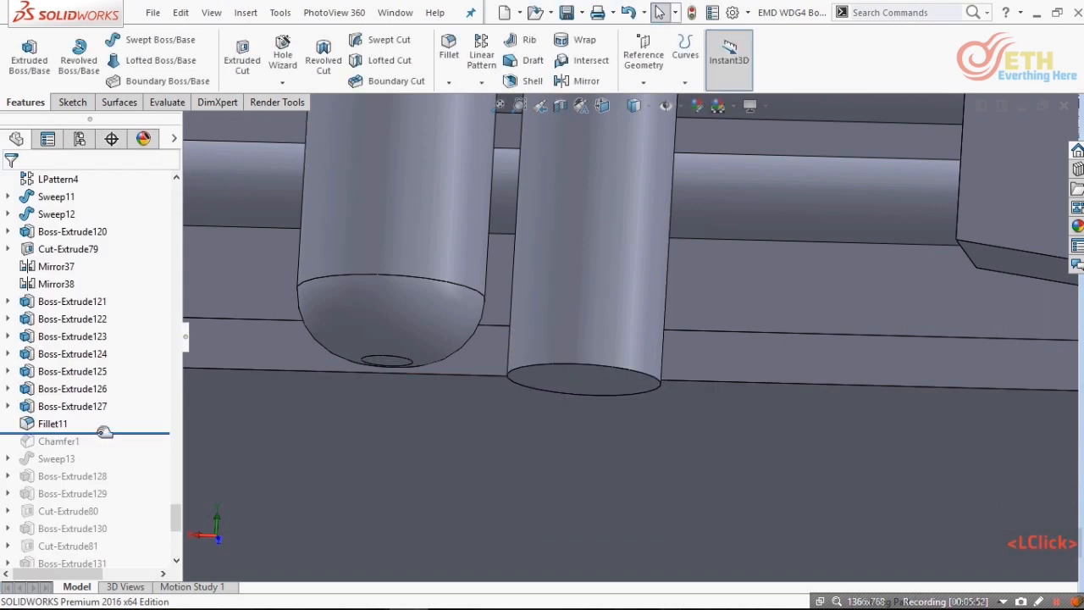
# - Edit Chamfer1 to a 20 mm distance and confirm it
pyautogui.click(54, 441)
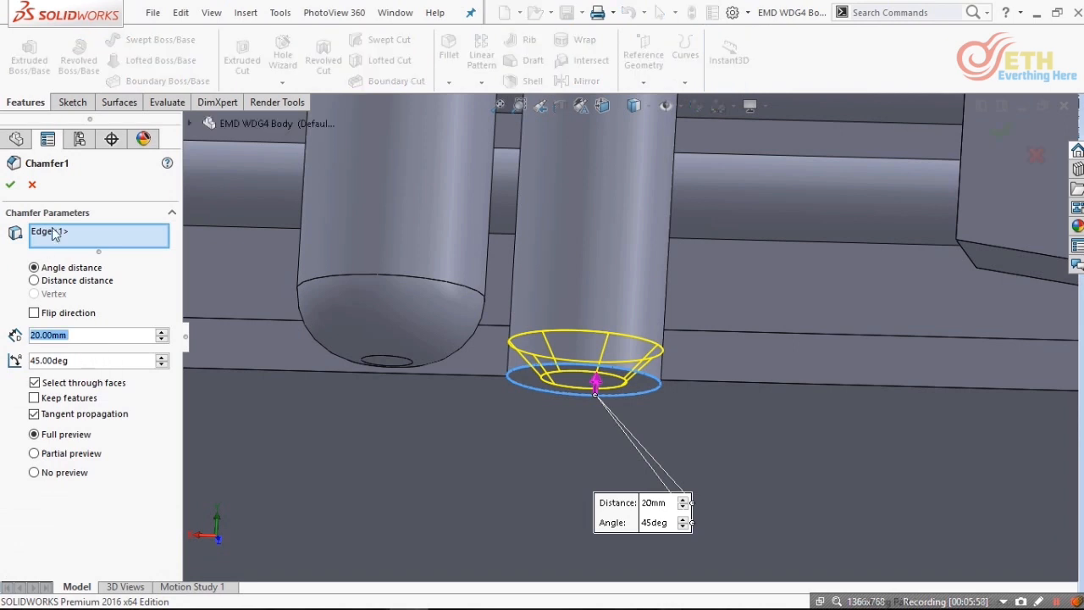
pyautogui.click(591, 424)
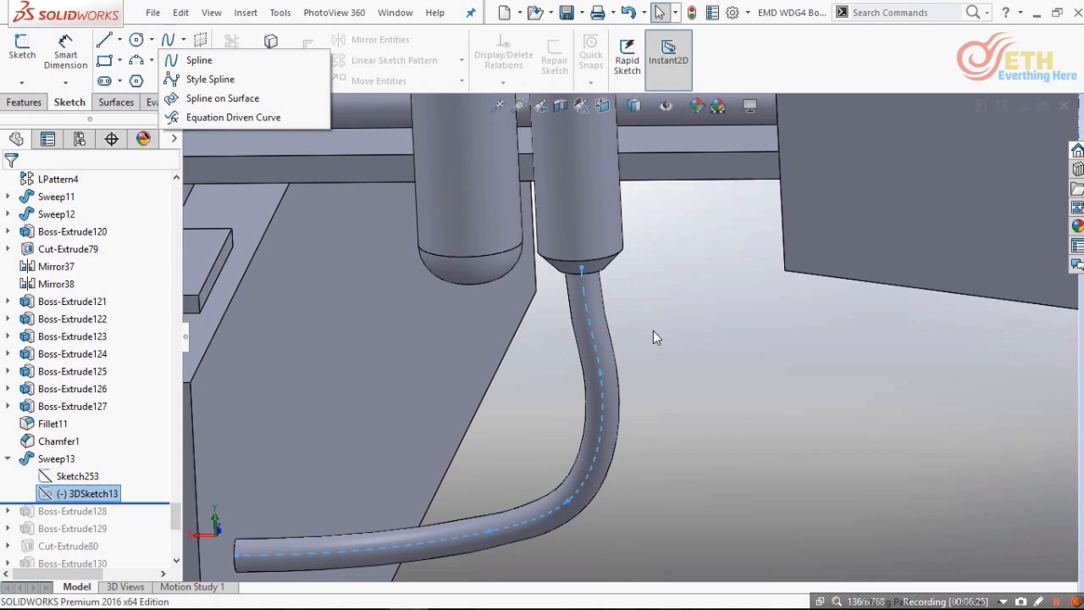
# - Roll forward Boss-Extrude128, the 300 mm upright post extruded Up To Next with 20 mm Direction 2
pyautogui.scroll(-3)
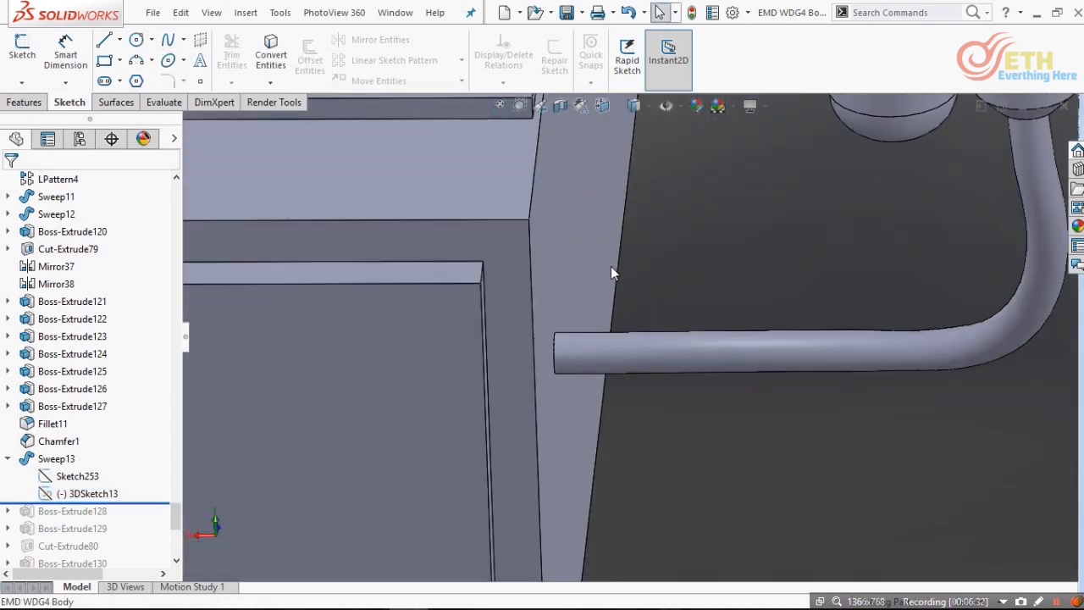
pyautogui.scroll(-3)
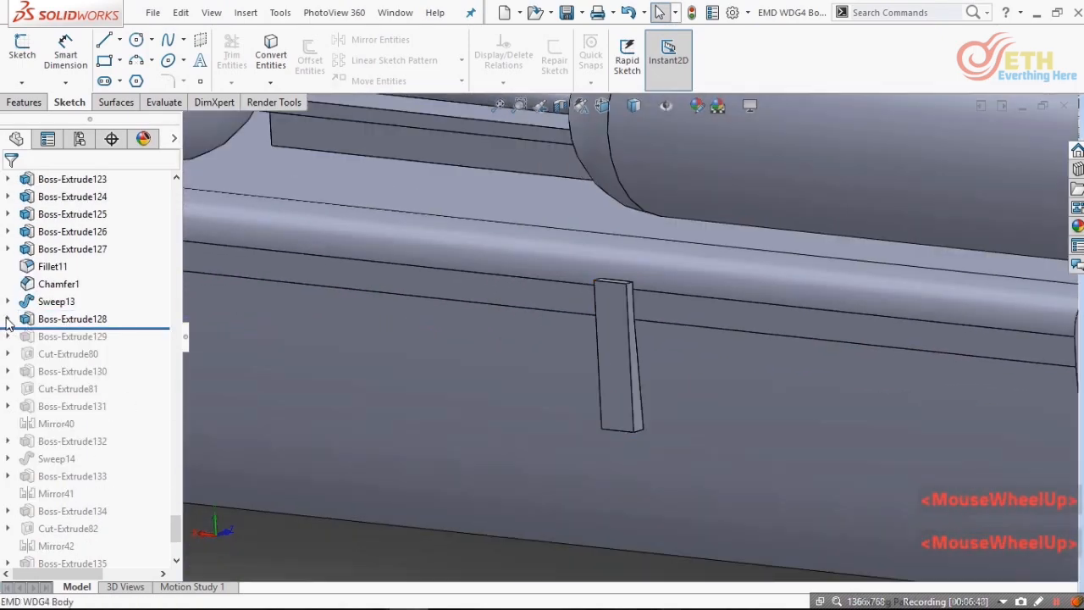
pyautogui.click(7, 318)
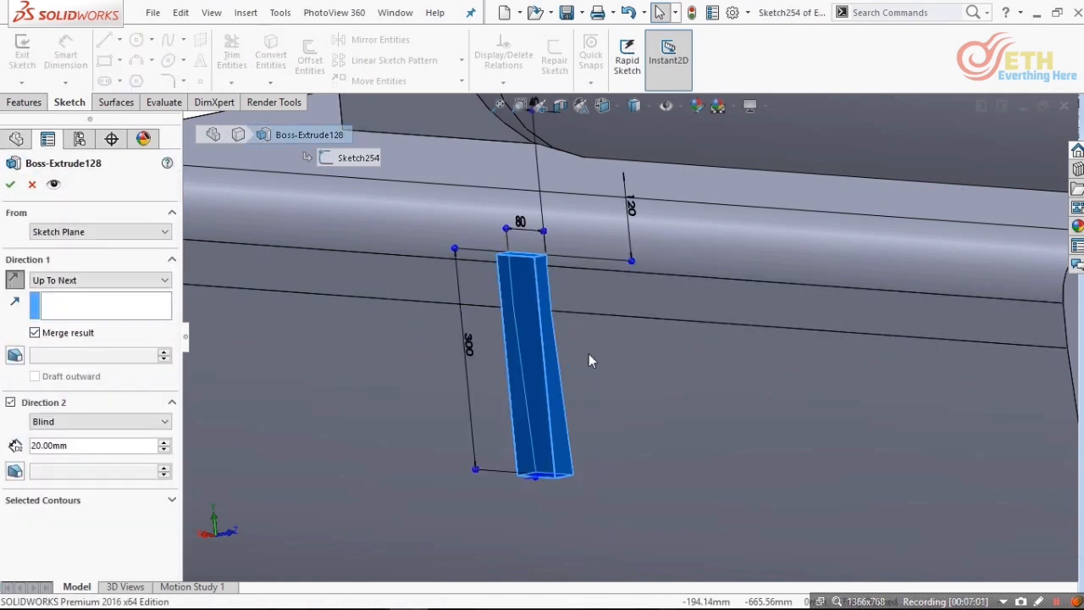
pyautogui.scroll(-3)
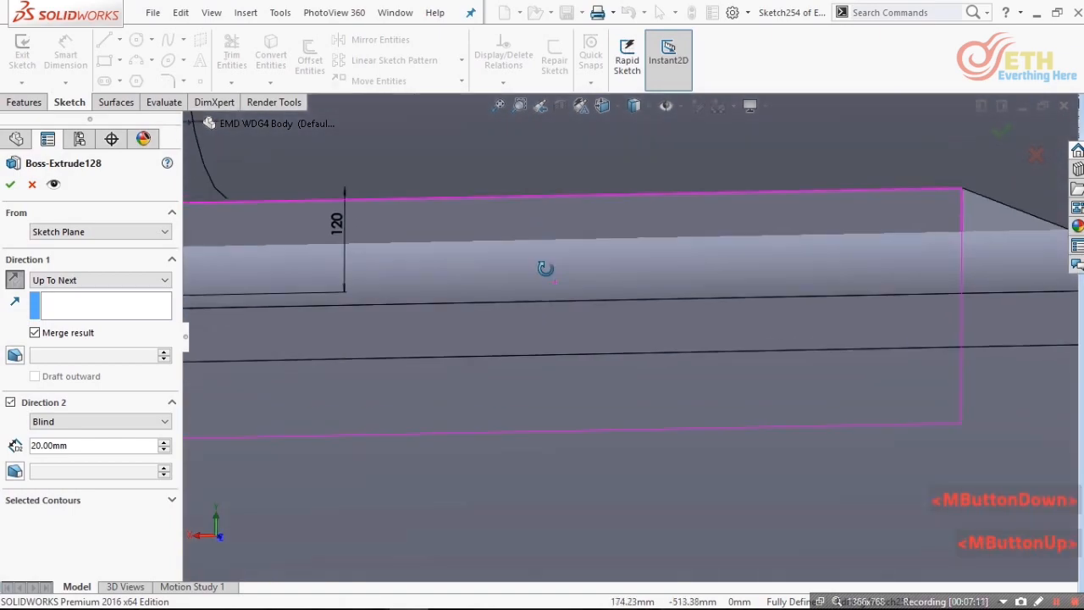
pyautogui.scroll(-3)
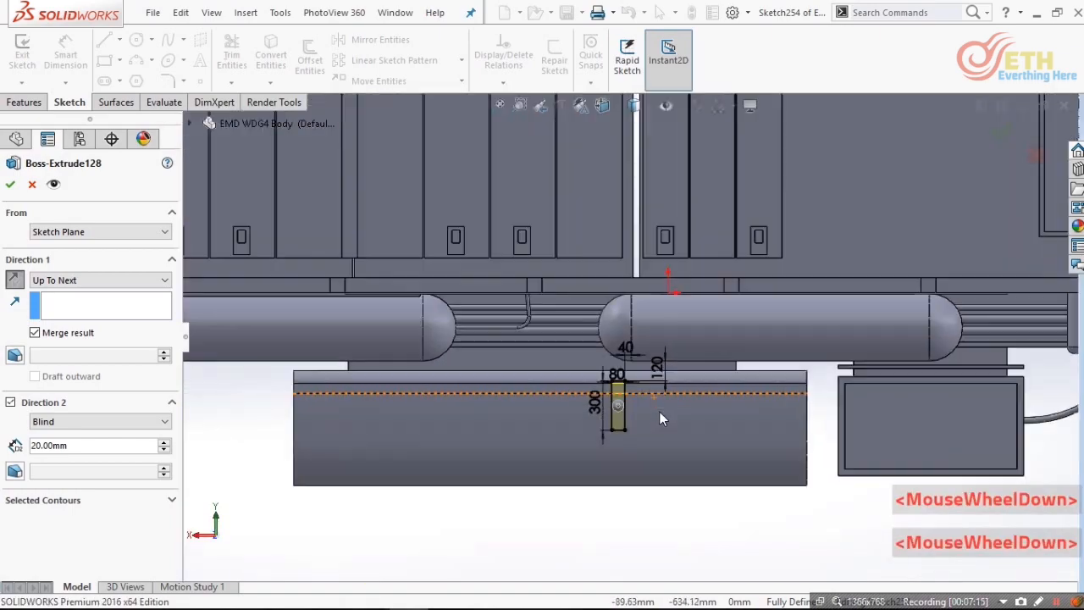
pyautogui.moveTo(660, 415); pyautogui.dragTo(475, 427)
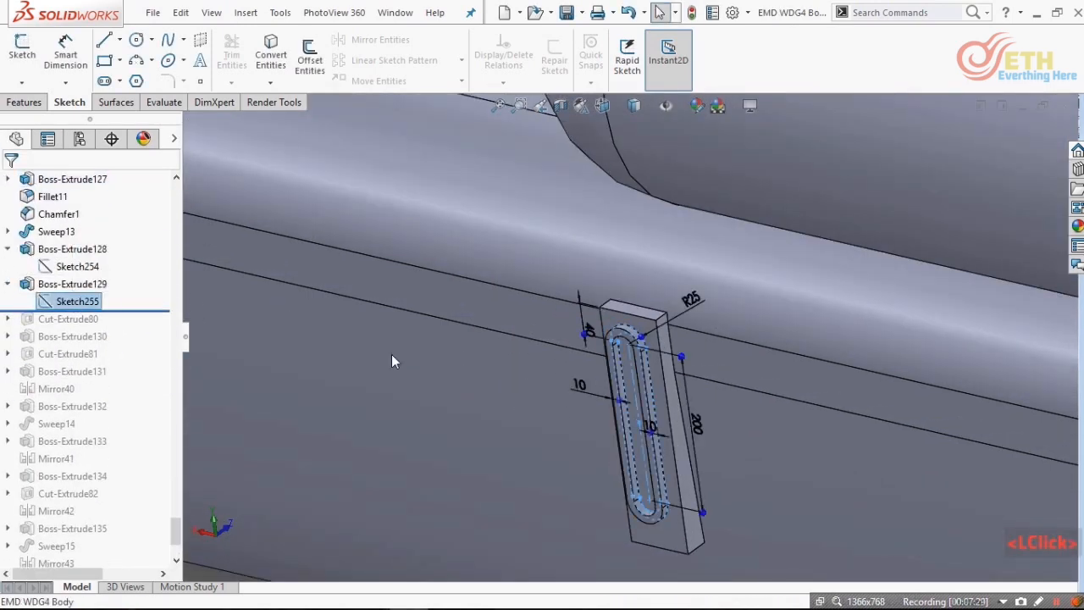
# - Restore the slotted plate and review Boss-Extrude130, the angled pipe stub, at Blind 120 mm
pyautogui.scroll(-3)
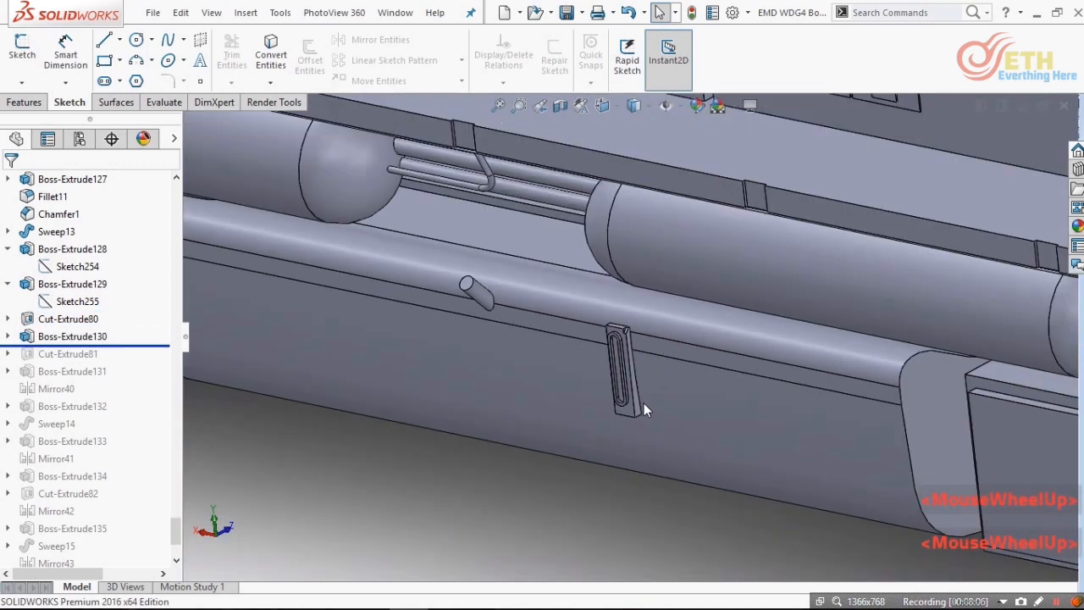
pyautogui.click(72, 335)
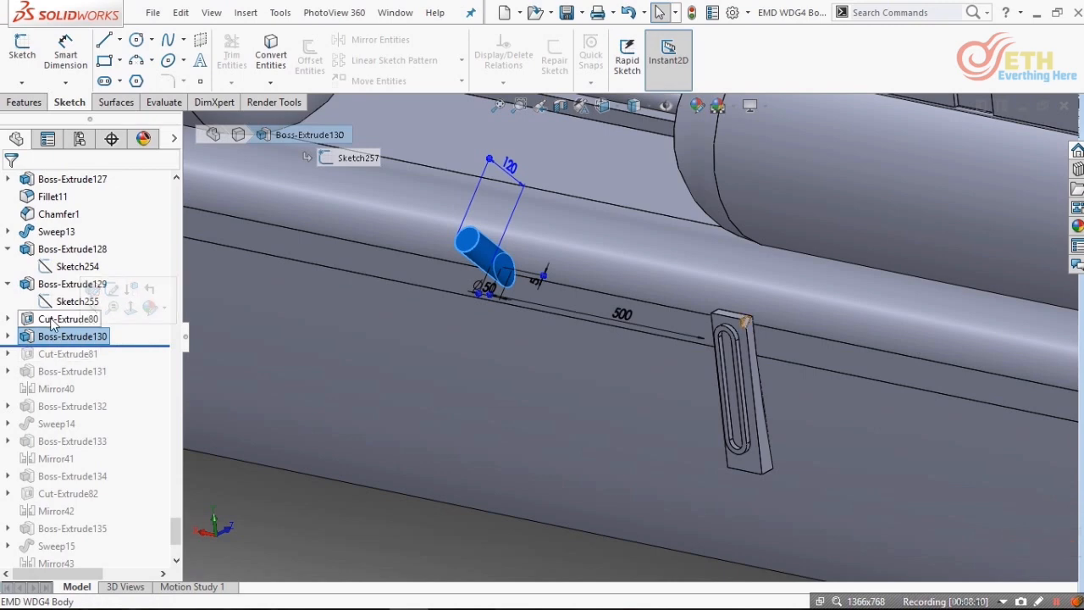
pyautogui.doubleClick(66, 336)
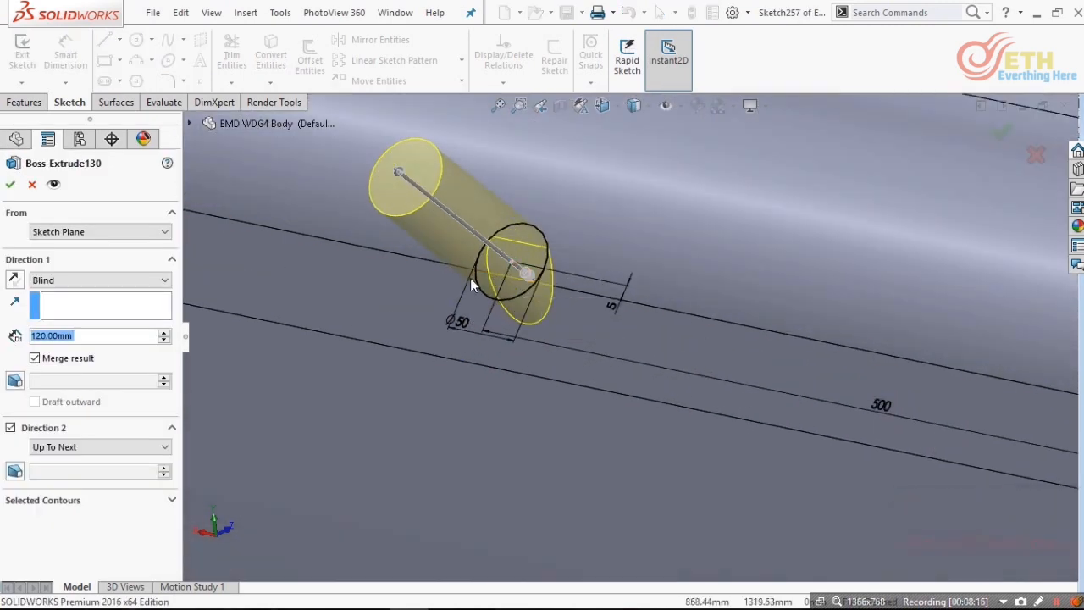
pyautogui.scroll(3)
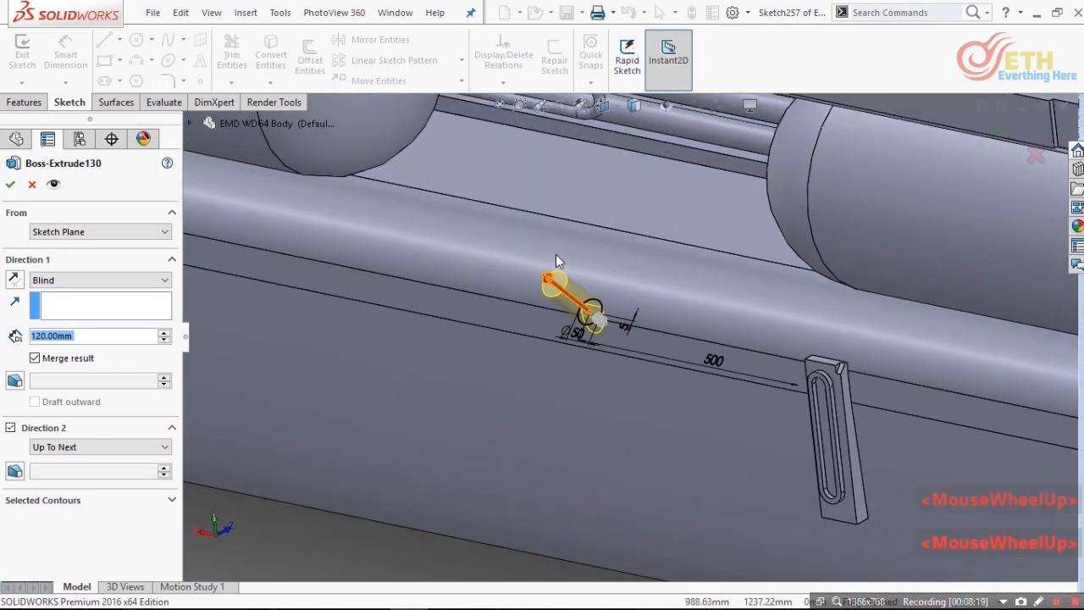
pyautogui.scroll(-3)
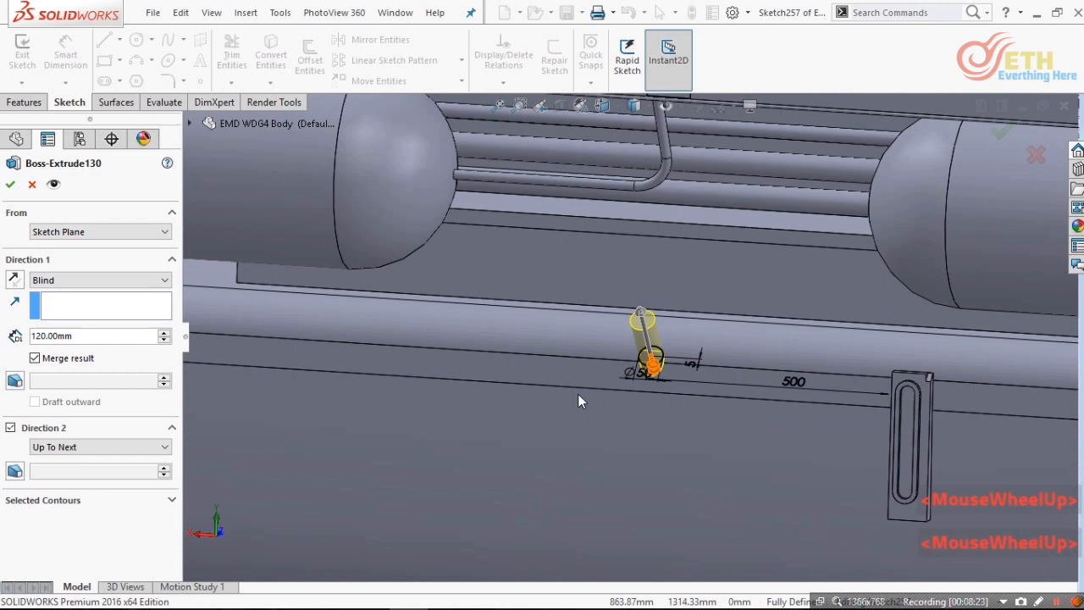
pyautogui.scroll(-3)
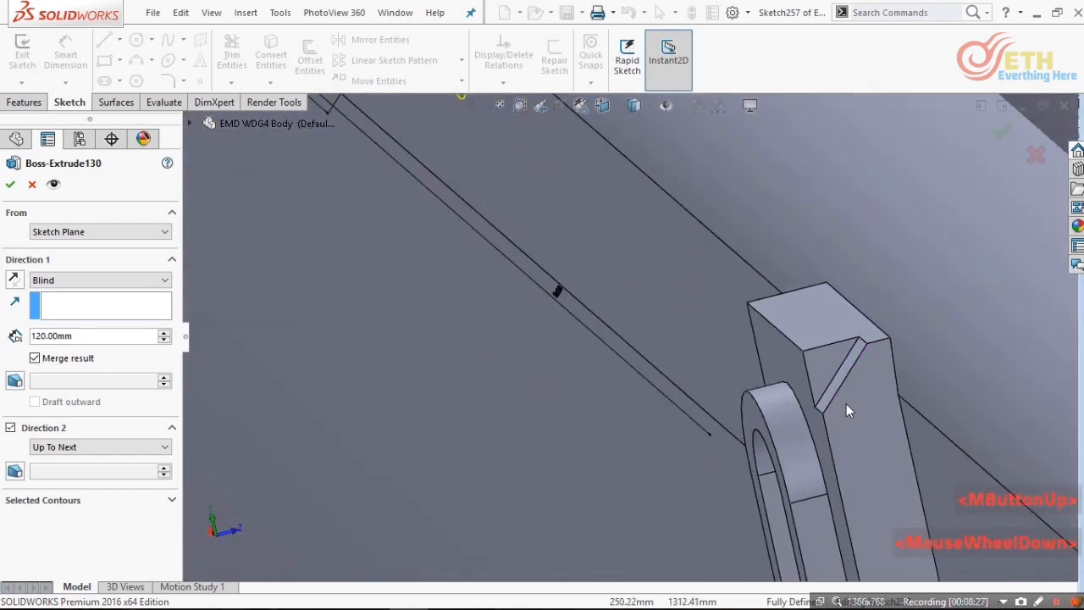
pyautogui.scroll(-3)
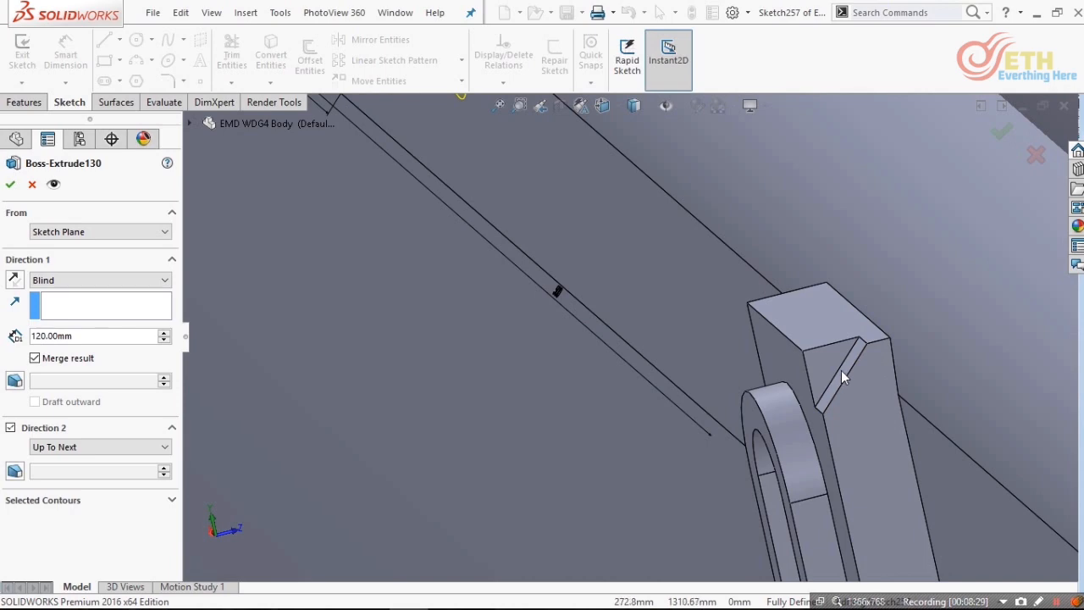
pyautogui.click(850, 377)
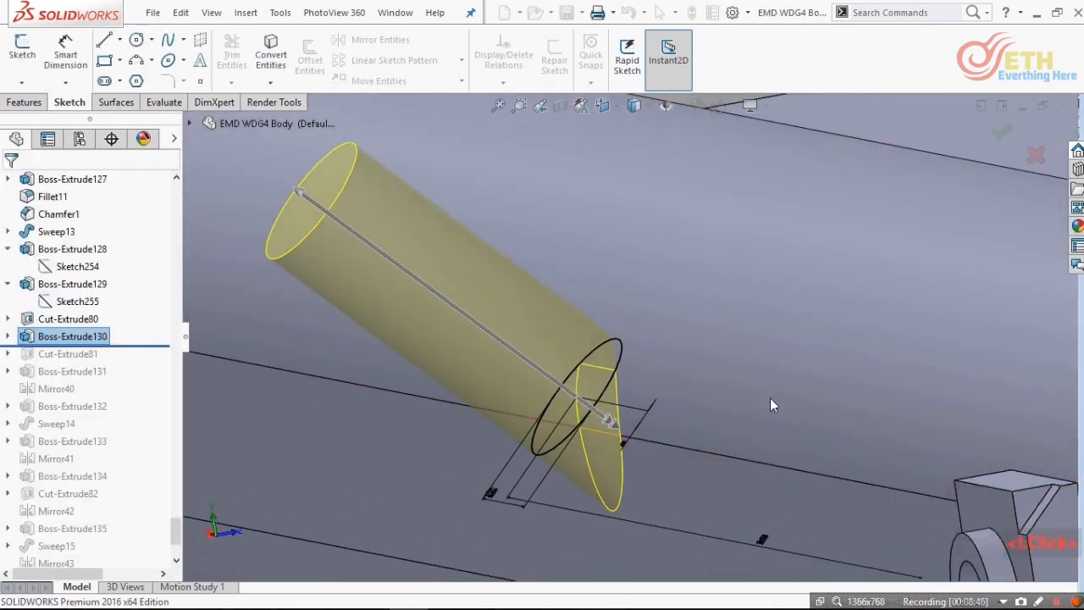
# - Roll forward through Cut-Extrude81, Boss-Extrude131 and Mirror40 to copy them to the other side
pyautogui.scroll(-3)
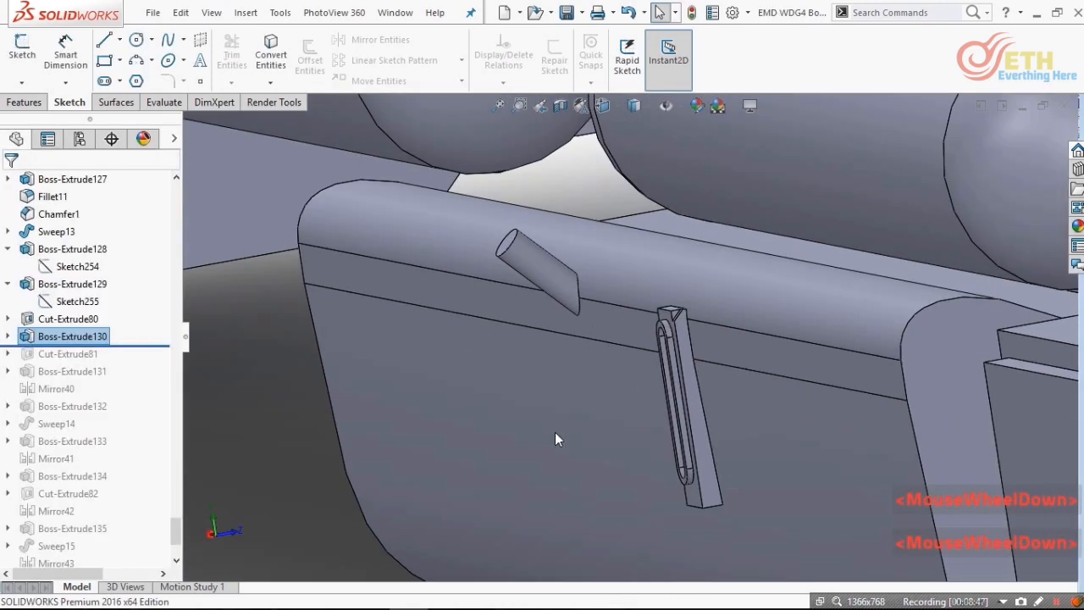
pyautogui.scroll(-3)
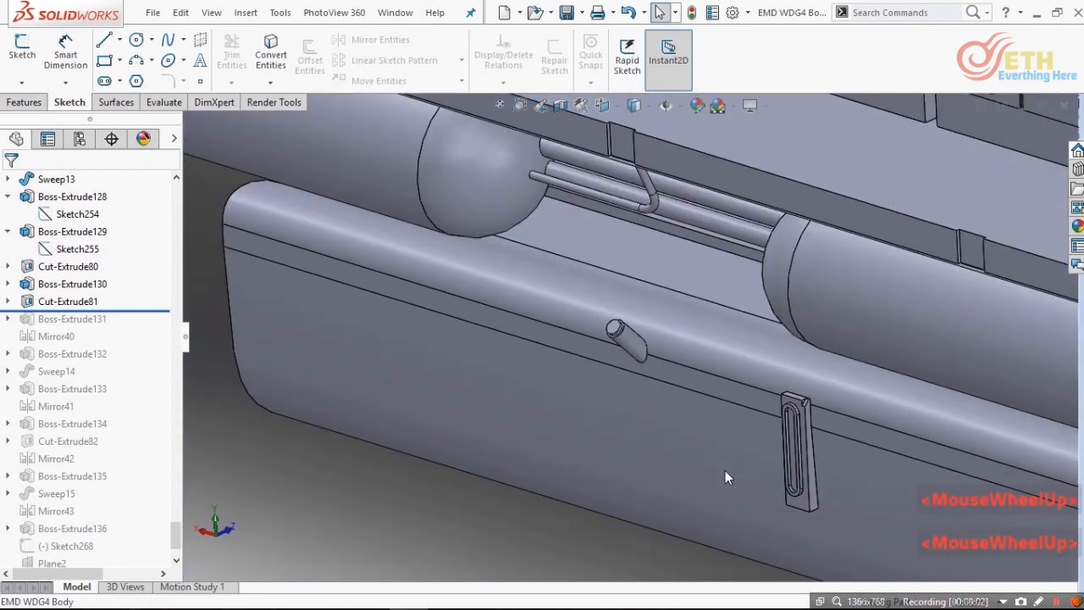
pyautogui.scroll(-3)
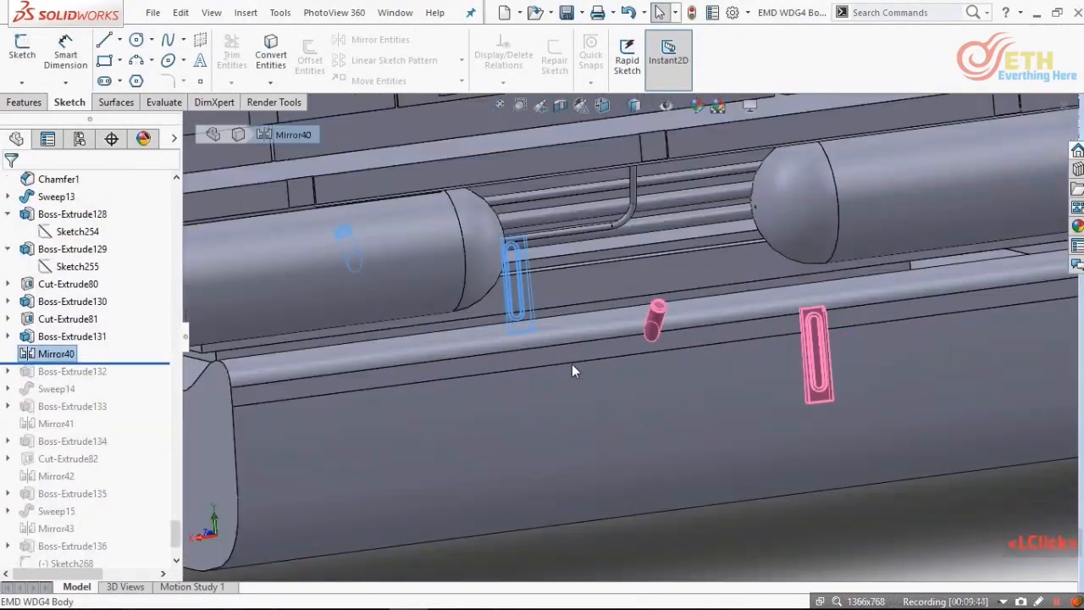
# - Roll forward Boss-Extrude132, a 60 mm diameter rod extruded Up To Surface on Face<1>
pyautogui.scroll(-3)
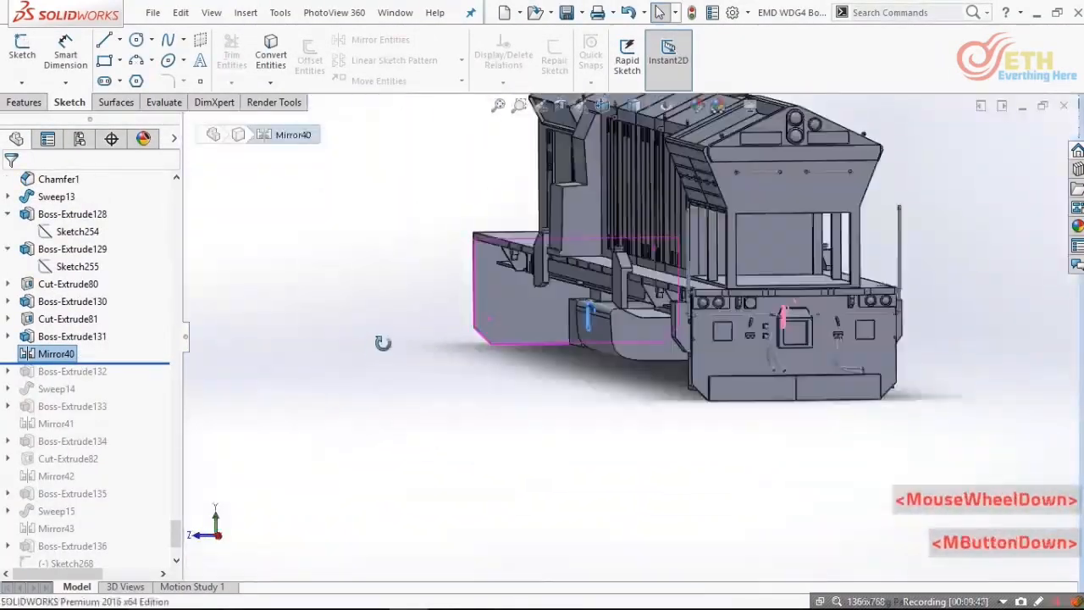
pyautogui.scroll(-3)
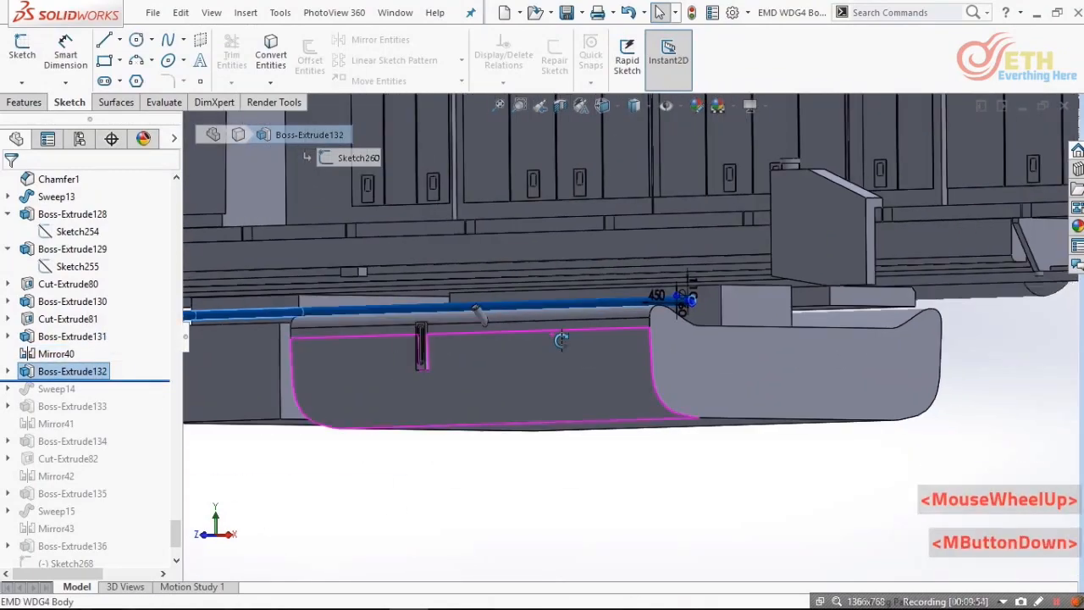
pyautogui.scroll(-3)
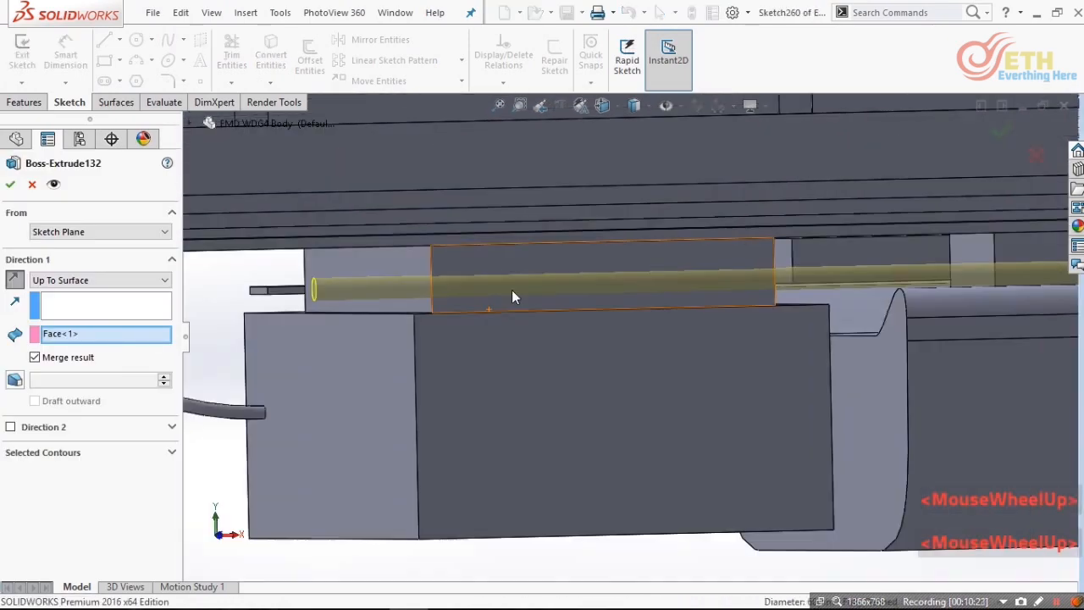
pyautogui.scroll(-3)
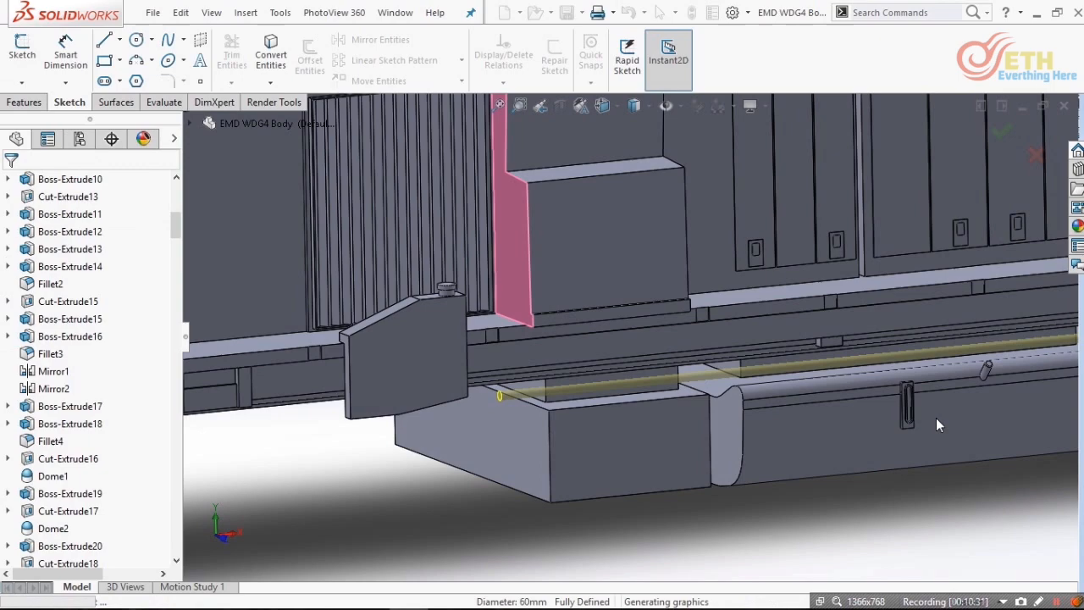
# - Restore Sweep14's bent pipe, Boss-Extrude133, Mirror41 and Boss-Extrude134 on the underframe
pyautogui.scroll(-3)
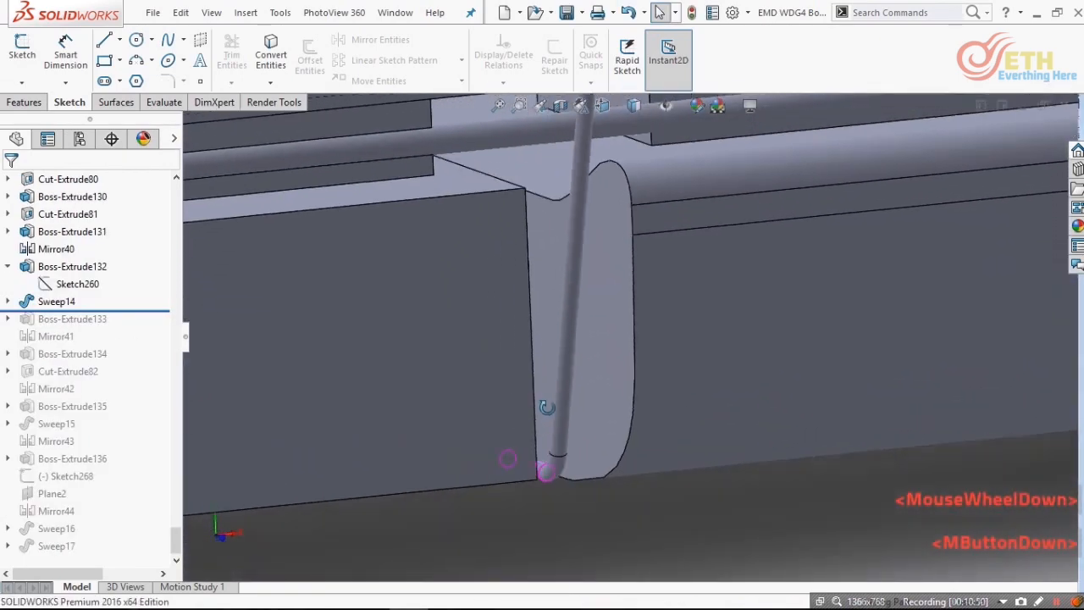
pyautogui.scroll(-3)
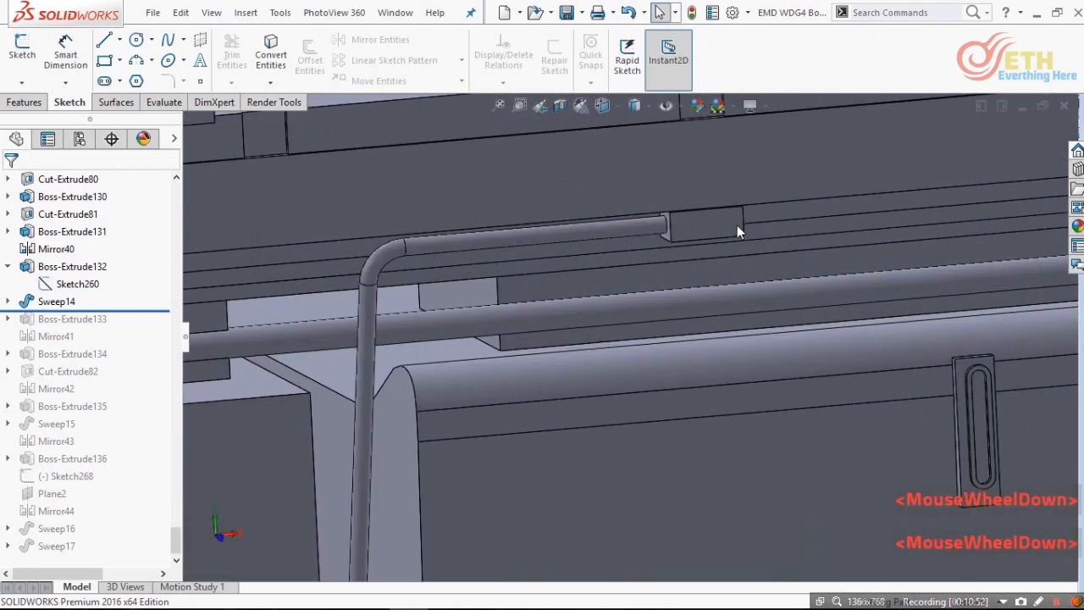
pyautogui.moveTo(737, 231); pyautogui.dragTo(671, 261)
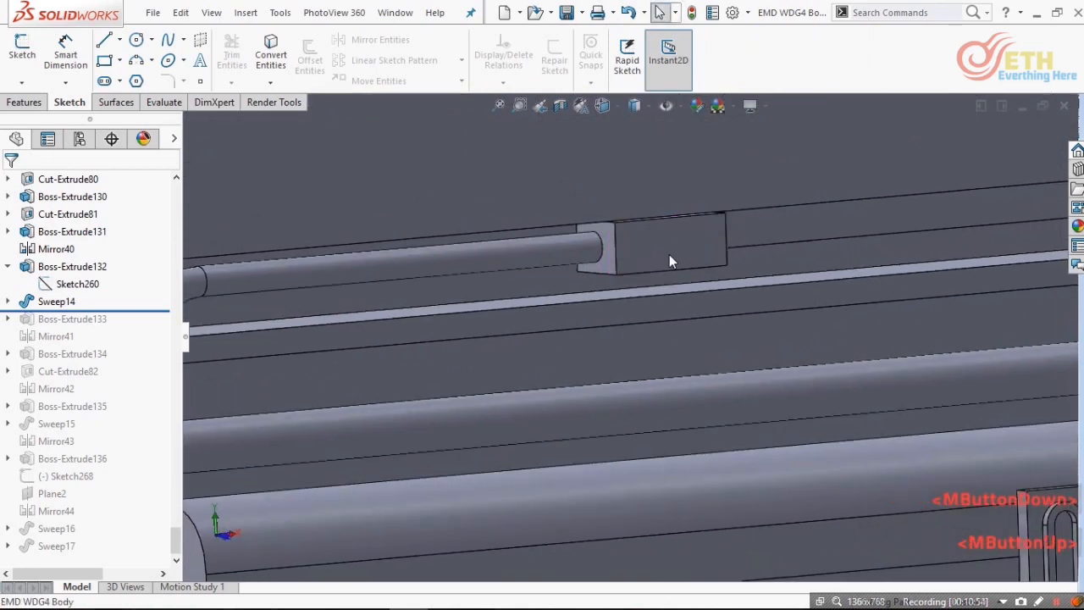
pyautogui.click(669, 257)
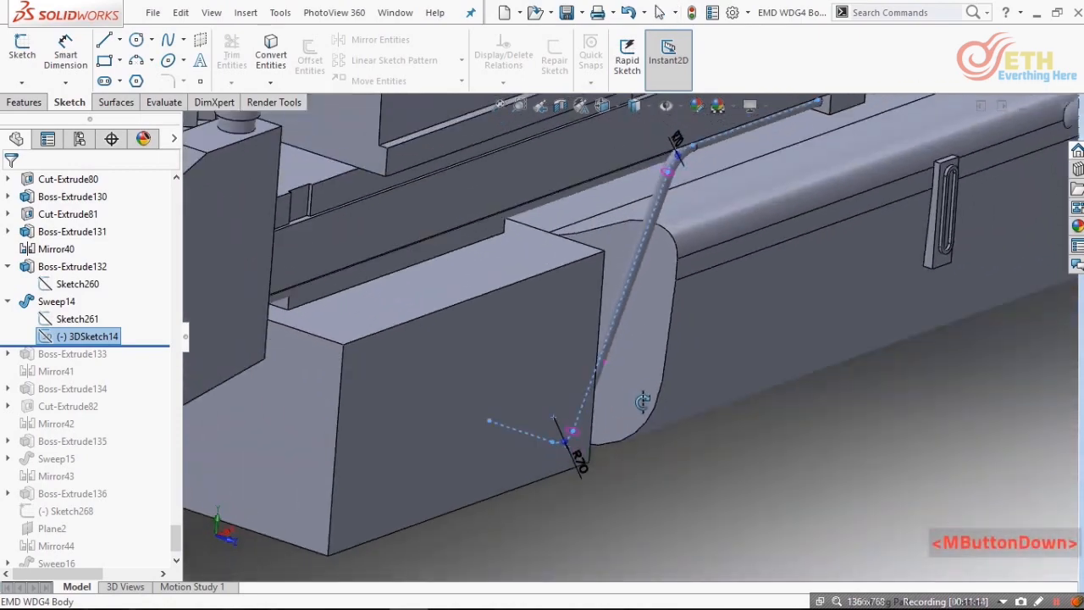
pyautogui.scroll(3)
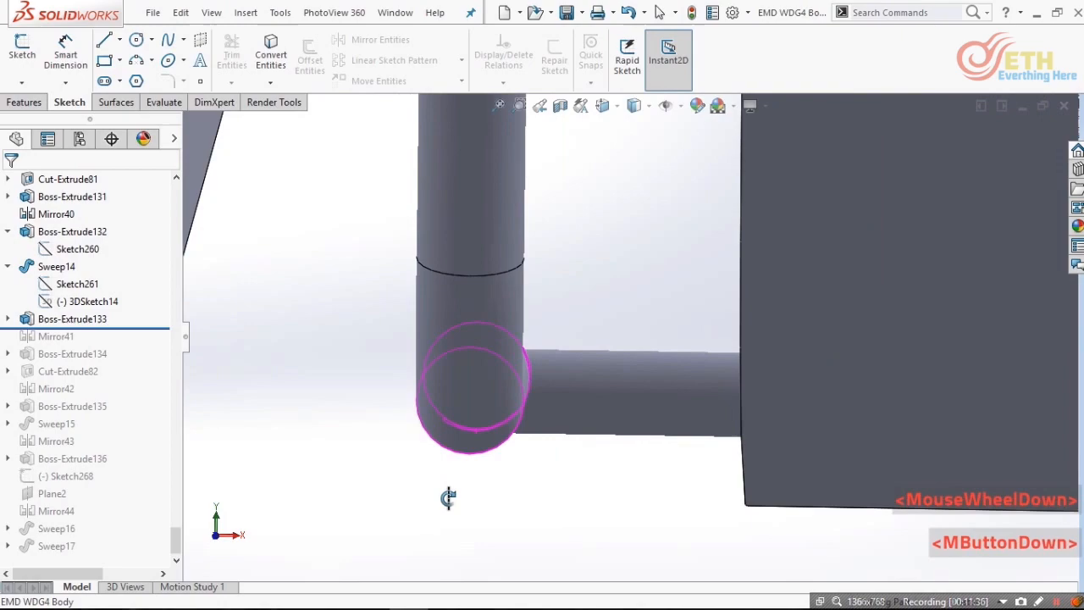
pyautogui.scroll(-3)
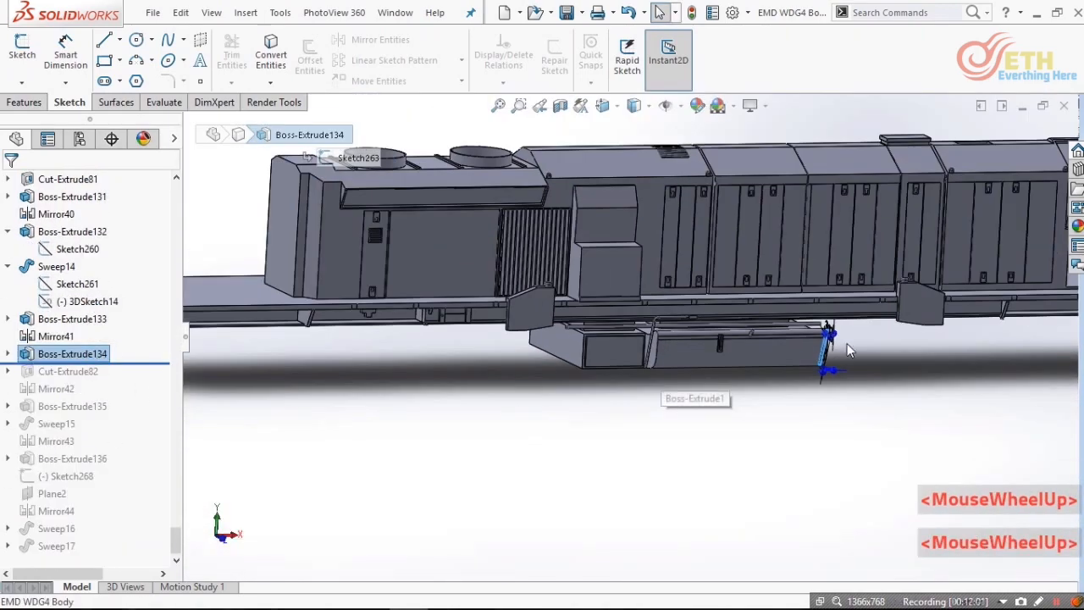
# - Restore Cut-Extrude82's bracket slot, its Mirror42 copy and Boss-Extrude135 under the body
pyautogui.moveTo(847, 348); pyautogui.dragTo(737, 346)
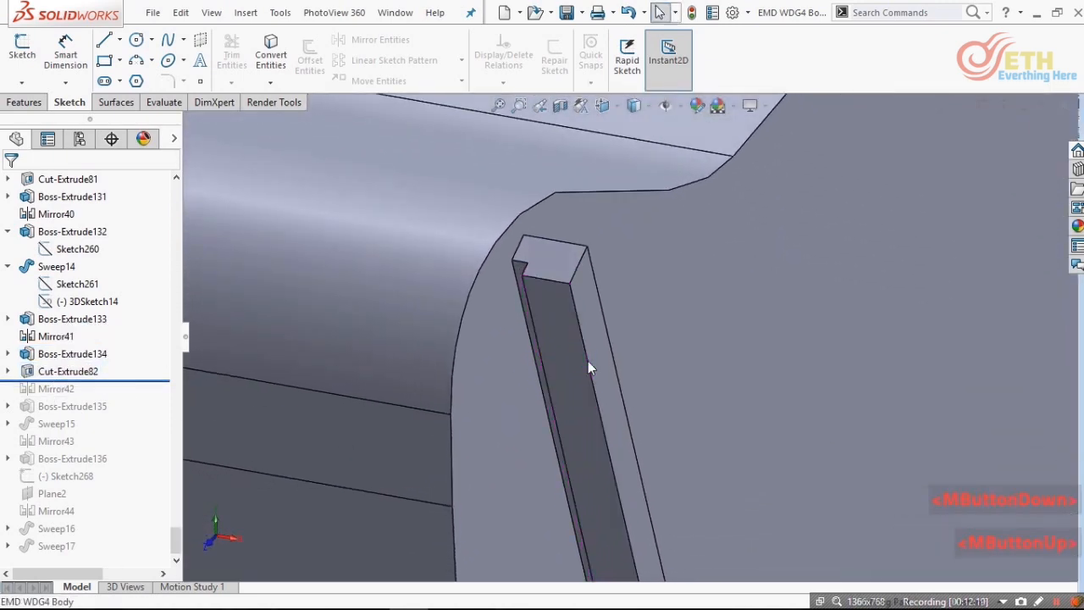
pyautogui.click(56, 388)
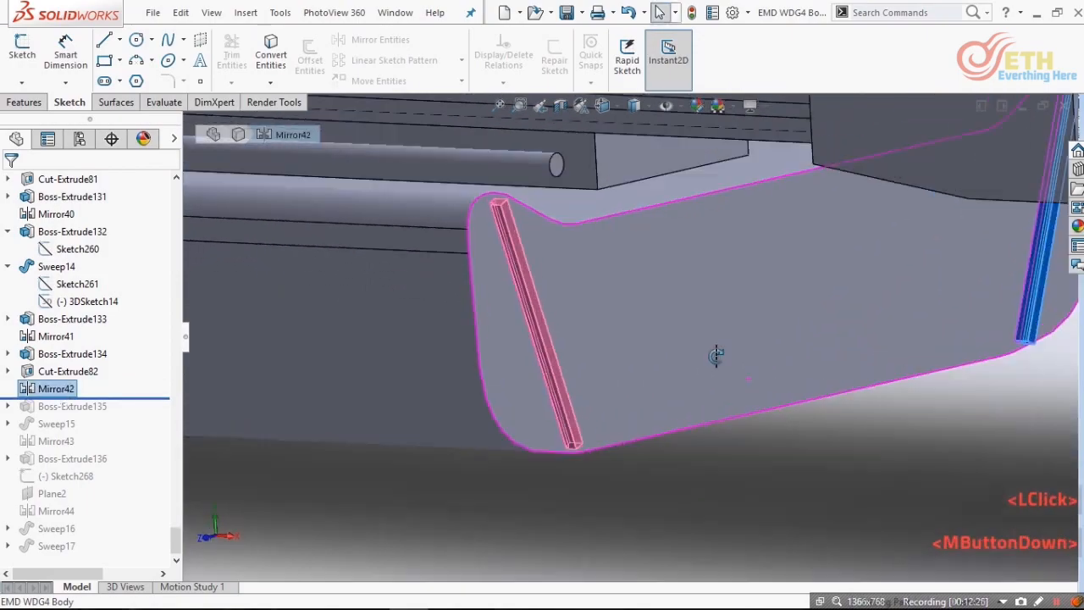
pyautogui.scroll(-3)
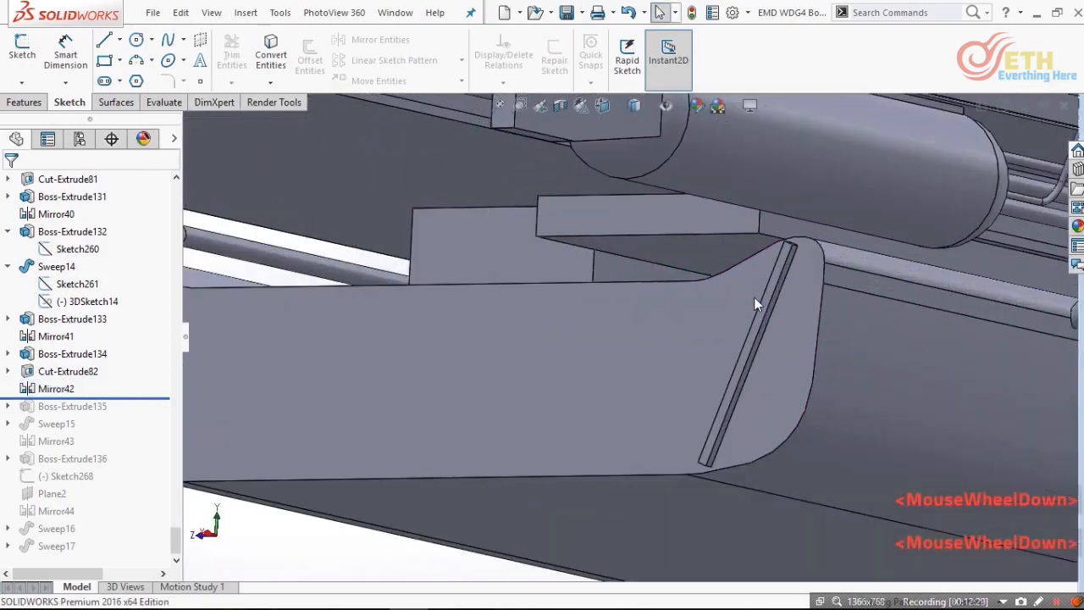
pyautogui.moveTo(756, 305); pyautogui.dragTo(891, 356)
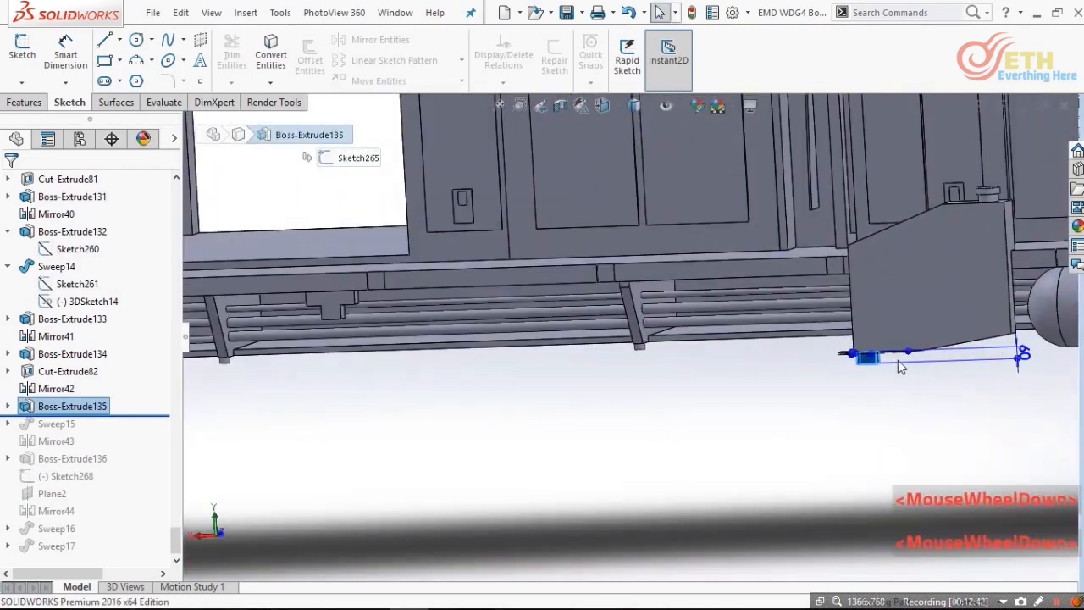
# - Roll forward Sweep15's bent pipe and its Mirror43 copy
pyautogui.scroll(-3)
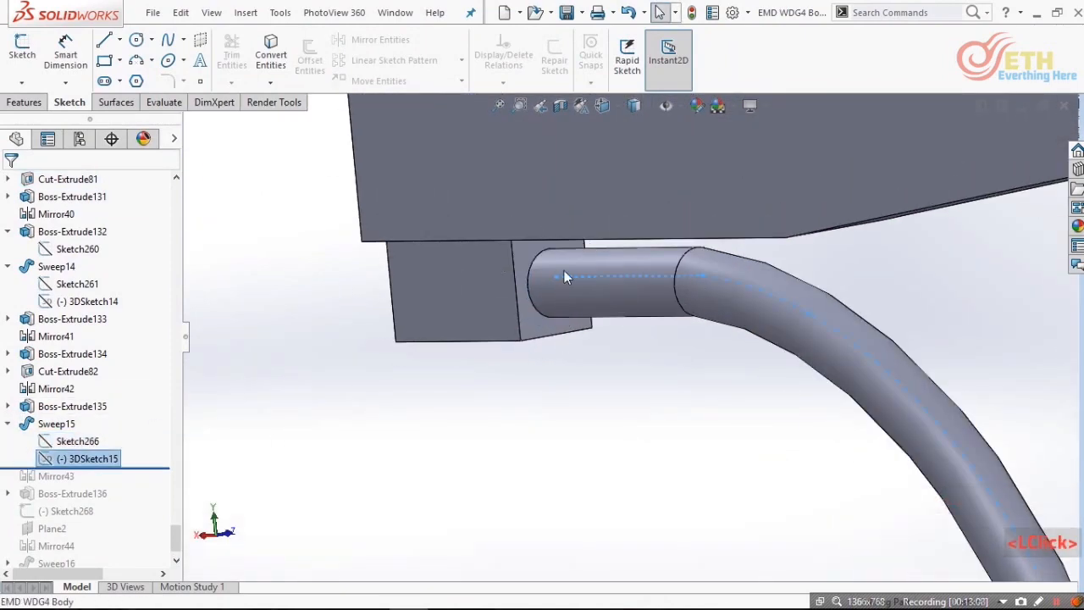
pyautogui.scroll(-3)
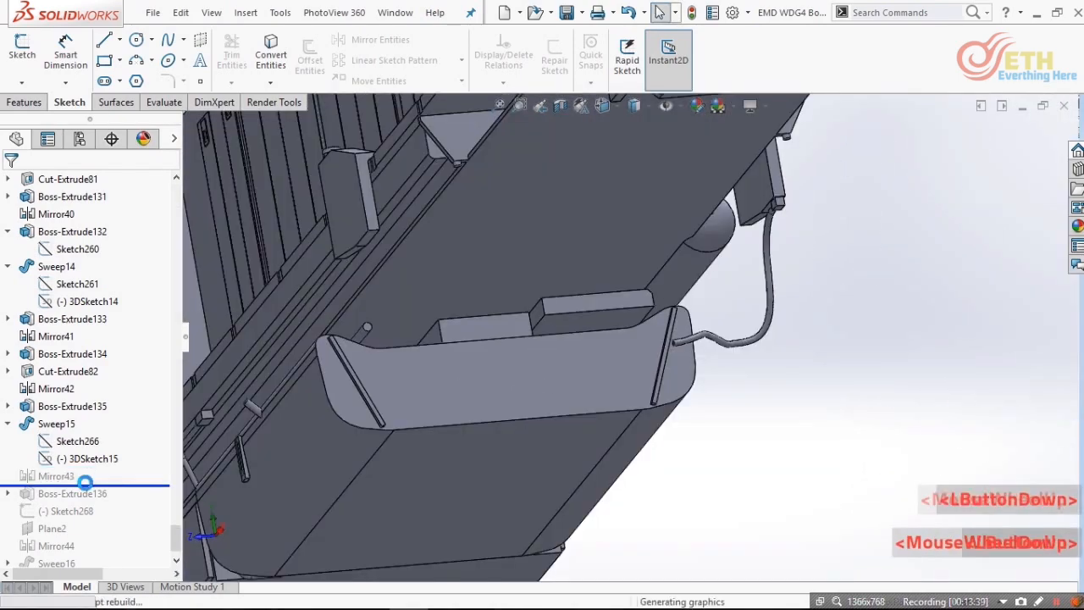
pyautogui.click(55, 475)
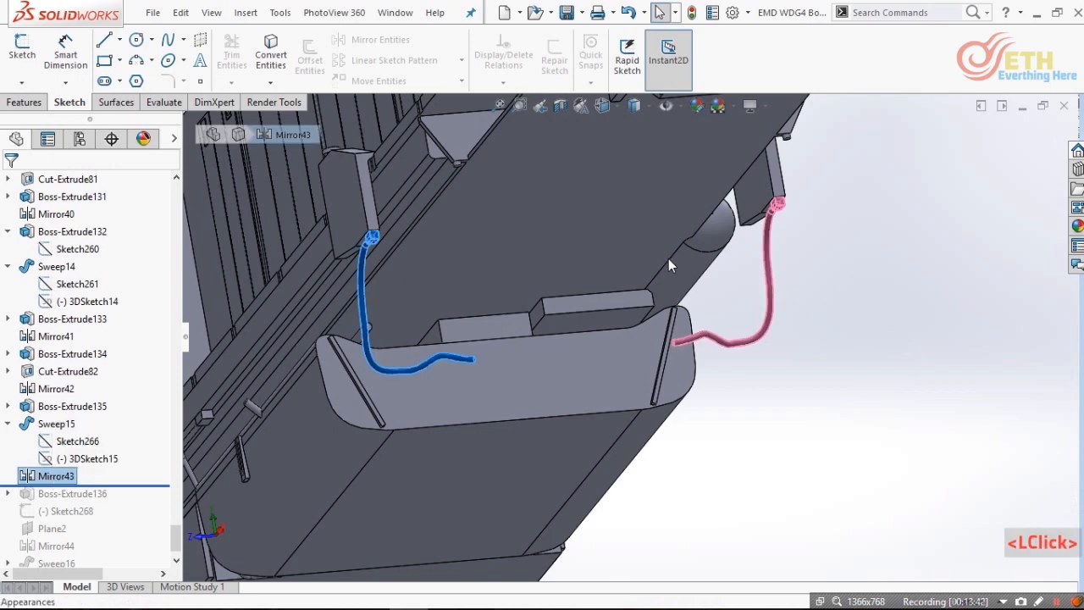
pyautogui.scroll(-3)
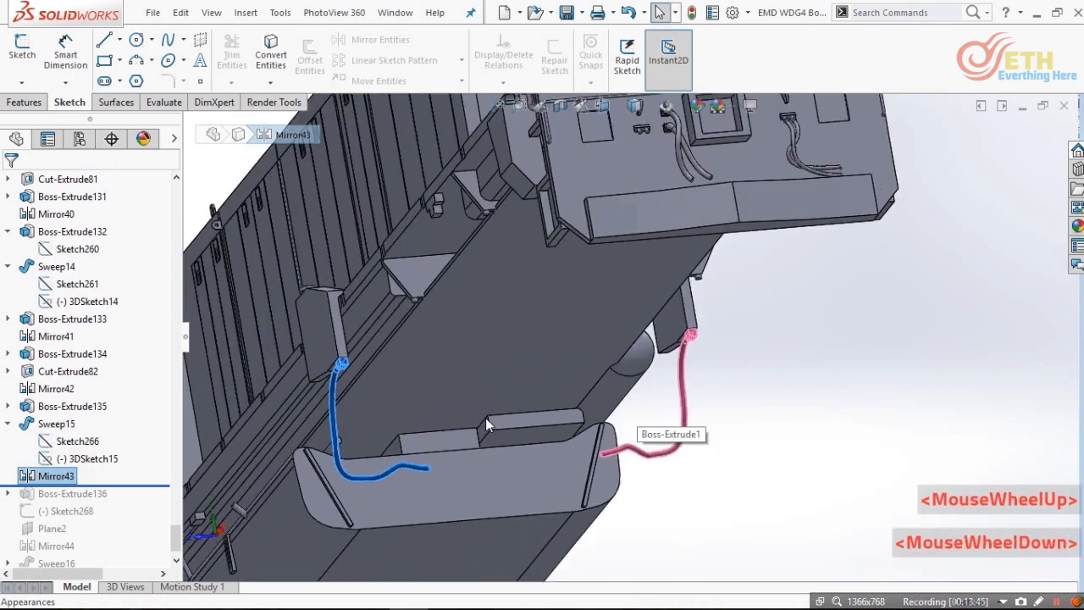
pyautogui.scroll(-3)
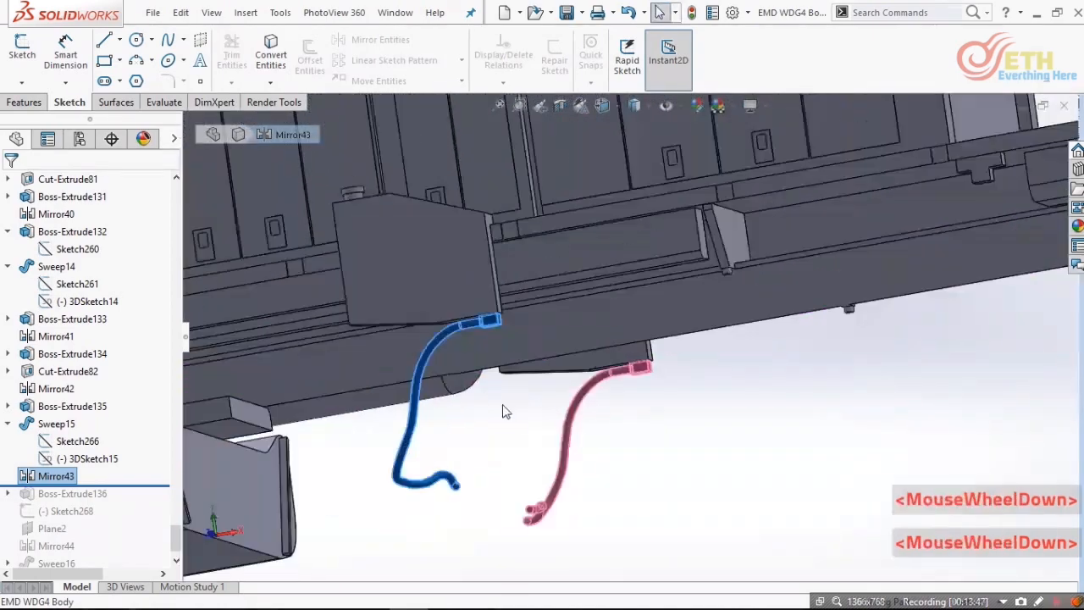
pyautogui.scroll(-3)
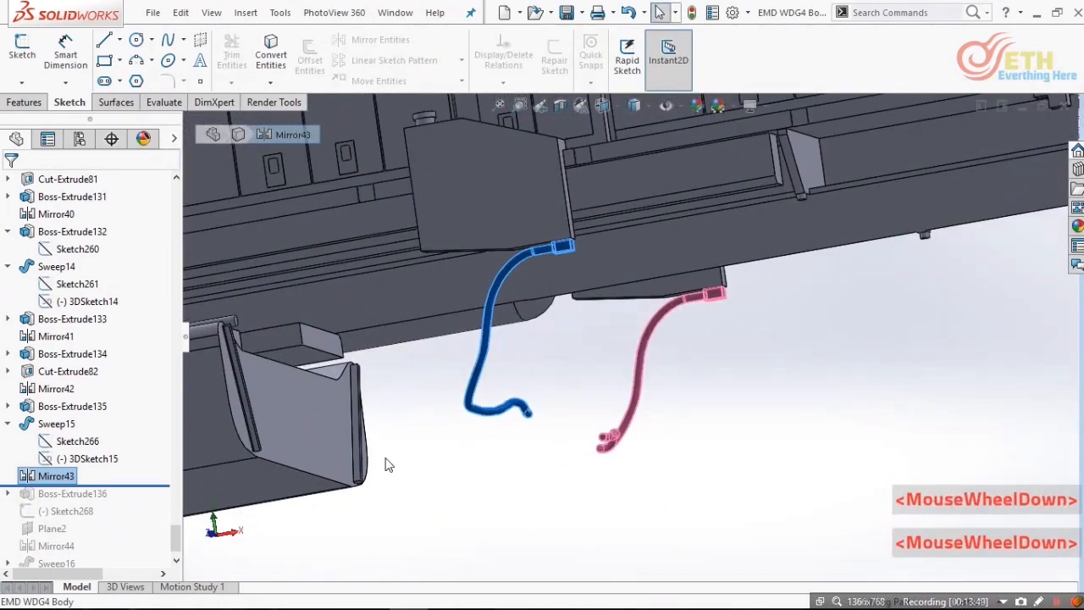
# - Review Boss-Extrude136's Up To Next rod, confirm it and roll past Sketch268
pyautogui.click(71, 495)
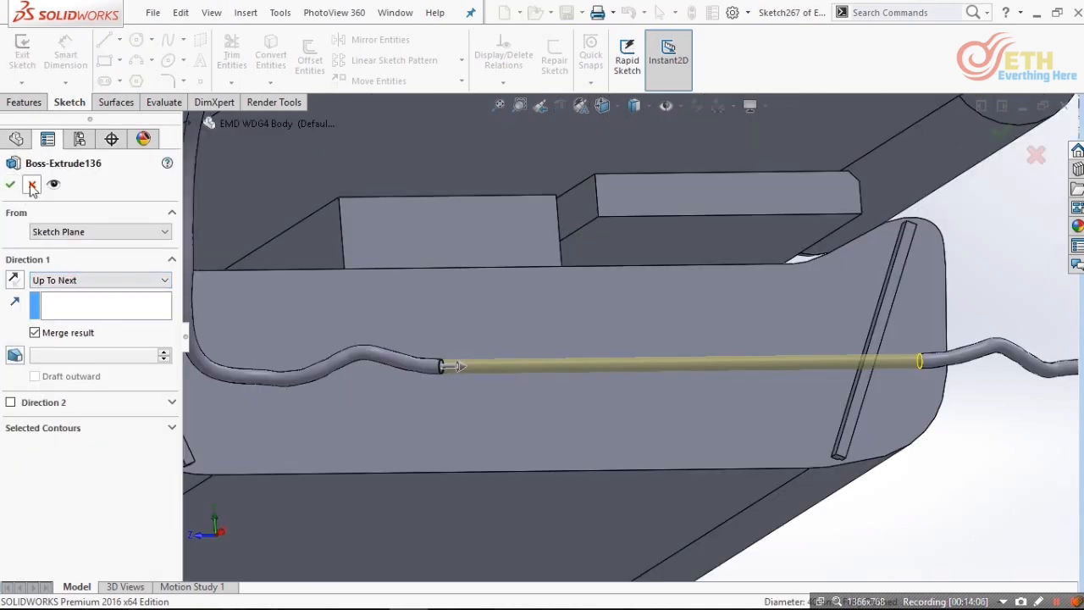
pyautogui.click(11, 185)
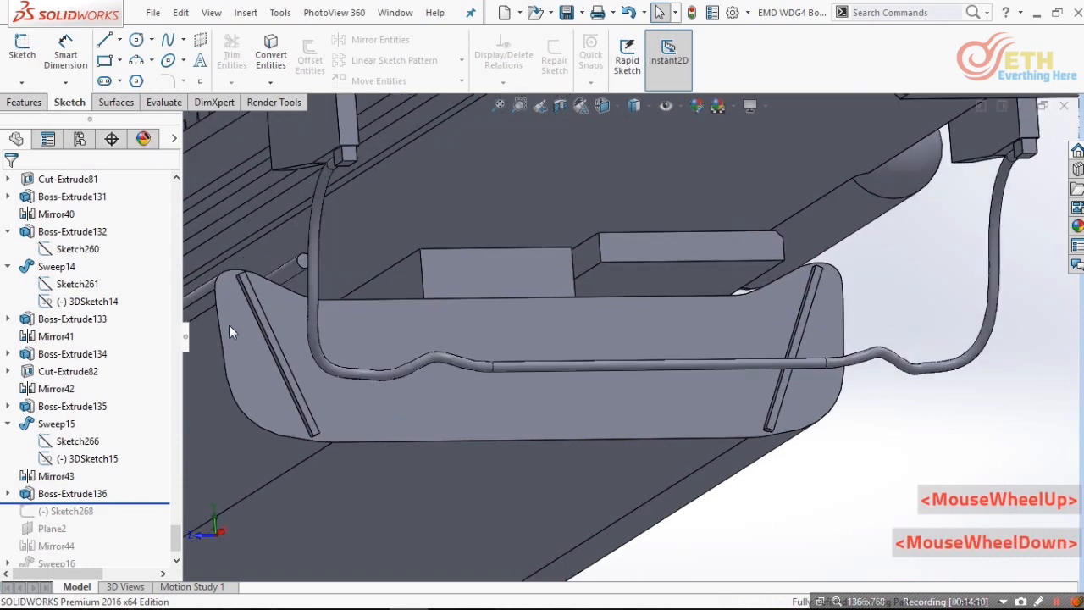
pyautogui.scroll(-3)
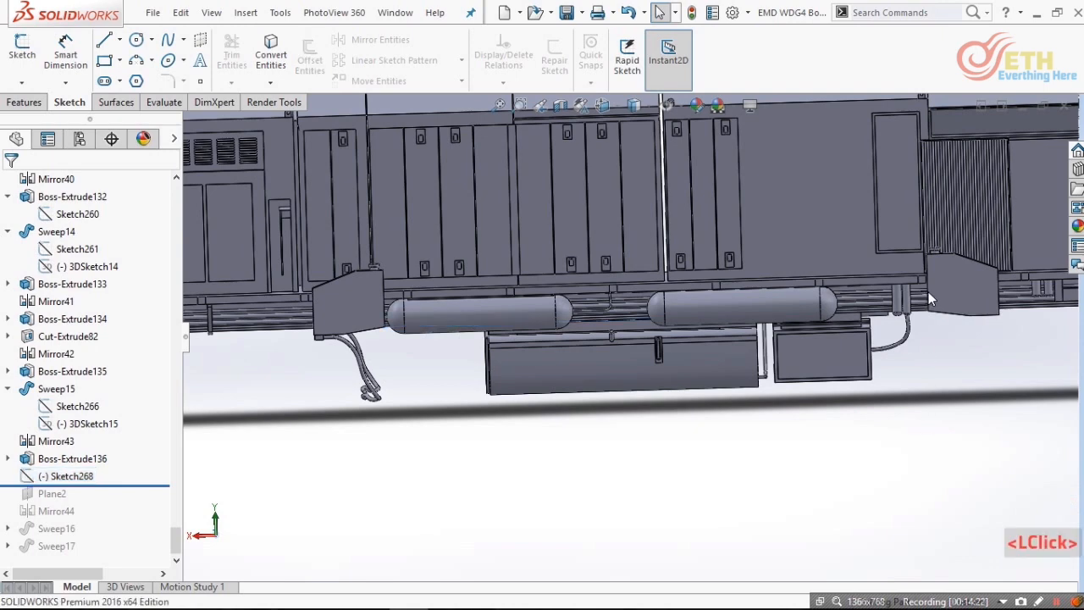
pyautogui.moveTo(904, 308)
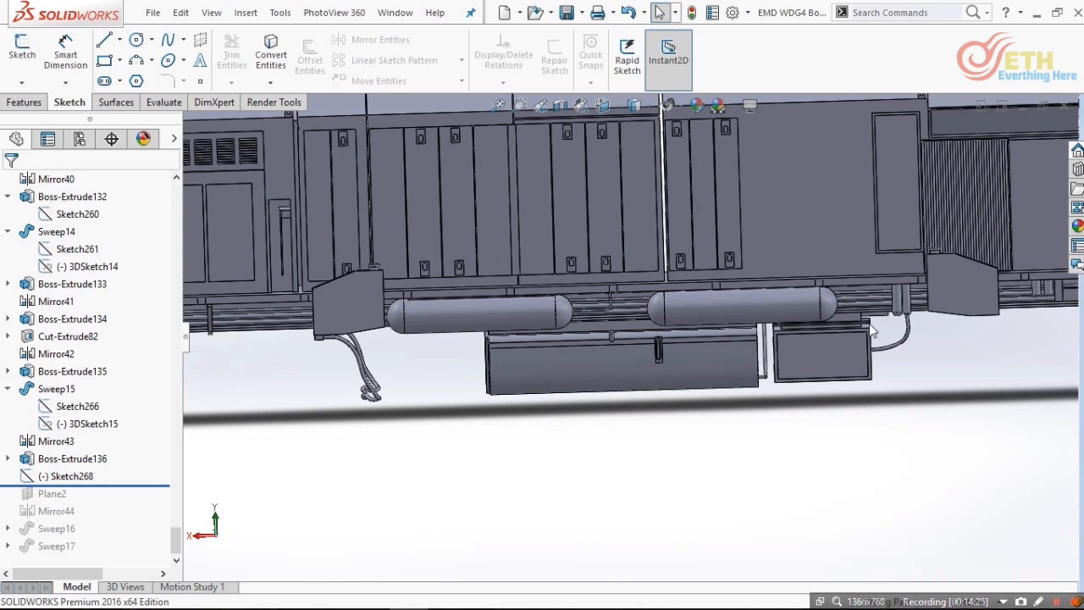
# - Check Plane2's face and sketch-point references, then keep it restored in the history
pyautogui.click(75, 476)
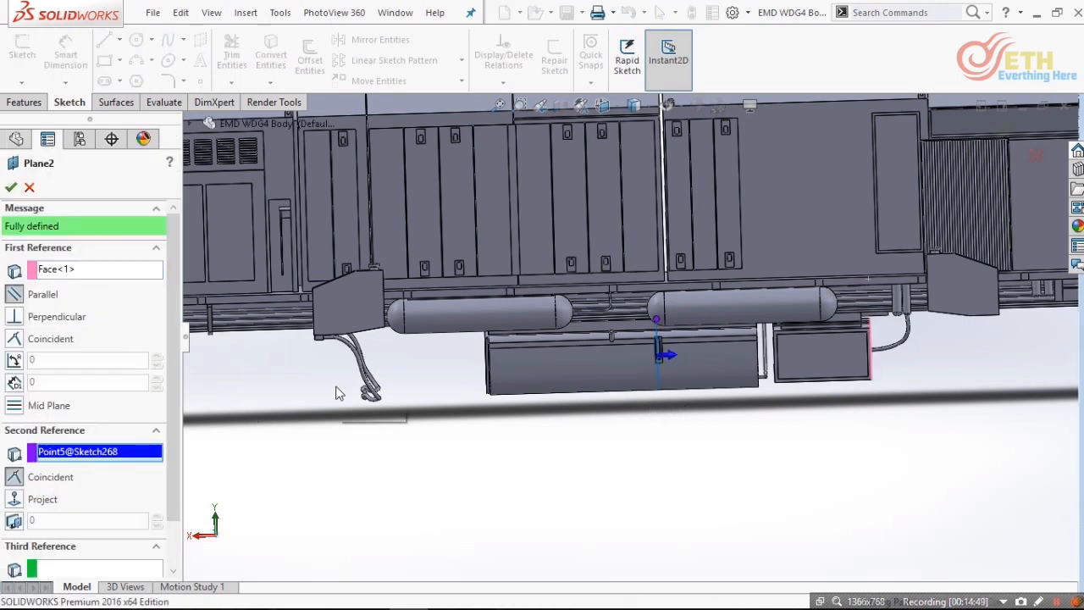
pyautogui.scroll(-3)
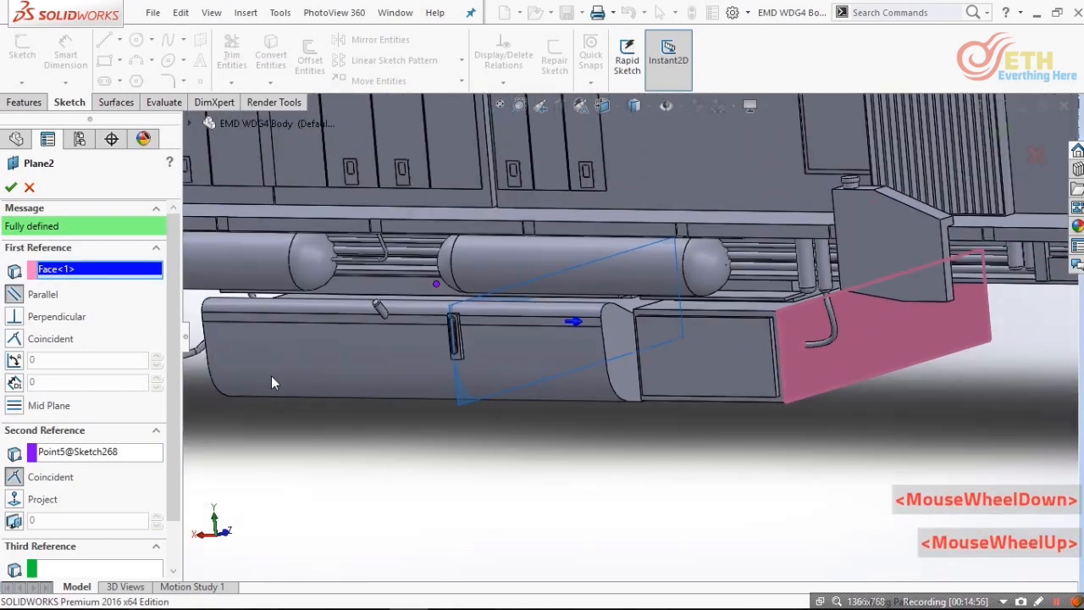
pyautogui.scroll(-3)
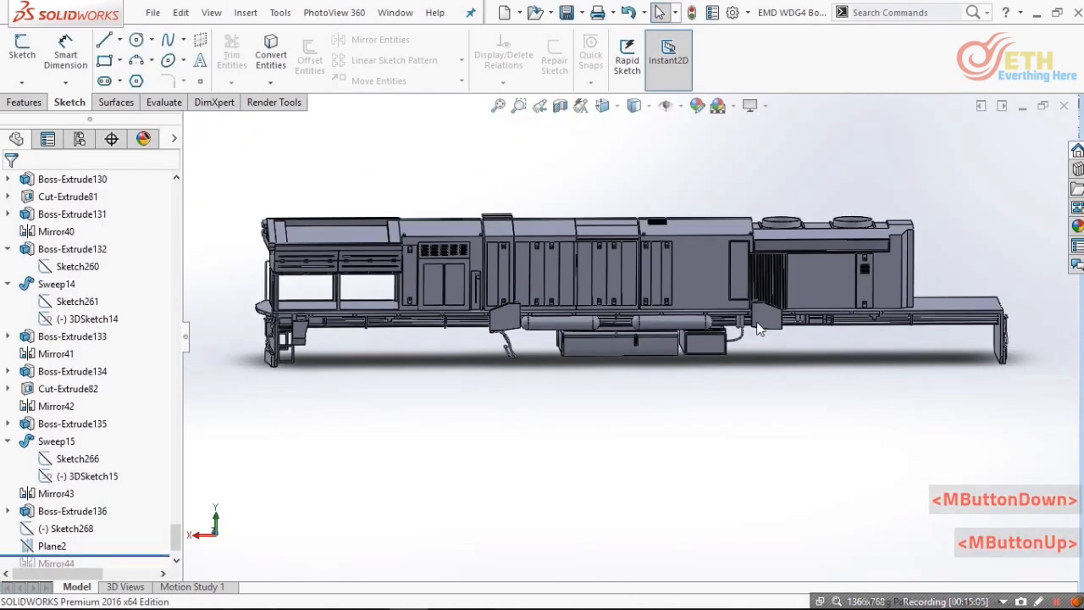
# - Roll forward past Mirror44, Sweep16 and Sweep17 and inspect the curved pipes entering the box under the body
pyautogui.click(54, 512)
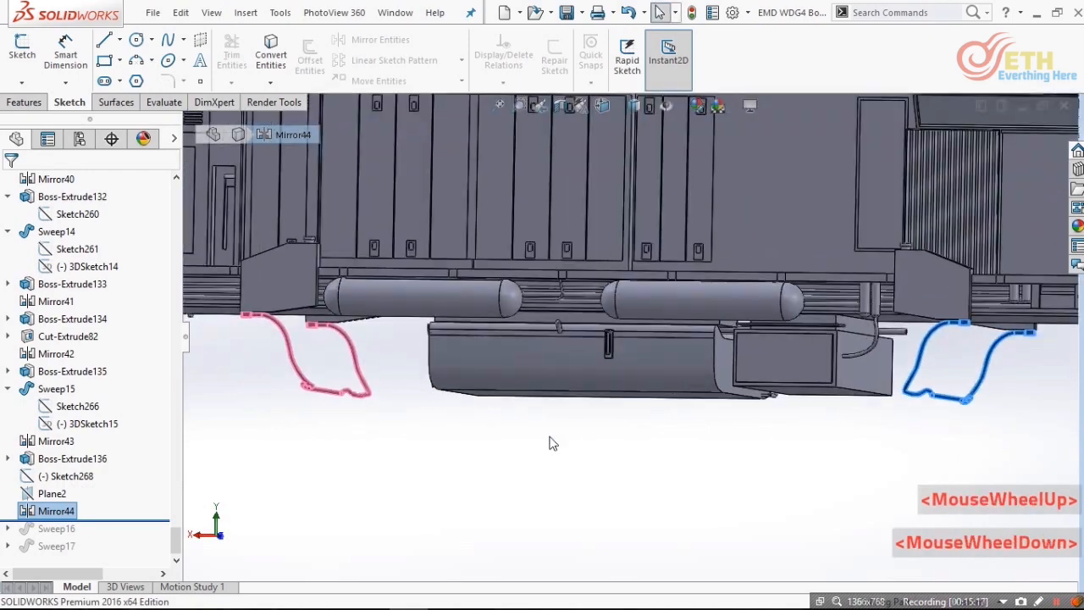
pyautogui.scroll(-3)
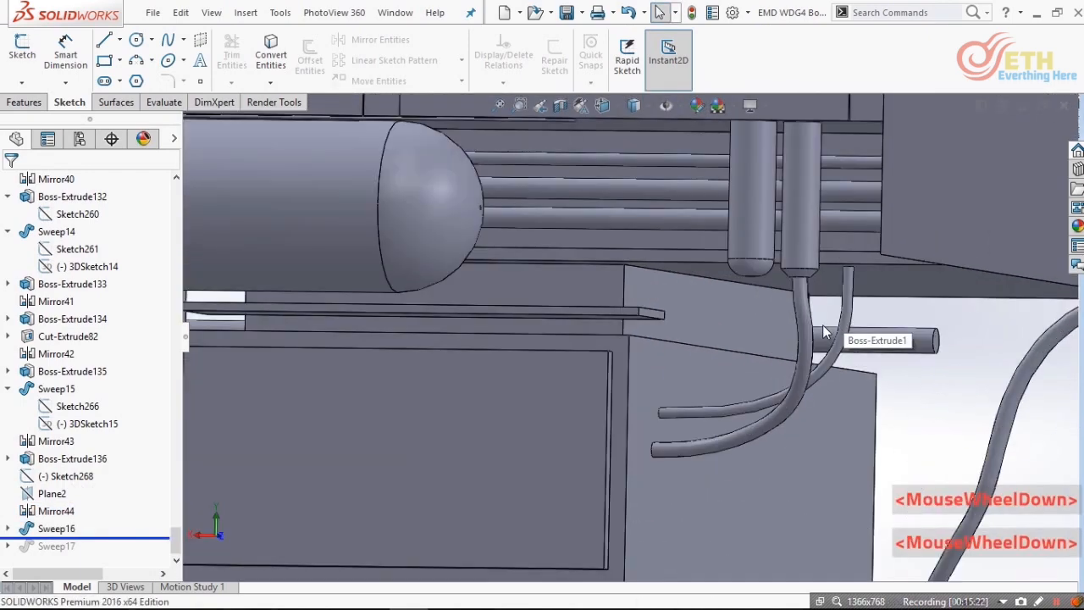
pyautogui.moveTo(827, 330); pyautogui.dragTo(857, 312)
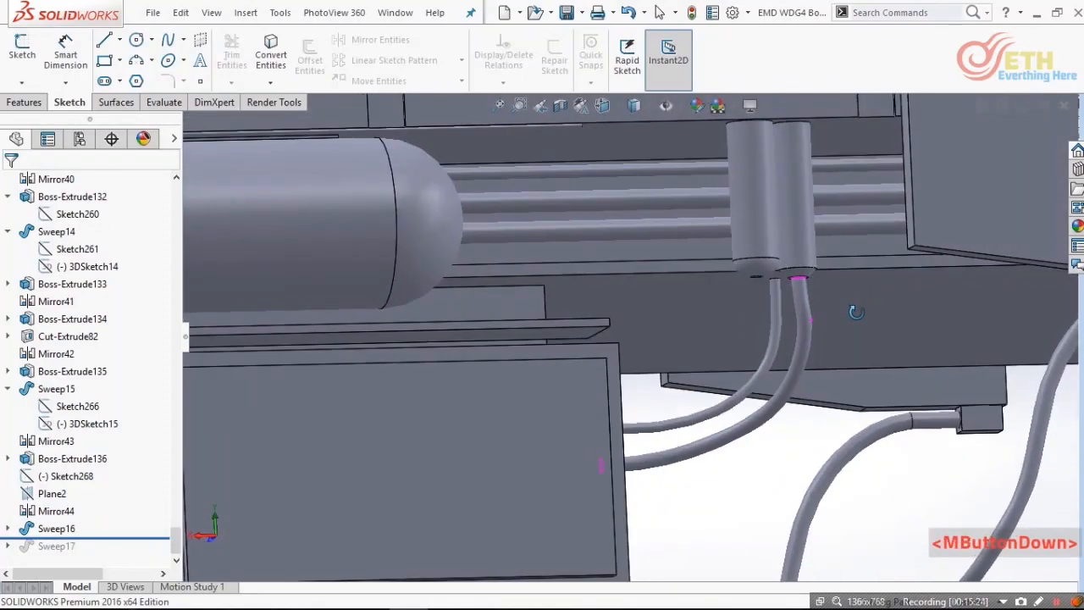
pyautogui.moveTo(855, 313); pyautogui.dragTo(675, 478)
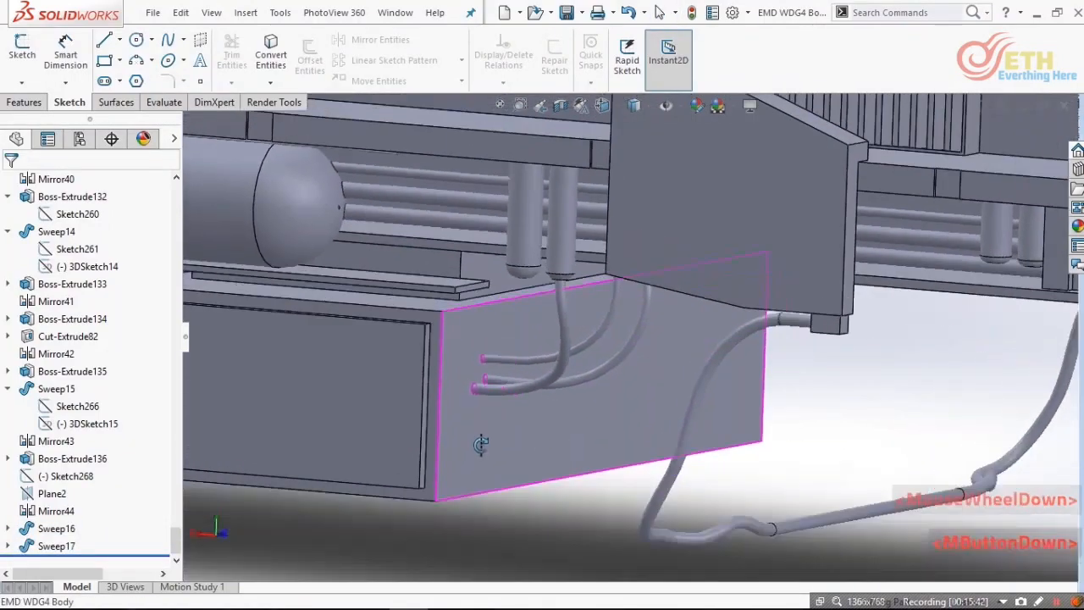
pyautogui.scroll(-3)
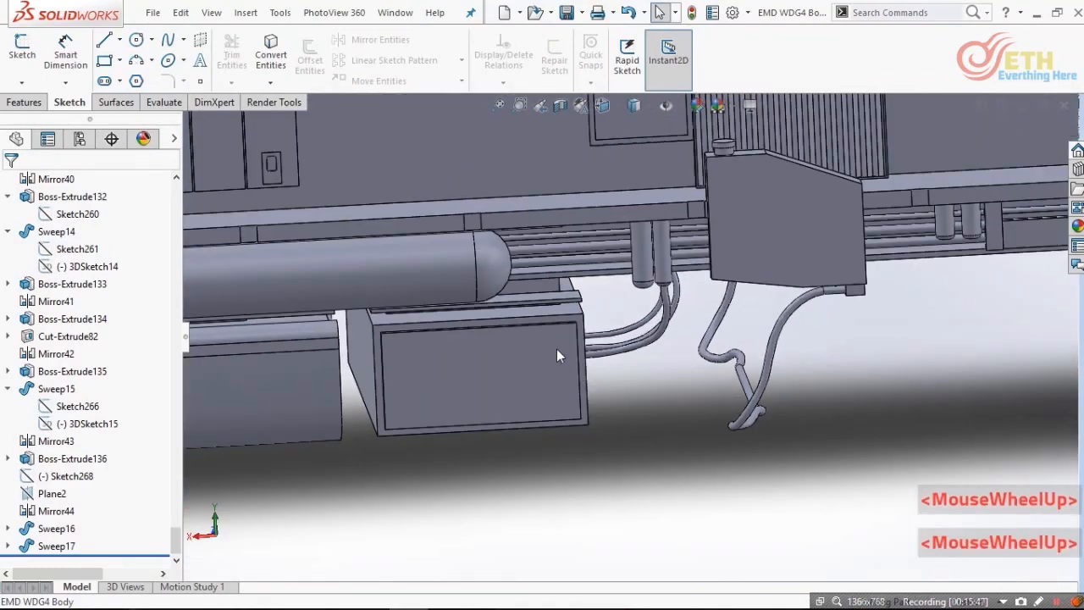
pyautogui.scroll(-3)
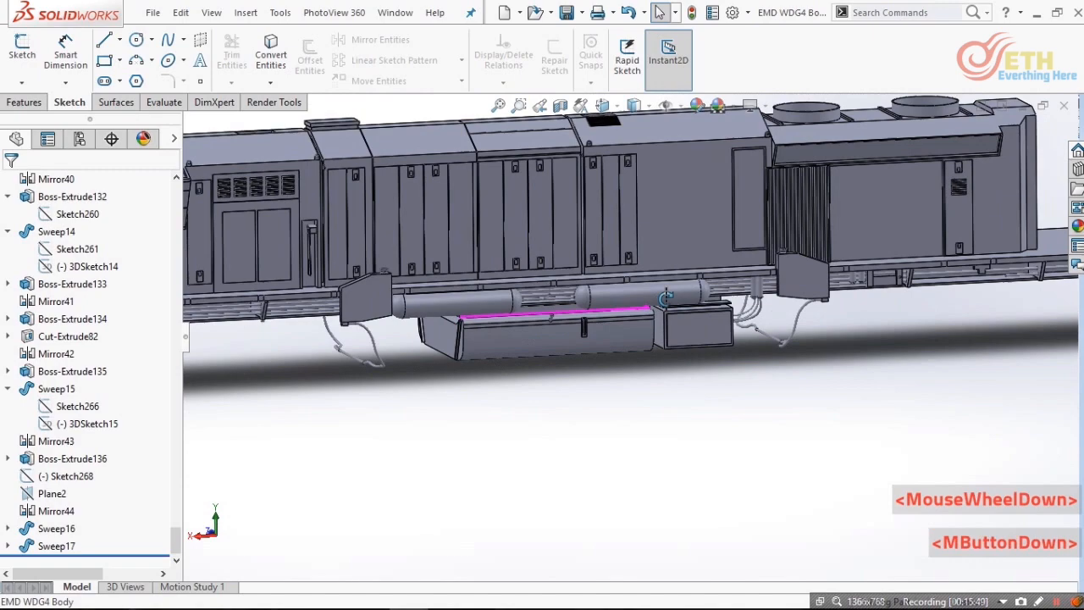
pyautogui.scroll(-3)
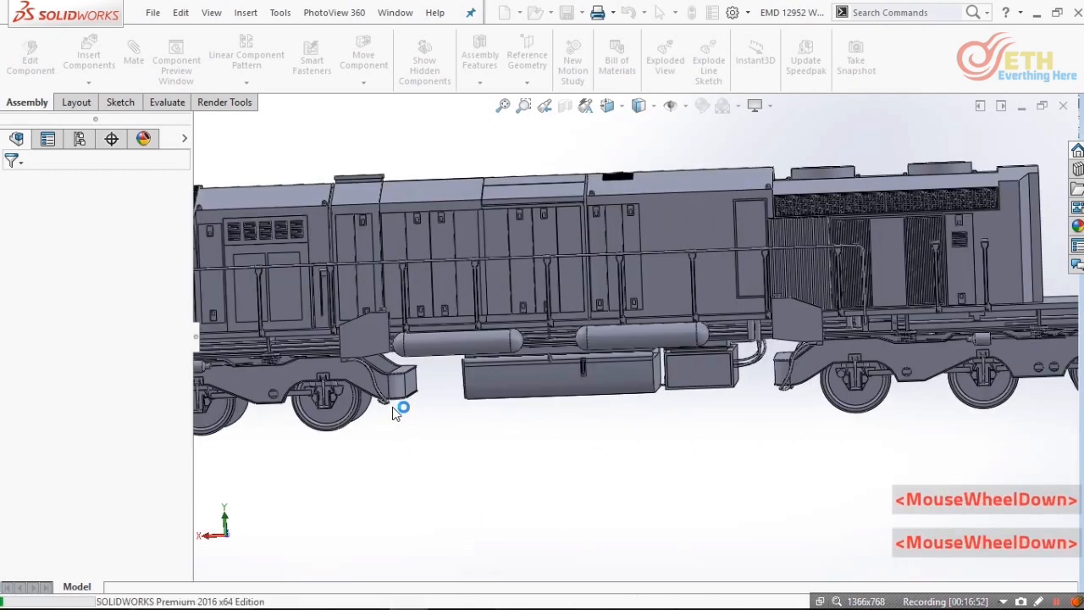
# - Return from the EMD 12952 assembly to the EMD WDG4 Body part document
pyautogui.scroll(-3)
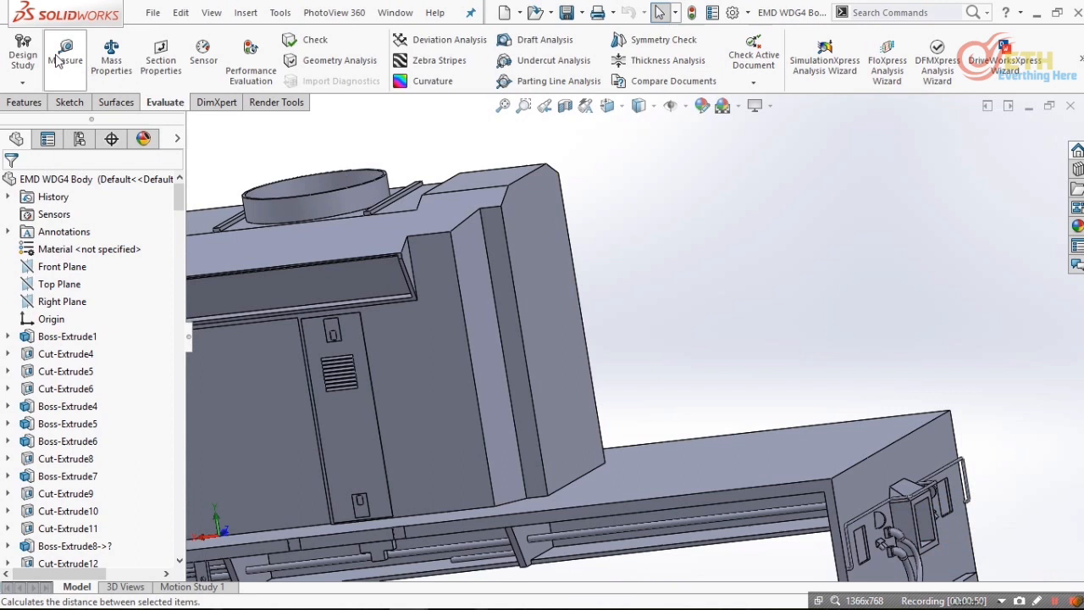
# - Measure an edge of the body with Evaluate > Measure before moving to the Wide Cab part
pyautogui.click(66, 53)
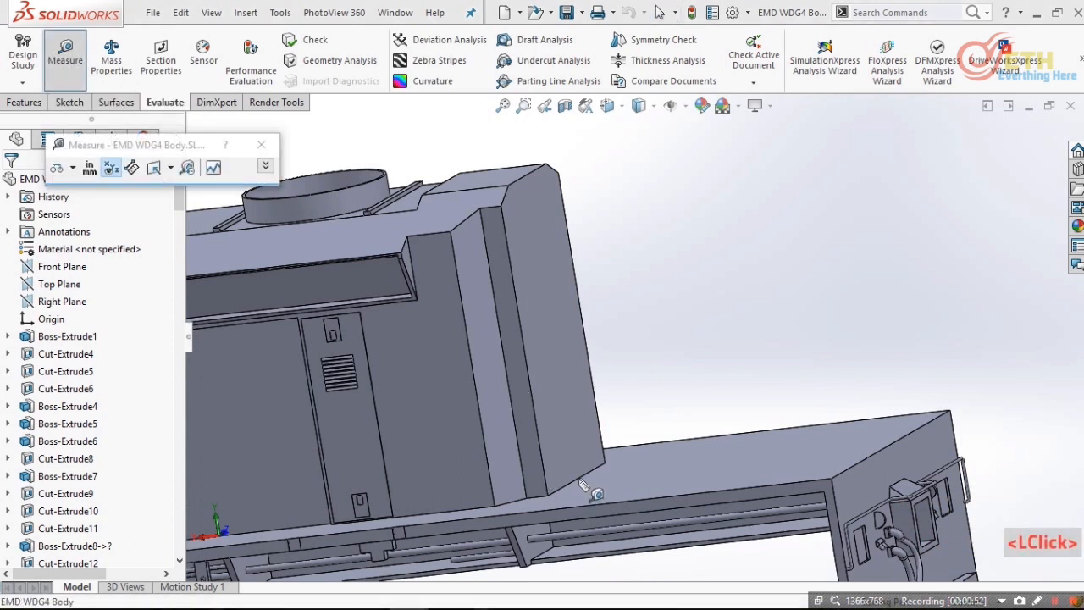
pyautogui.click(576, 505)
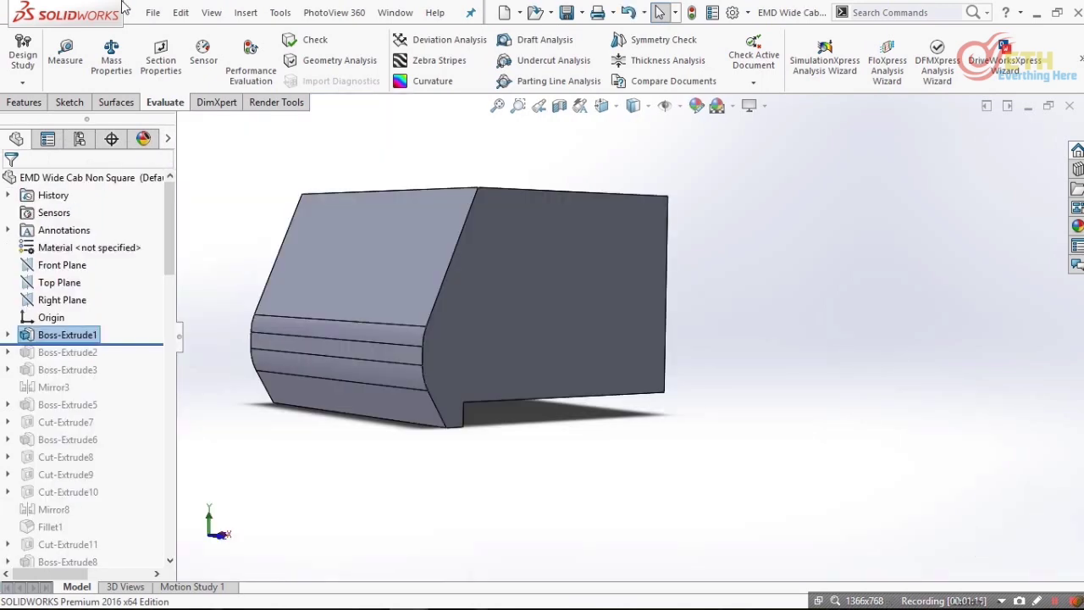
# - Review Boss-Extrude1's 3000 mm cab body profile and close its definition
pyautogui.doubleClick(68, 336)
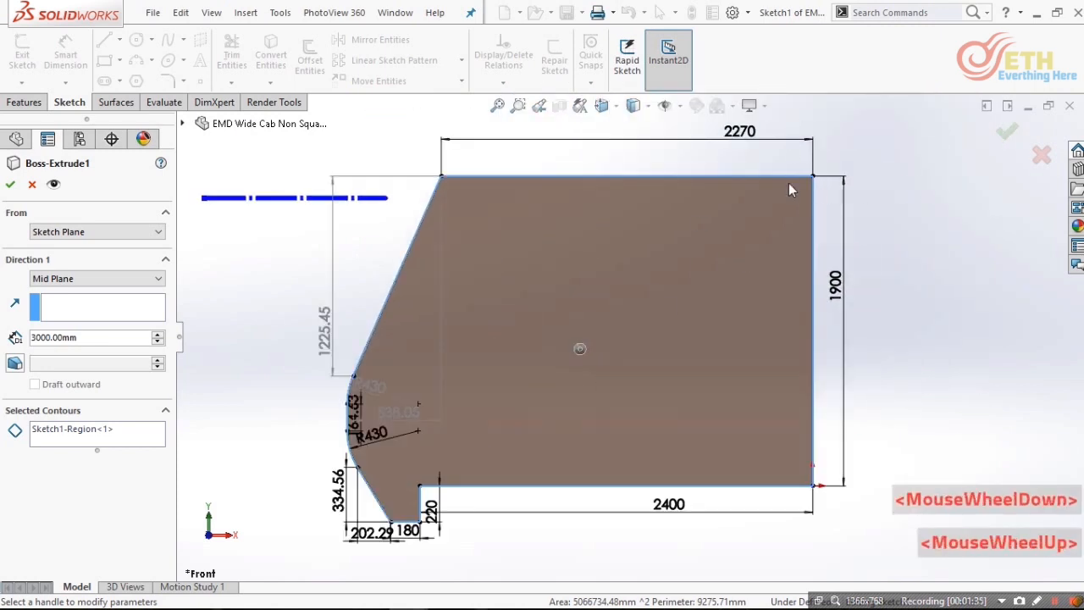
pyautogui.scroll(-3)
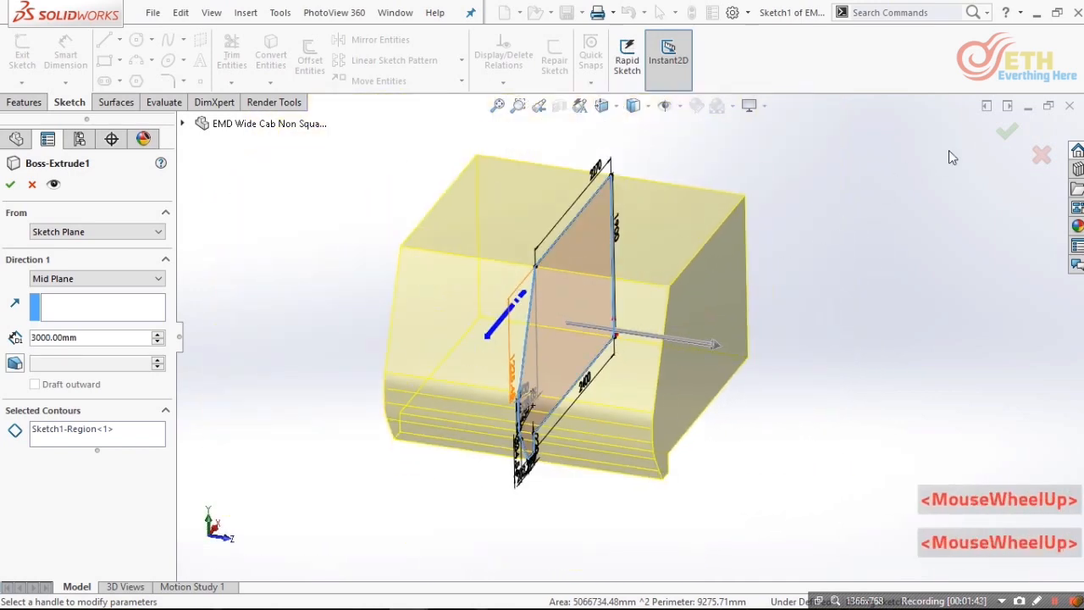
pyautogui.click(1010, 132)
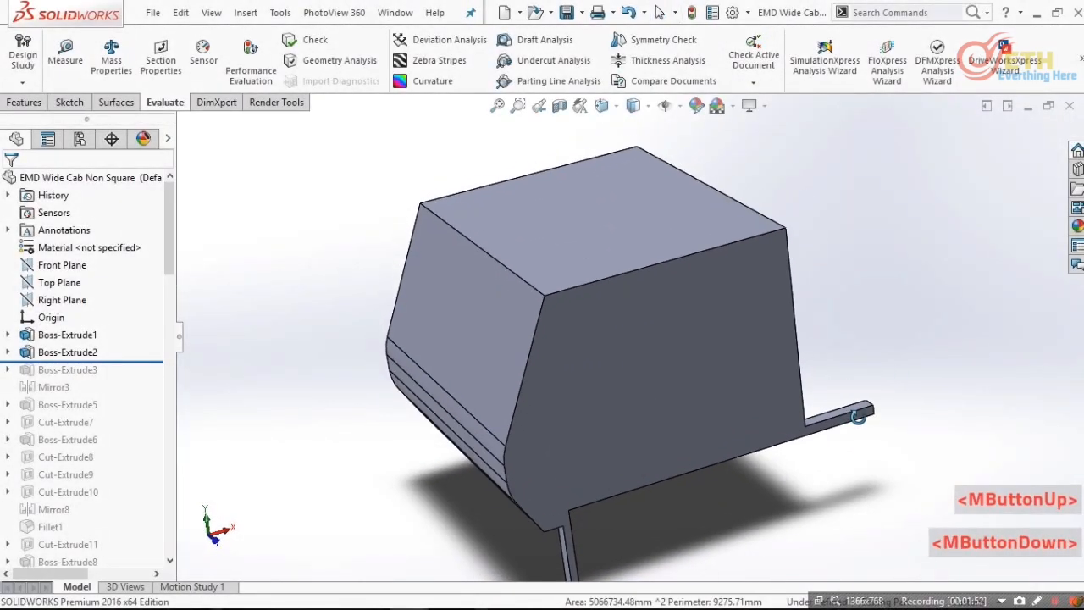
# - Review Boss-Extrude2's 130 mm L-shaped rail extrusion, then roll the part through Boss-Extrude3
pyautogui.click(68, 350)
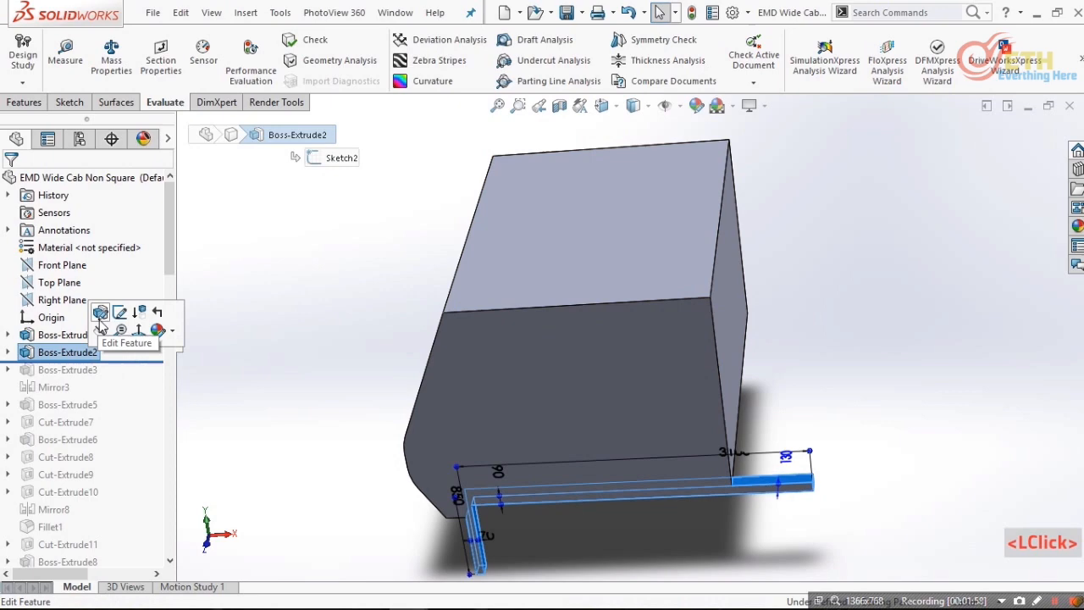
pyautogui.click(100, 312)
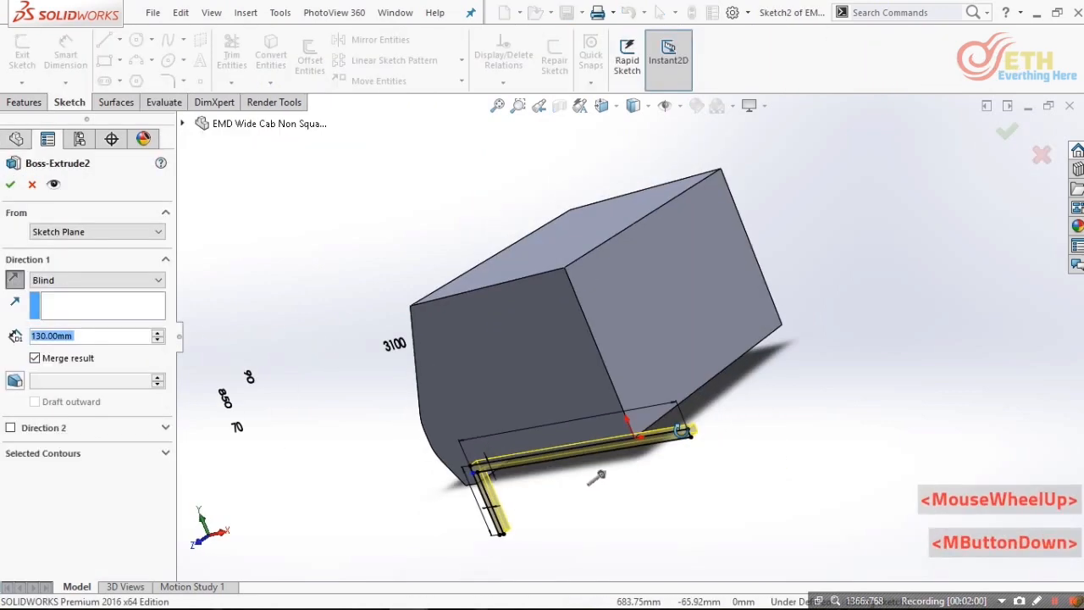
pyautogui.moveTo(593, 475); pyautogui.dragTo(677, 483)
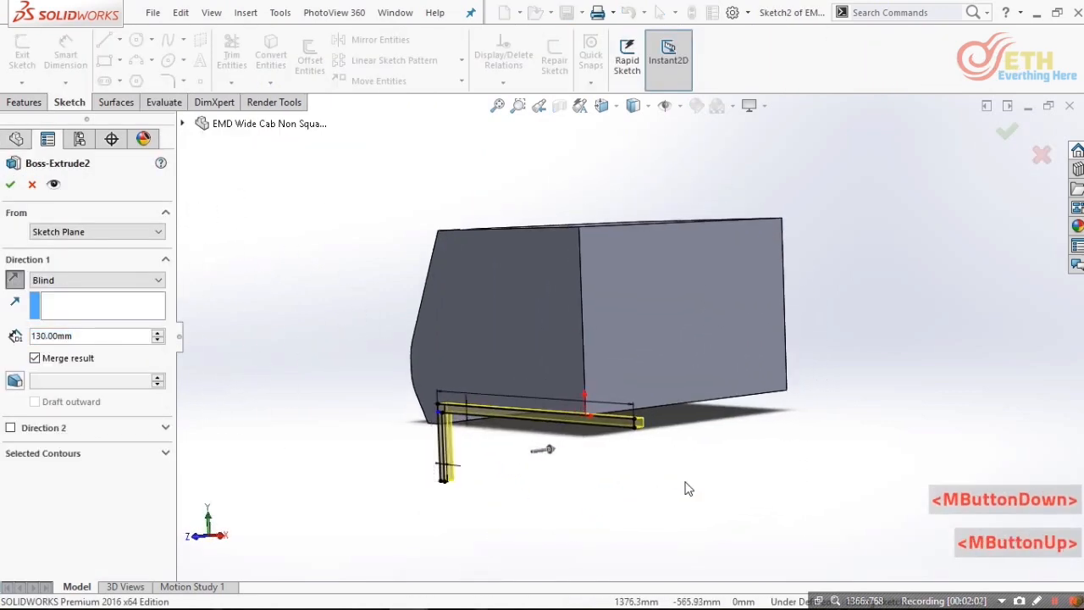
pyautogui.scroll(-3)
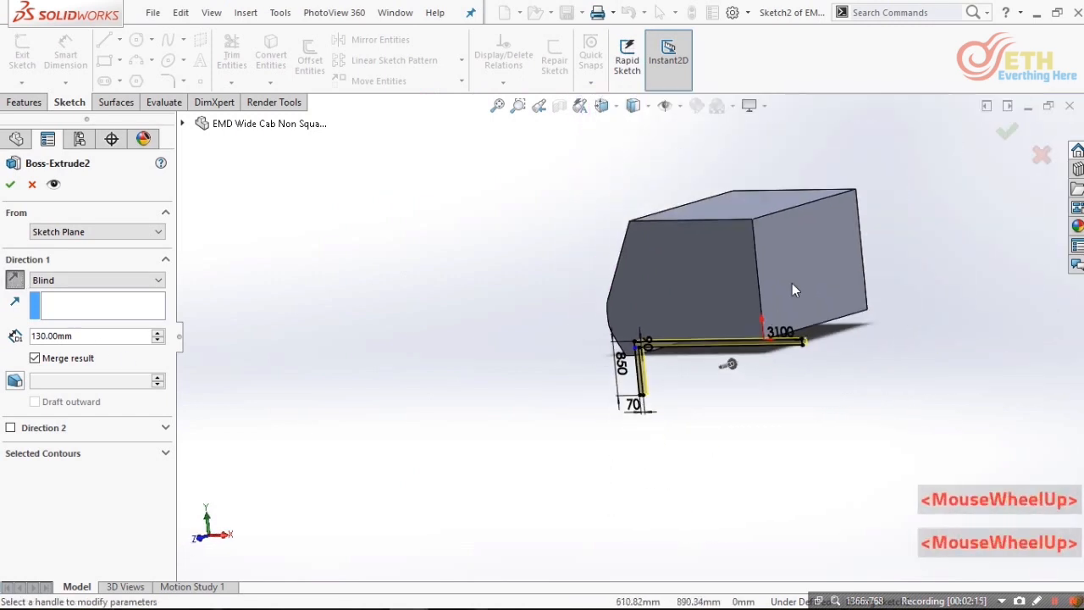
pyautogui.scroll(-3)
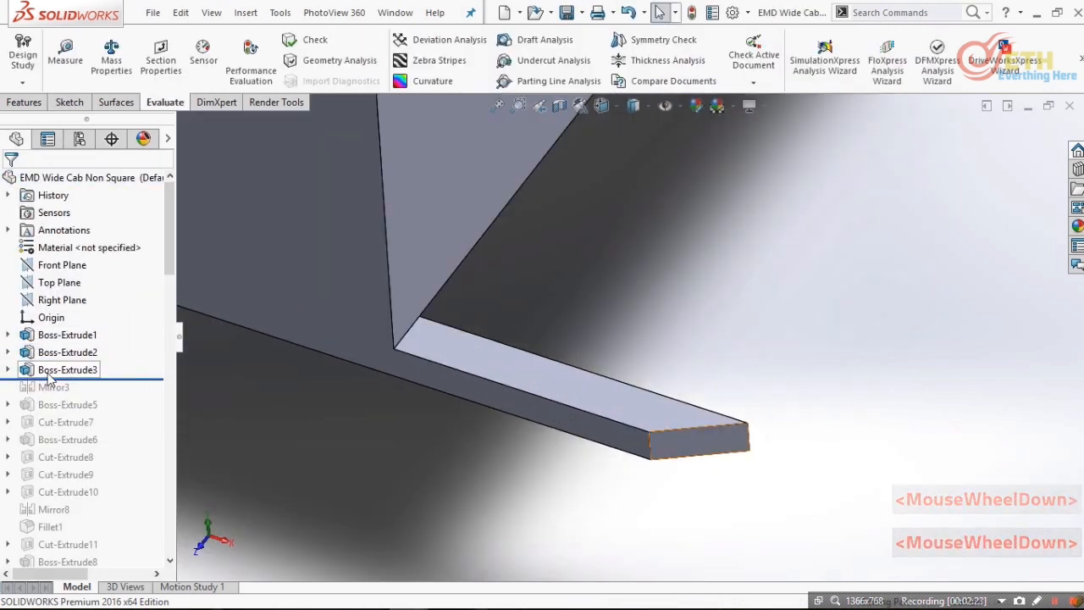
# - Review Boss-Extrude3's 90 mm Blind triangular tip and keep it with OK
pyautogui.doubleClick(68, 369)
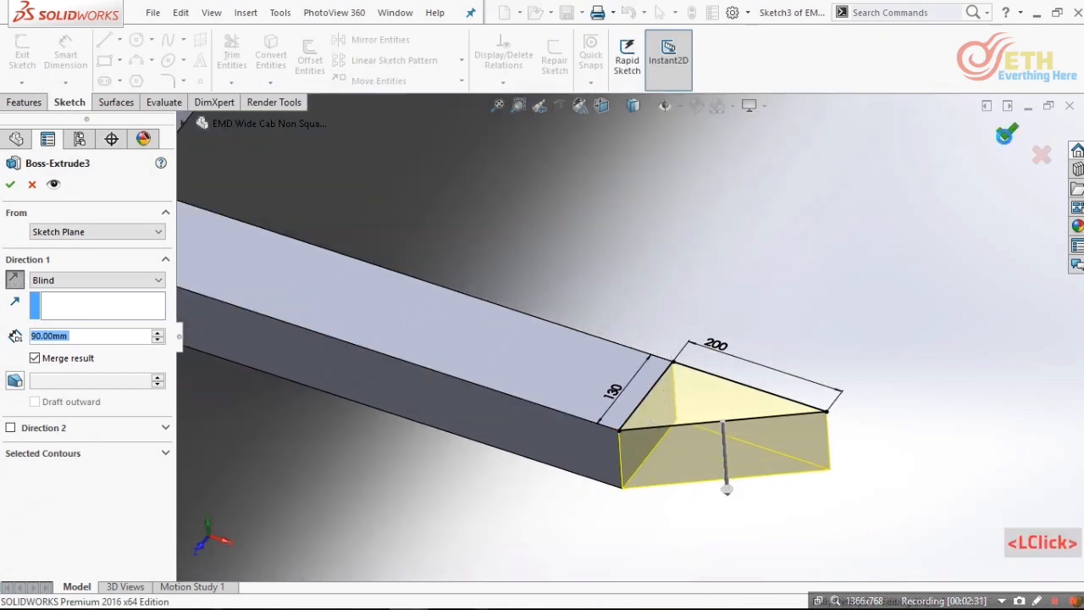
pyautogui.click(10, 185)
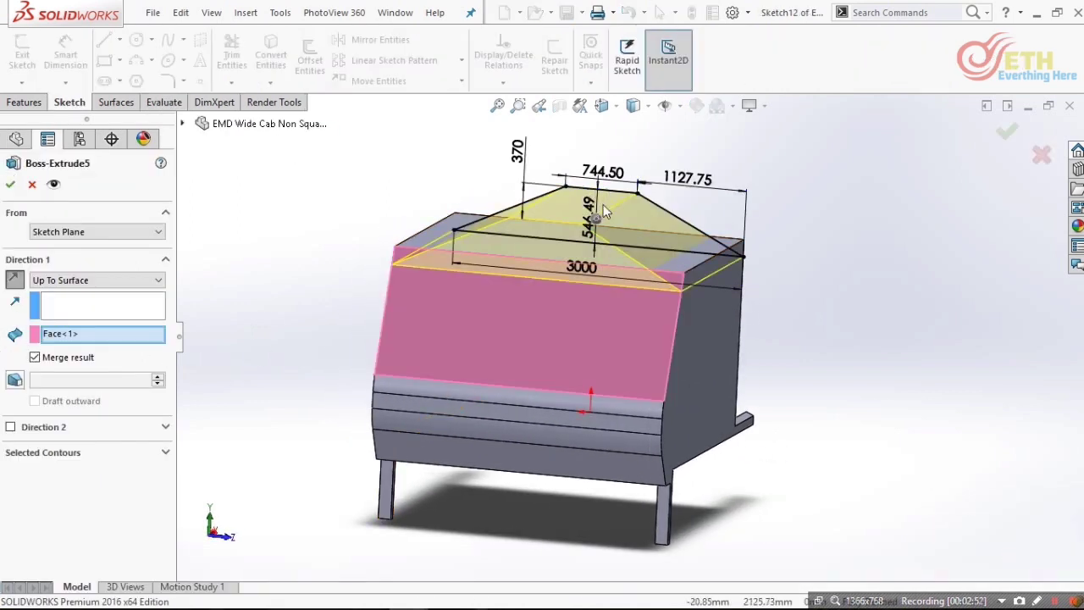
# - View Boss-Extrude5's up-to-surface sloped roof from the side, then return to a 3D view
pyautogui.press('Ctrl+8')
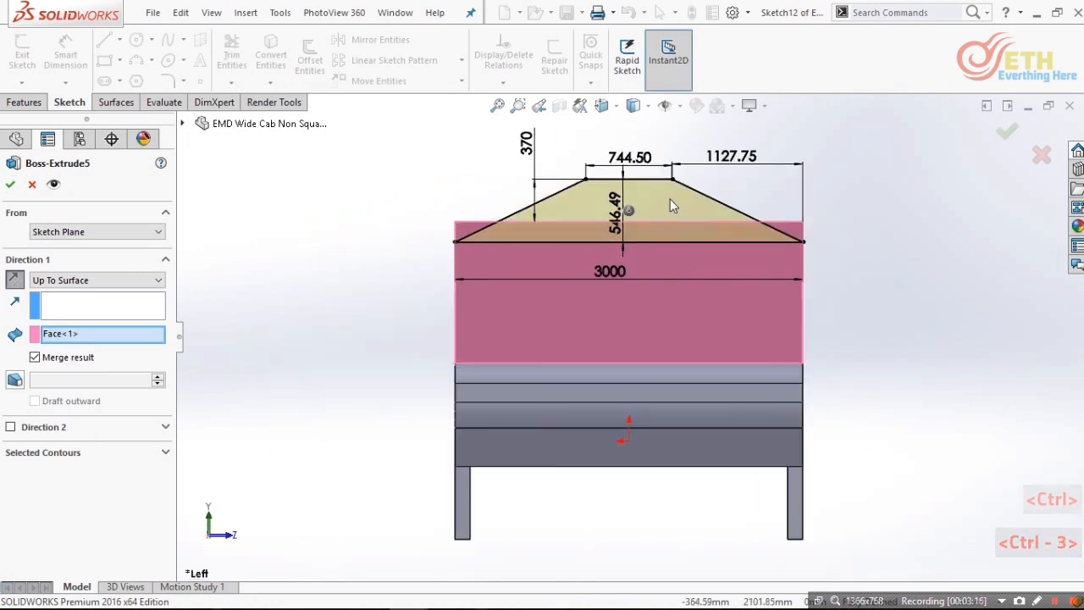
pyautogui.moveTo(627, 254); pyautogui.dragTo(725, 275)
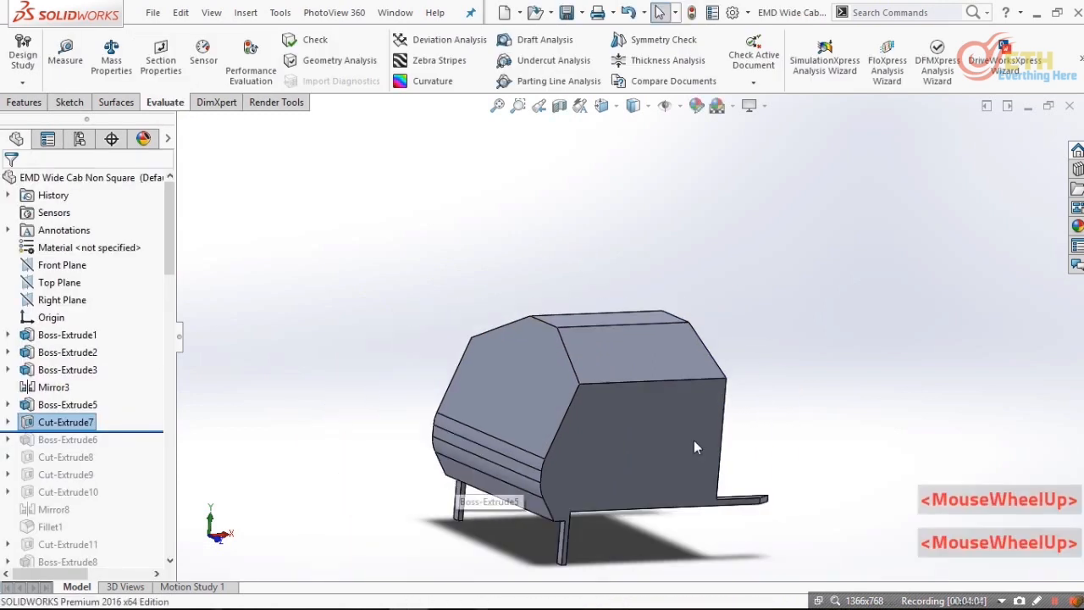
# - Restore and review the 12.18 mm skin extrusion Boss-Extrude6 and the Up To Next roof corner cut Cut-Extrude8
pyautogui.click(68, 439)
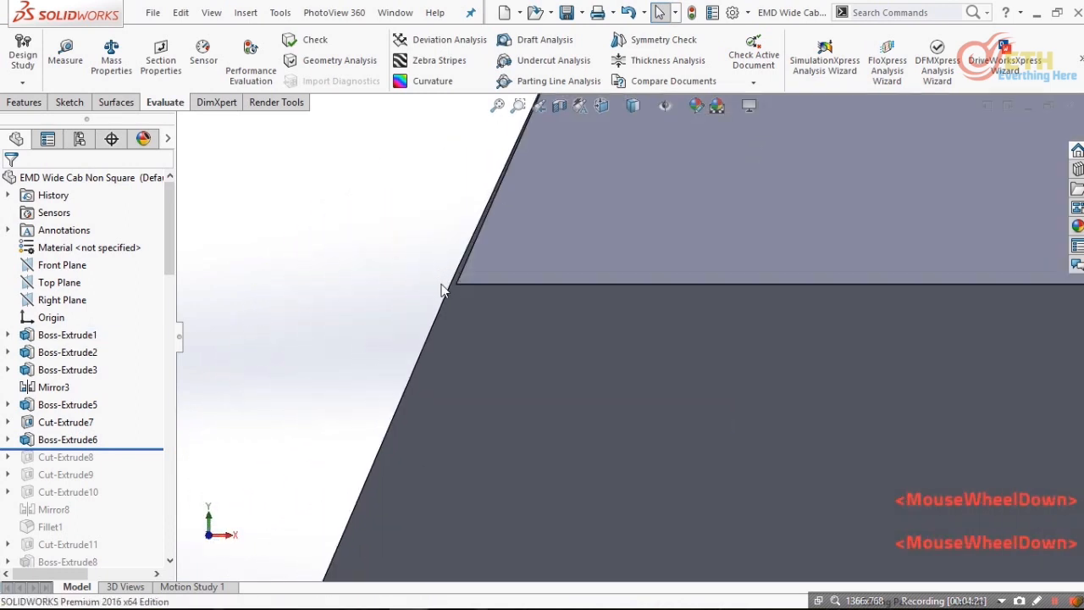
pyautogui.click(67, 439)
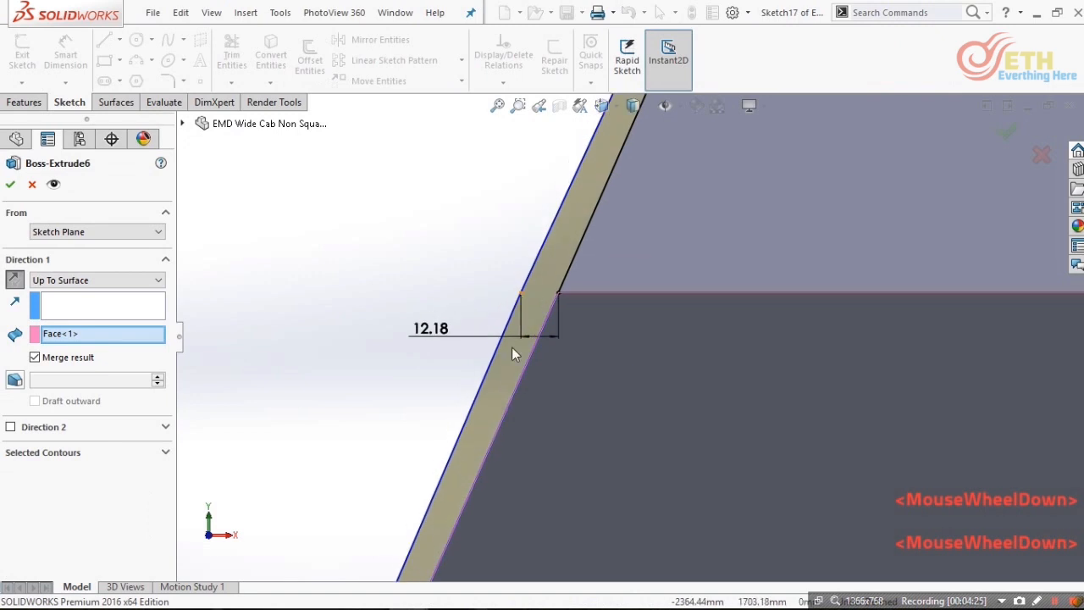
pyautogui.scroll(3)
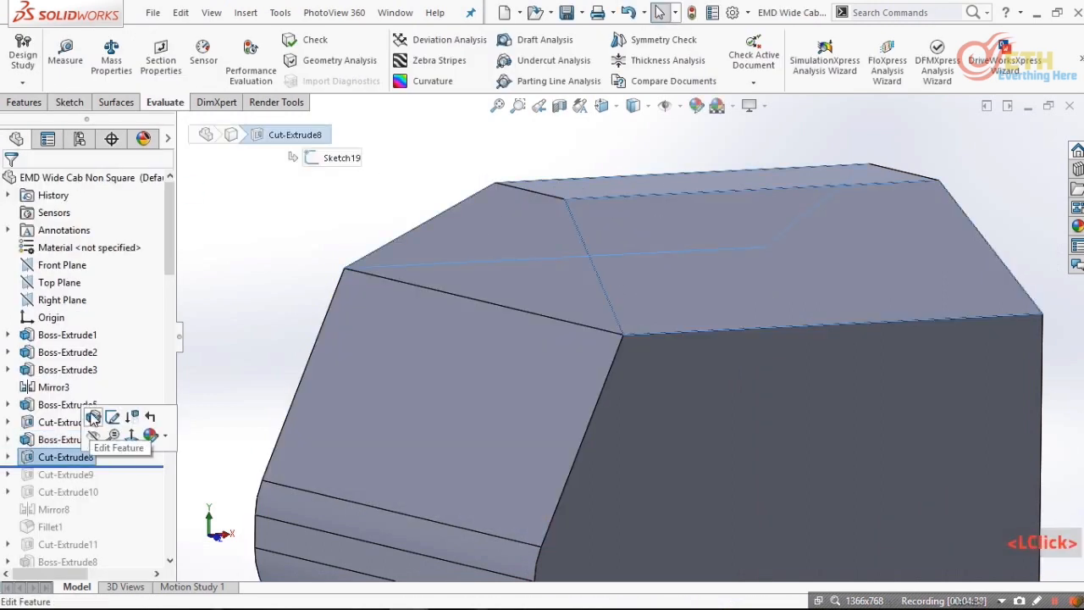
pyautogui.click(93, 417)
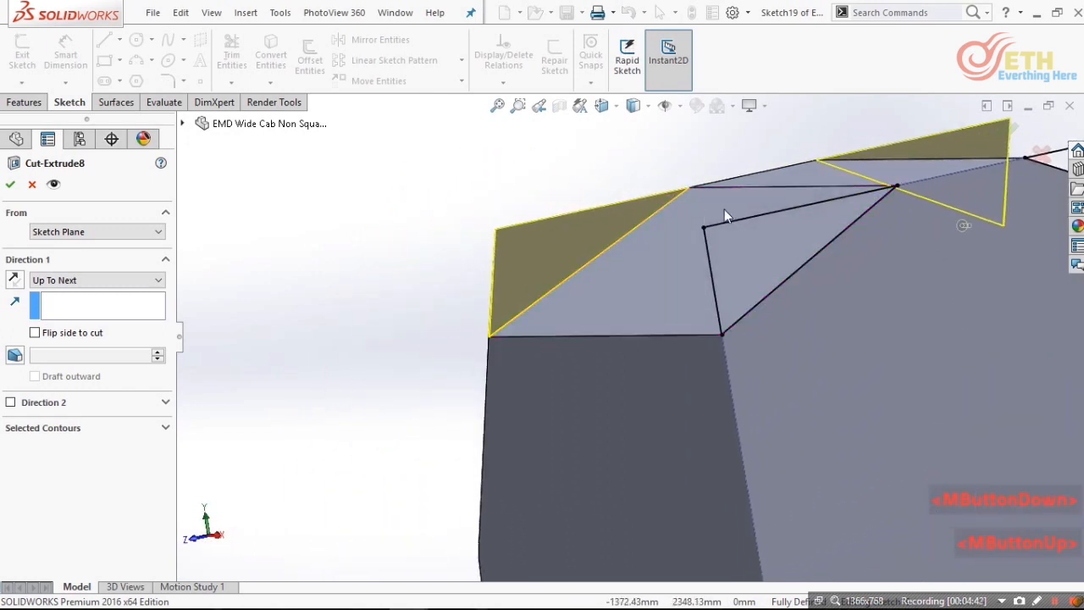
pyautogui.scroll(-3)
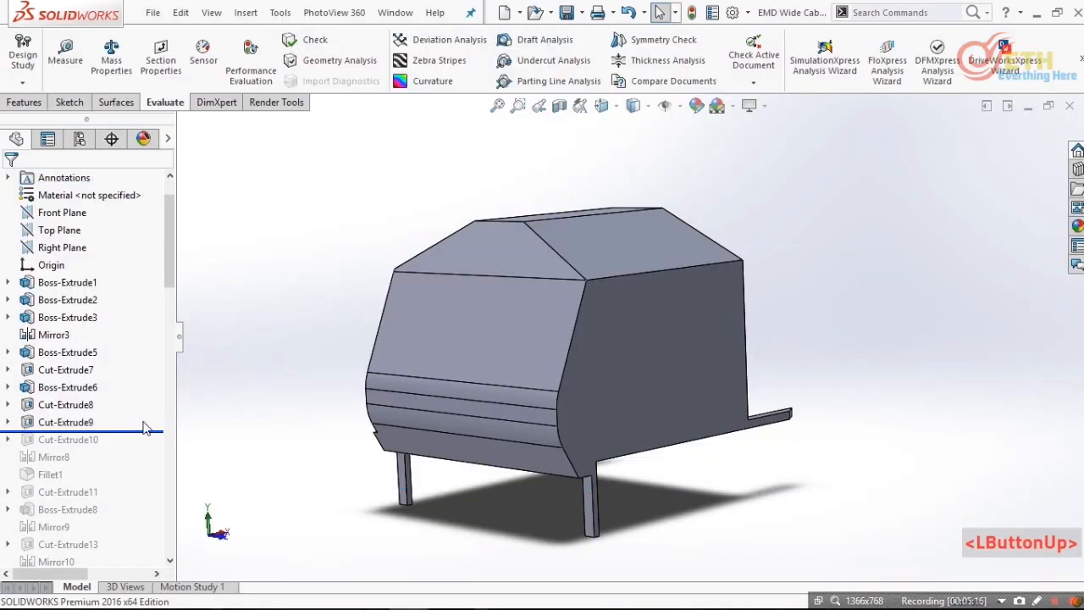
# - Review Cut-Extrude9 along the cab front face and Cut-Extrude10 on the lower edge, keeping both
pyautogui.scroll(-3)
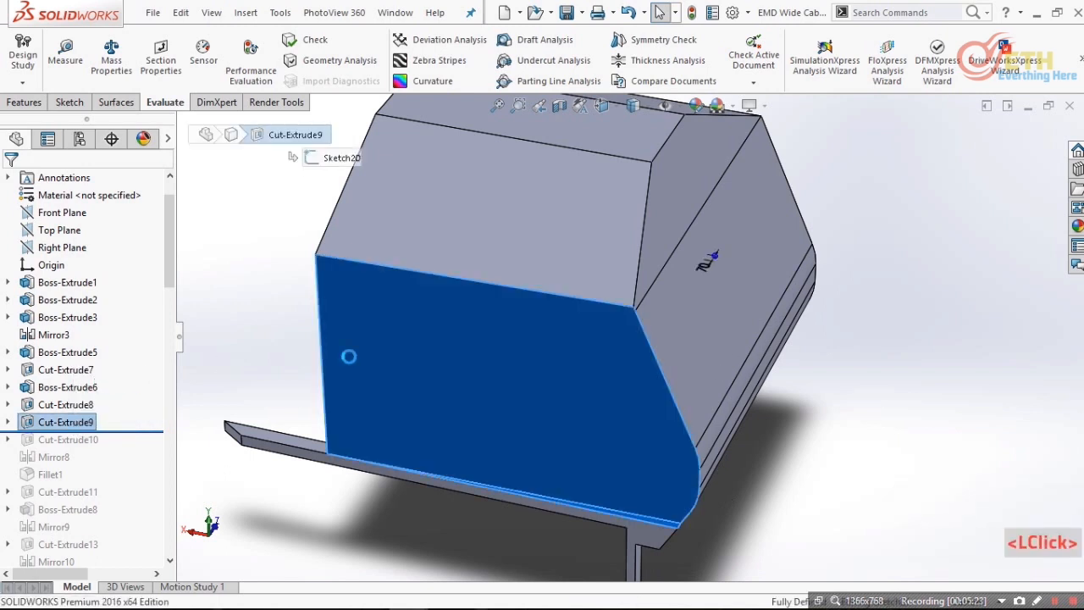
pyautogui.doubleClick(64, 420)
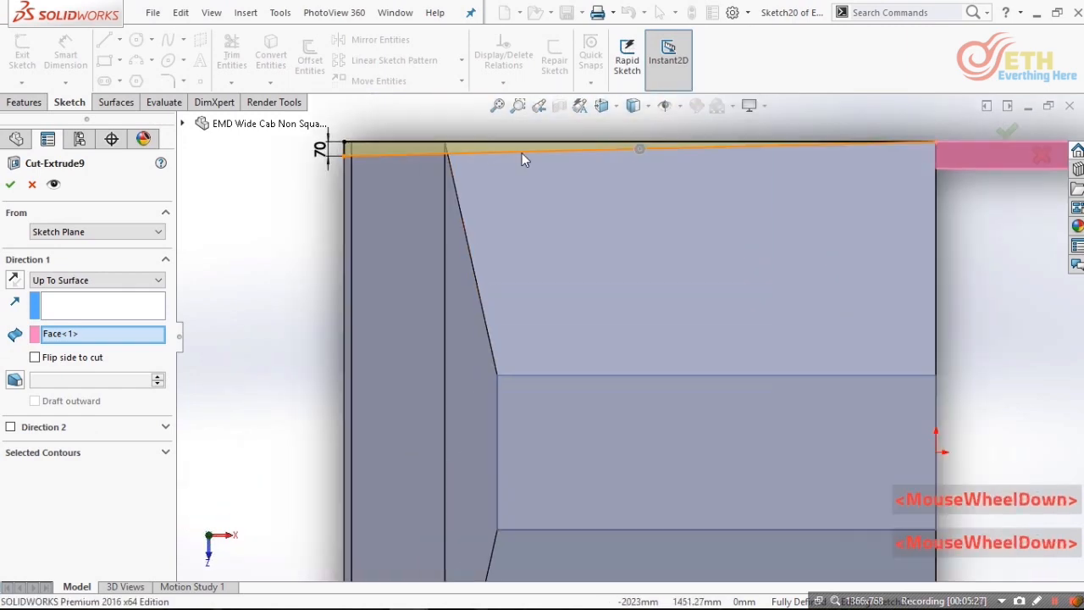
pyautogui.scroll(-3)
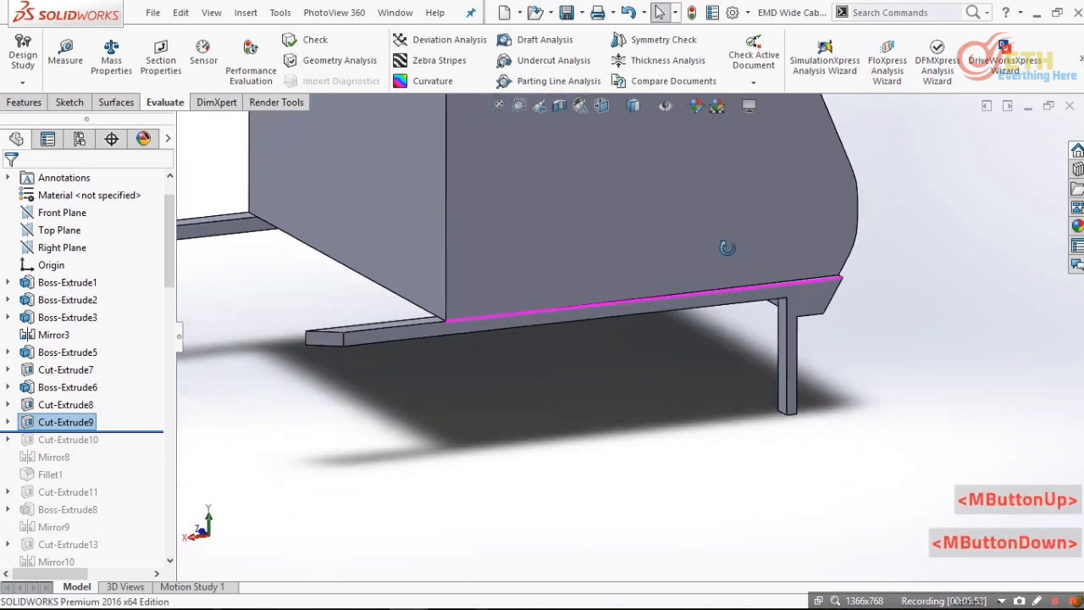
pyautogui.scroll(-3)
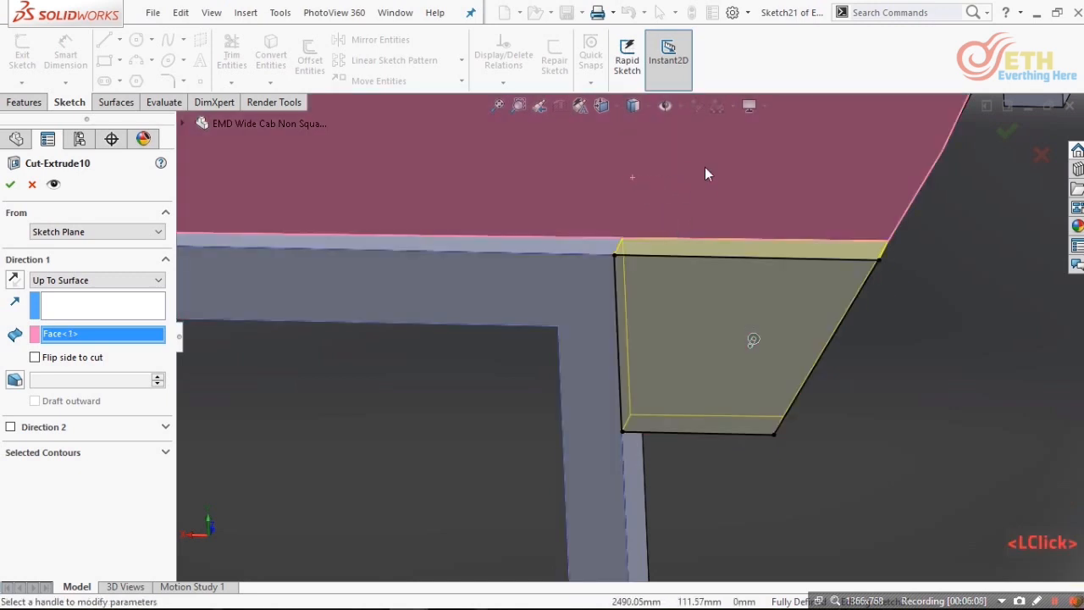
pyautogui.moveTo(708, 173); pyautogui.dragTo(762, 330)
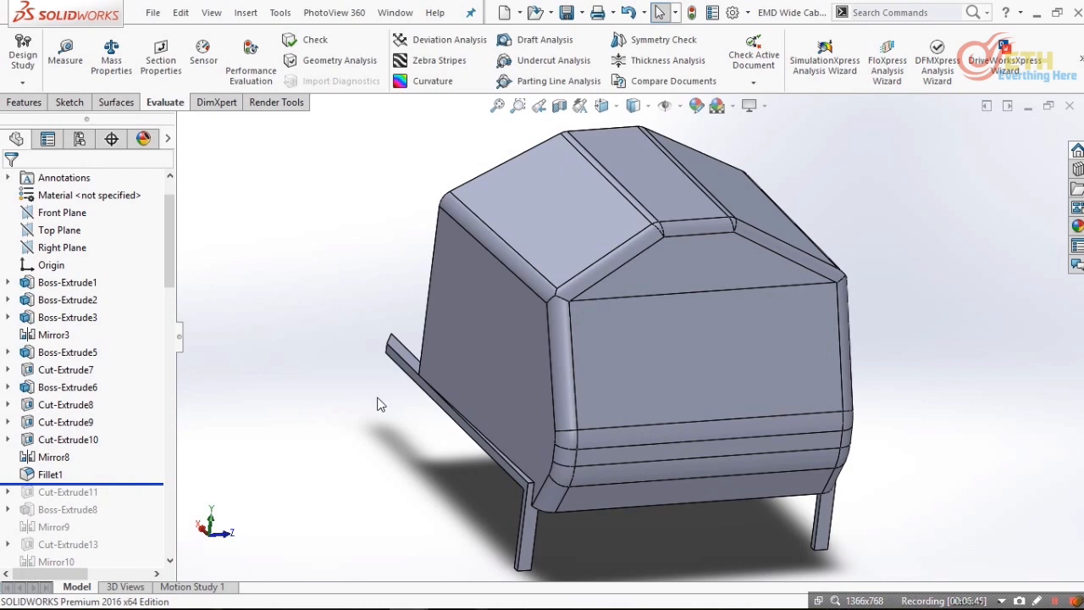
pyautogui.moveTo(369, 389)
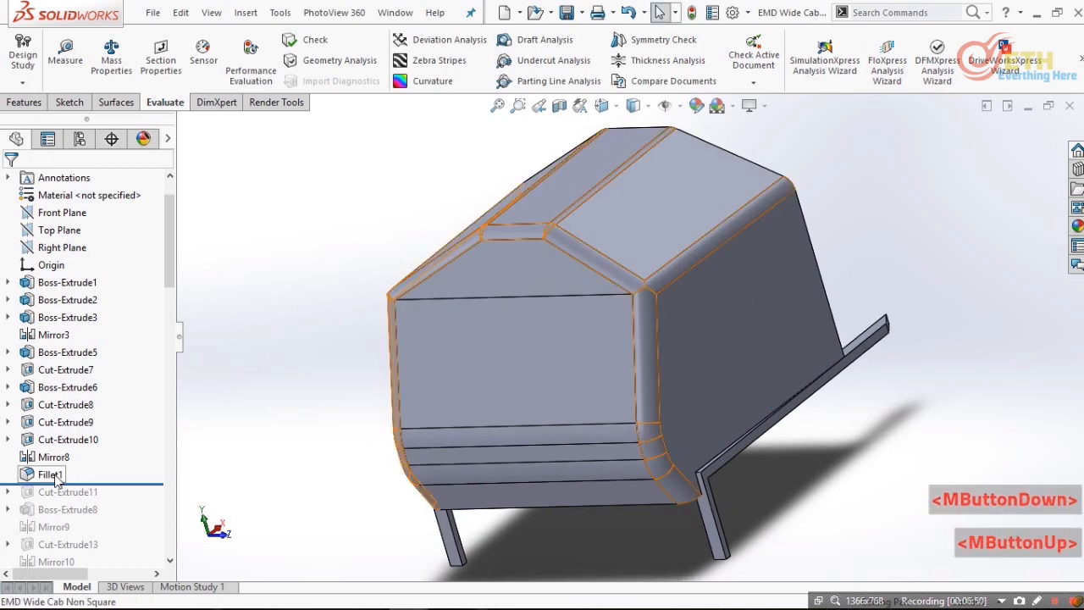
# - Check Fillet1's 150 mm edge radius and roll forward through the Cut-Extrude11 wall recess
pyautogui.doubleClick(47, 474)
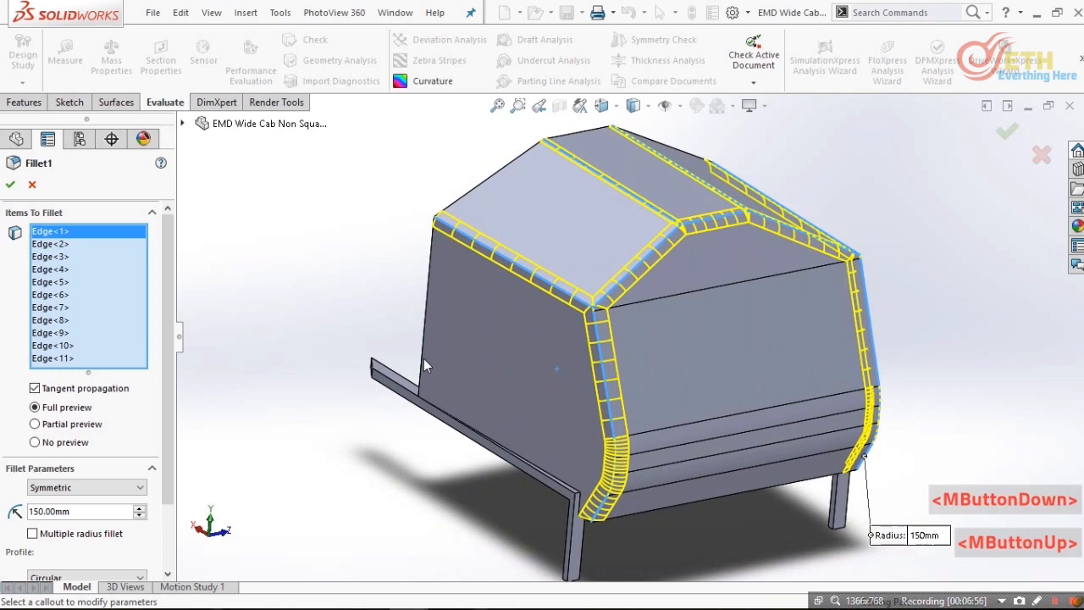
pyautogui.click(10, 184)
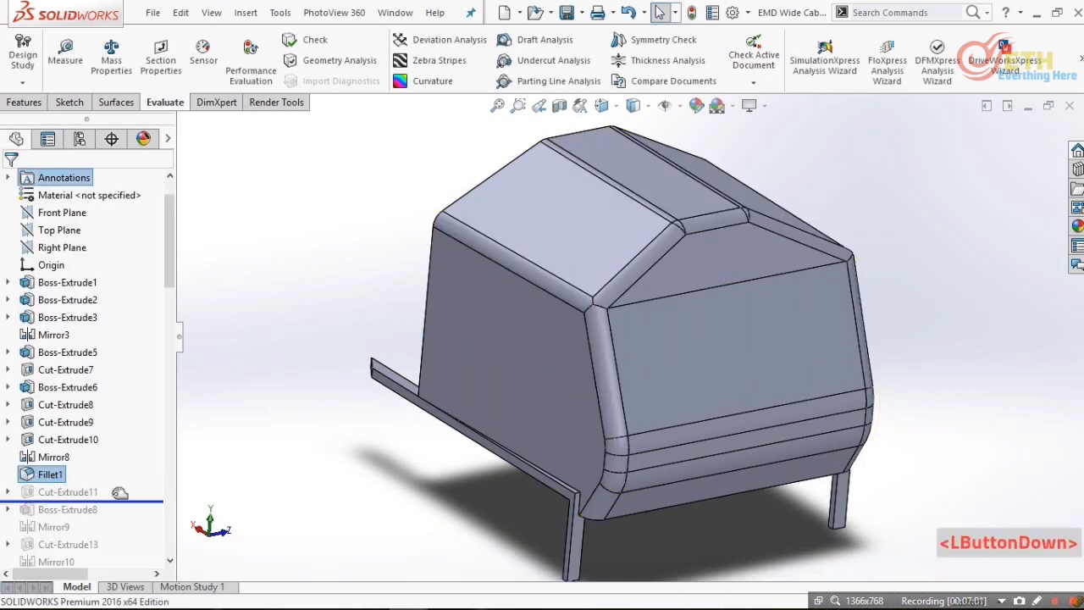
pyautogui.click(51, 491)
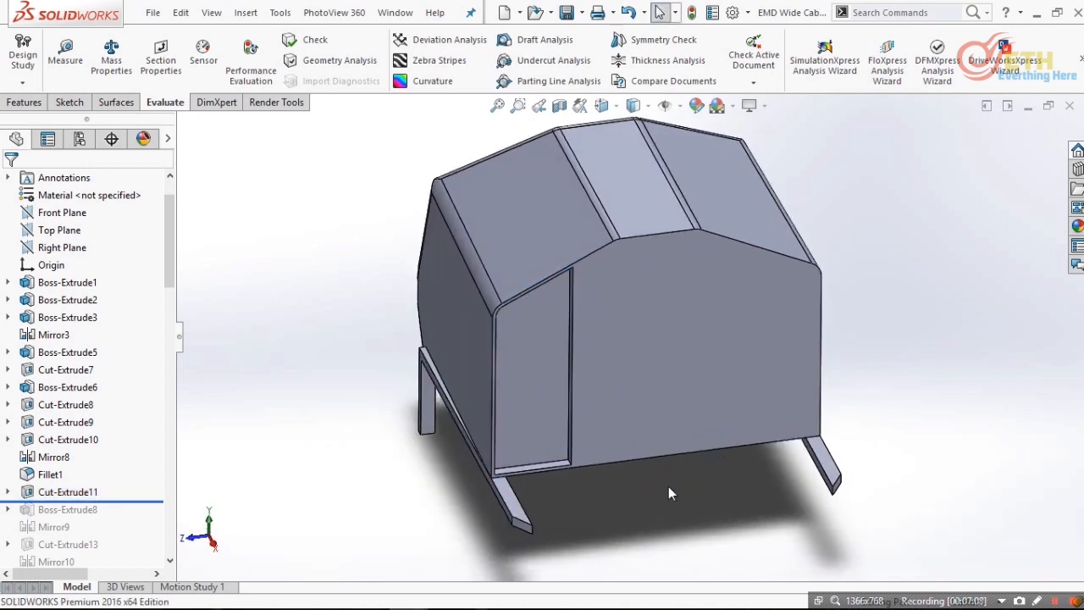
pyautogui.scroll(-3)
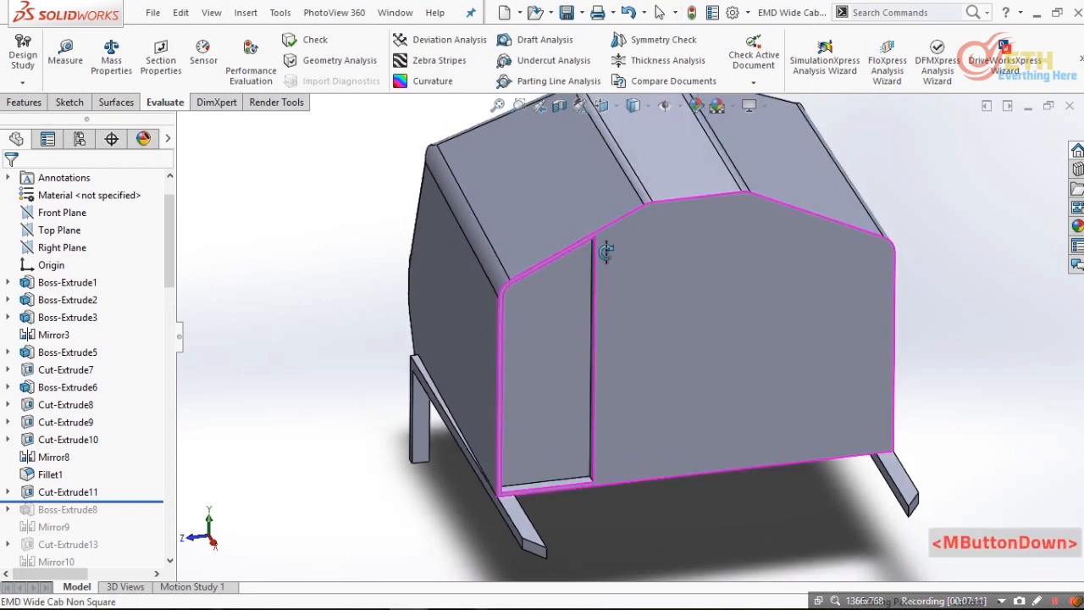
pyautogui.scroll(-3)
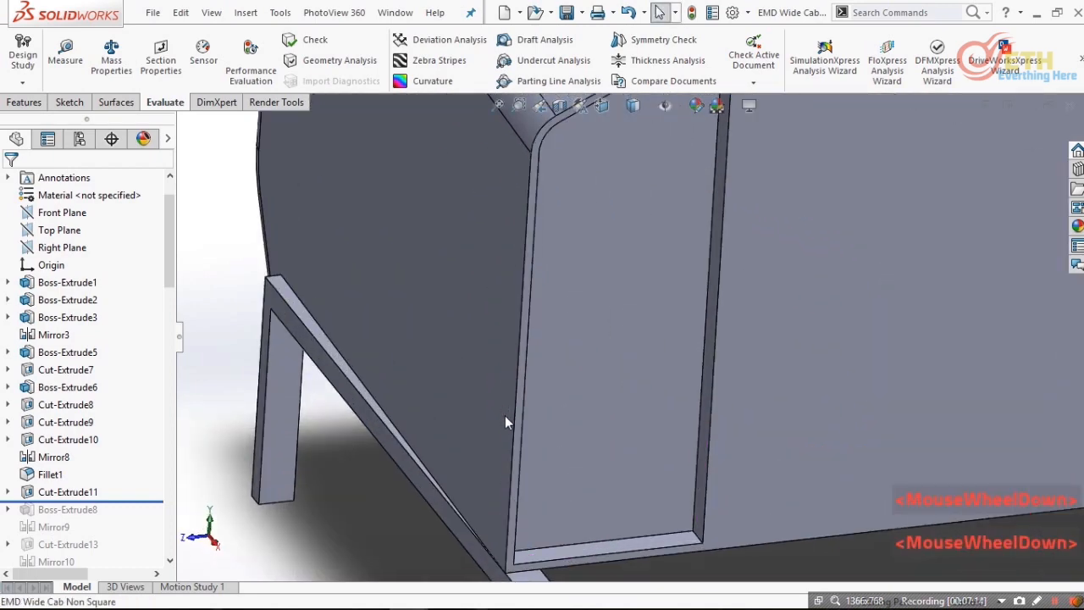
pyautogui.scroll(-3)
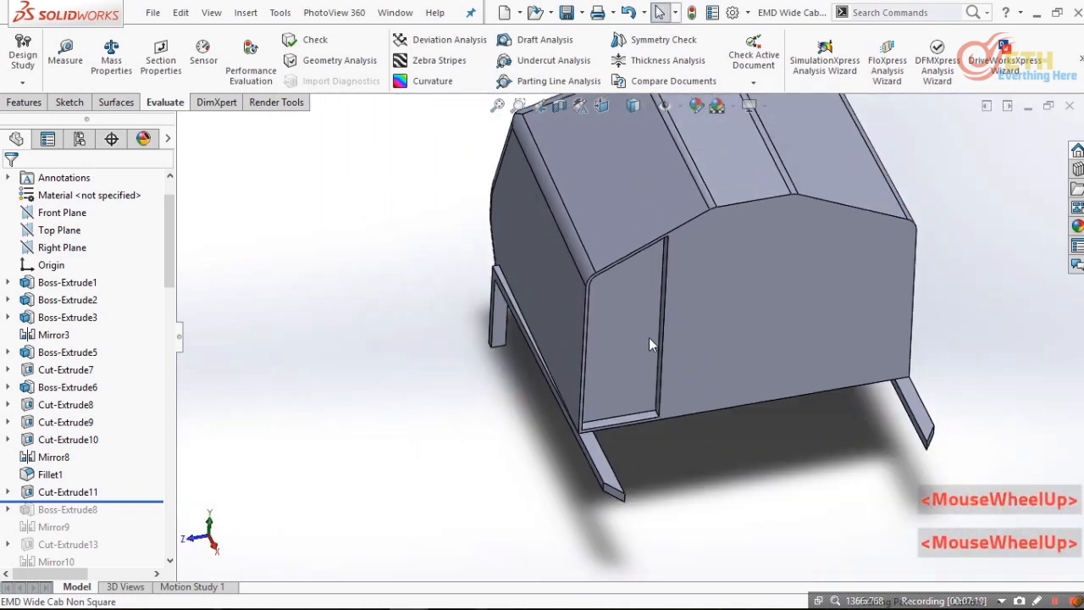
pyautogui.moveTo(652, 342); pyautogui.dragTo(457, 359)
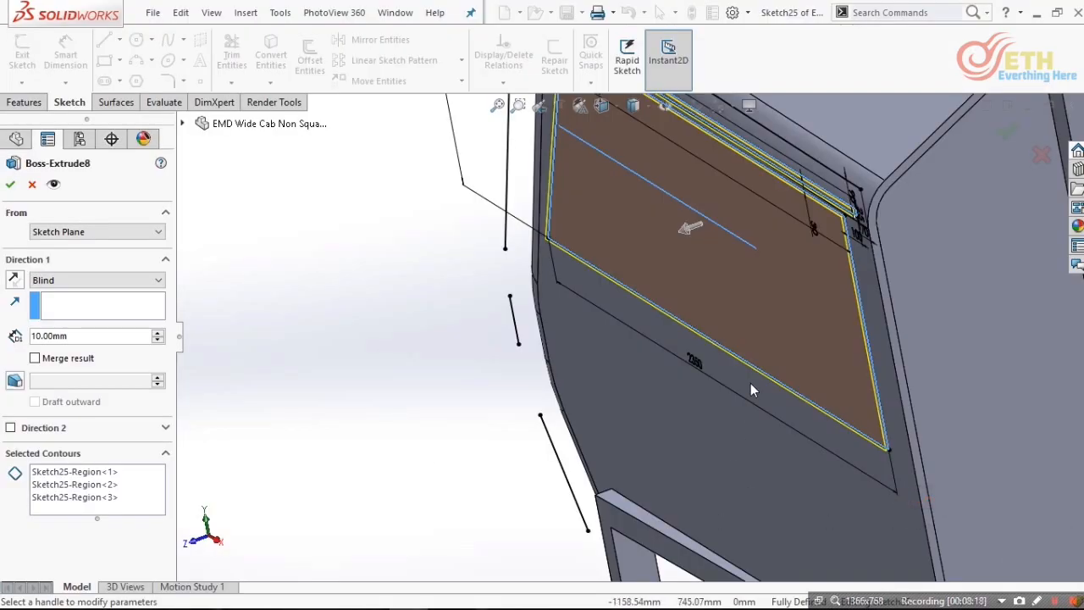
# - Confirm Boss-Extrude8 at 10 mm, restore Mirror9 and Cut-Extrude13's side window opening, and edit that cut
pyautogui.click(10, 183)
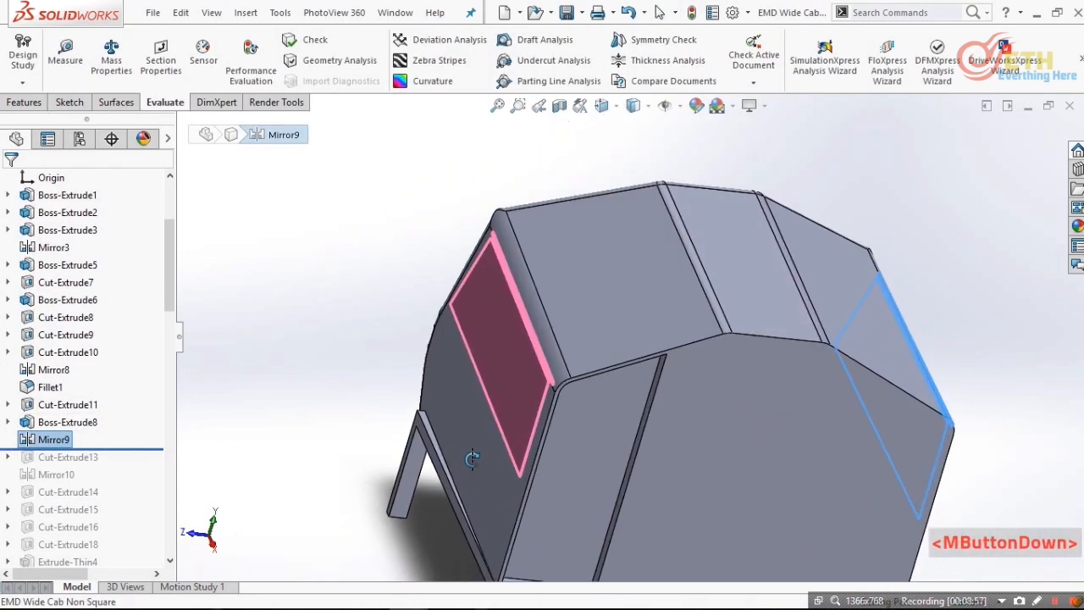
pyautogui.moveTo(471, 459); pyautogui.dragTo(508, 423)
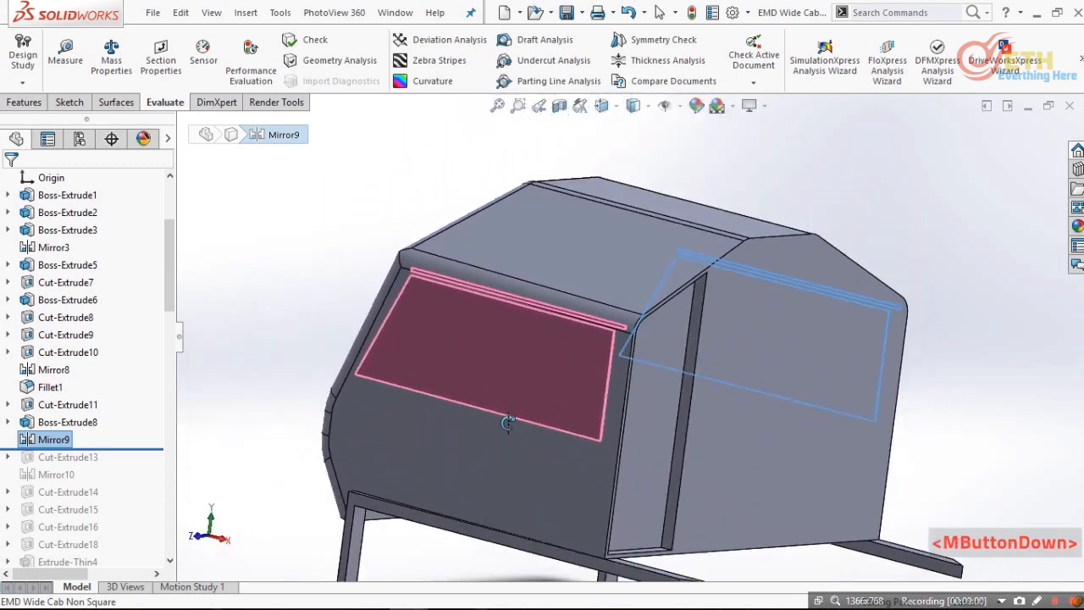
pyautogui.moveTo(508, 424); pyautogui.dragTo(373, 382)
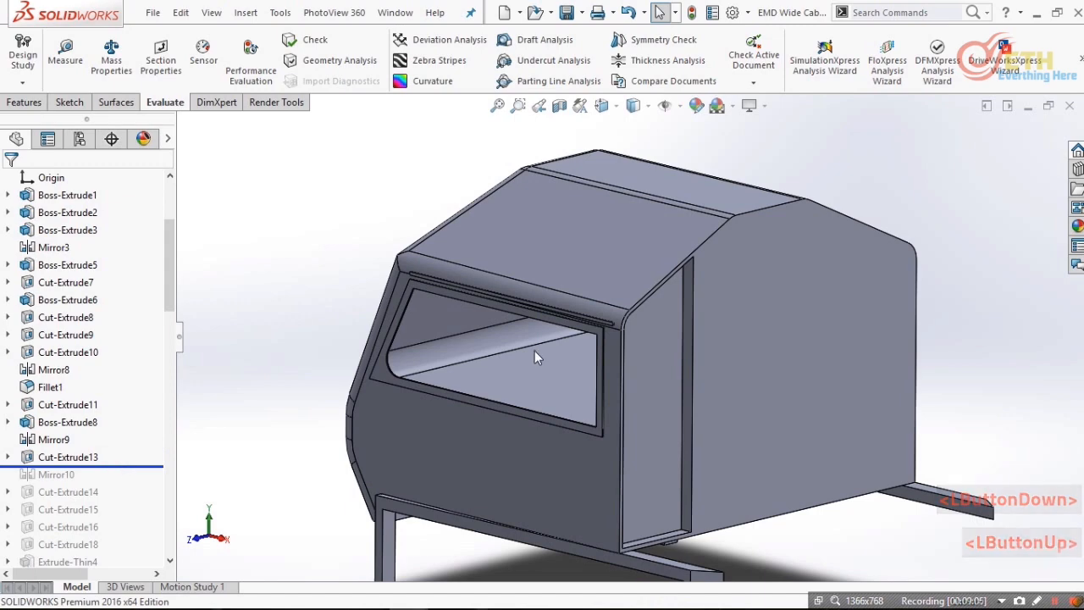
pyautogui.click(66, 457)
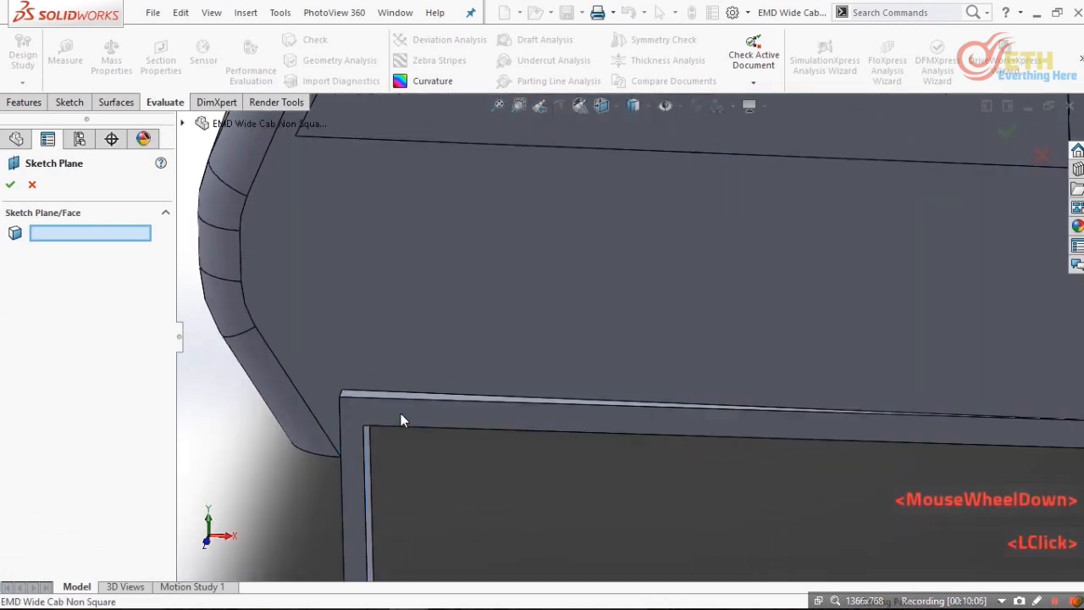
# - Set Cut-Extrude13 to Up To Surface on Face<1> with 40 mm Blind in Direction 2 and inspect the cut
pyautogui.click(397, 408)
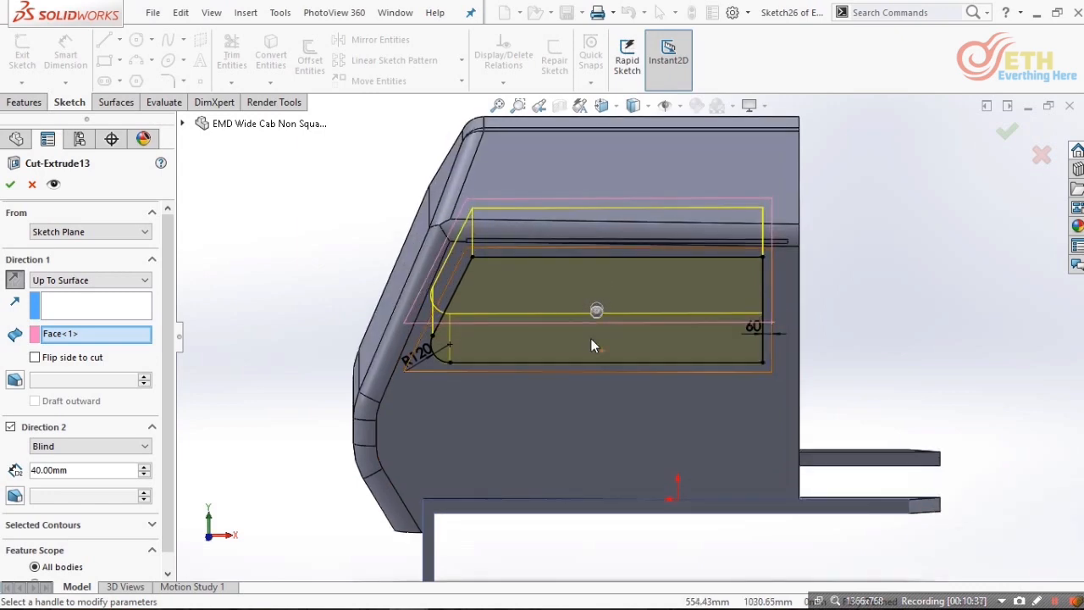
pyautogui.scroll(-3)
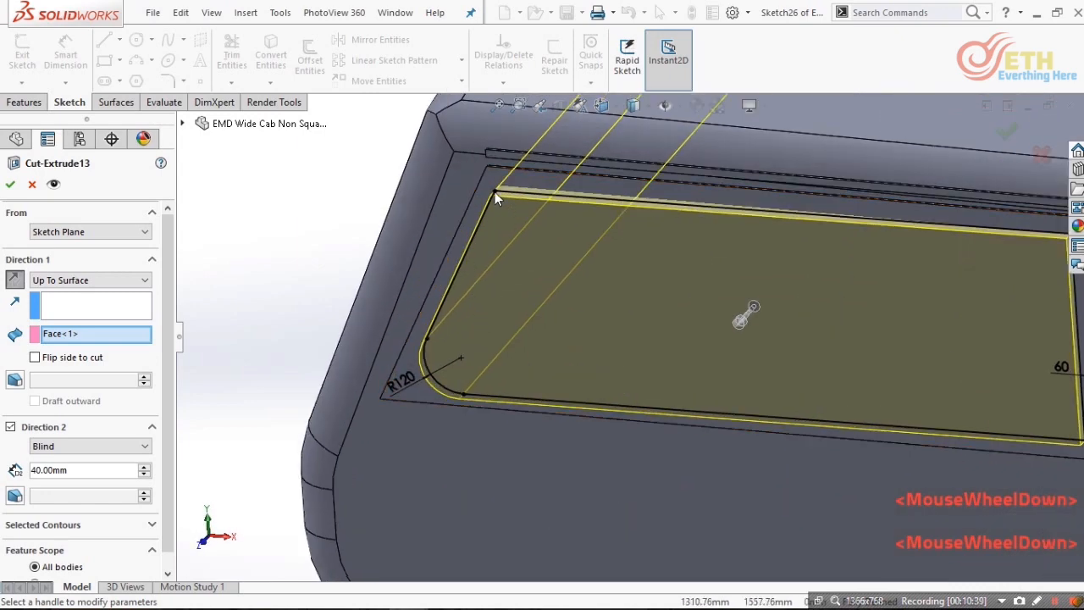
pyautogui.scroll(3)
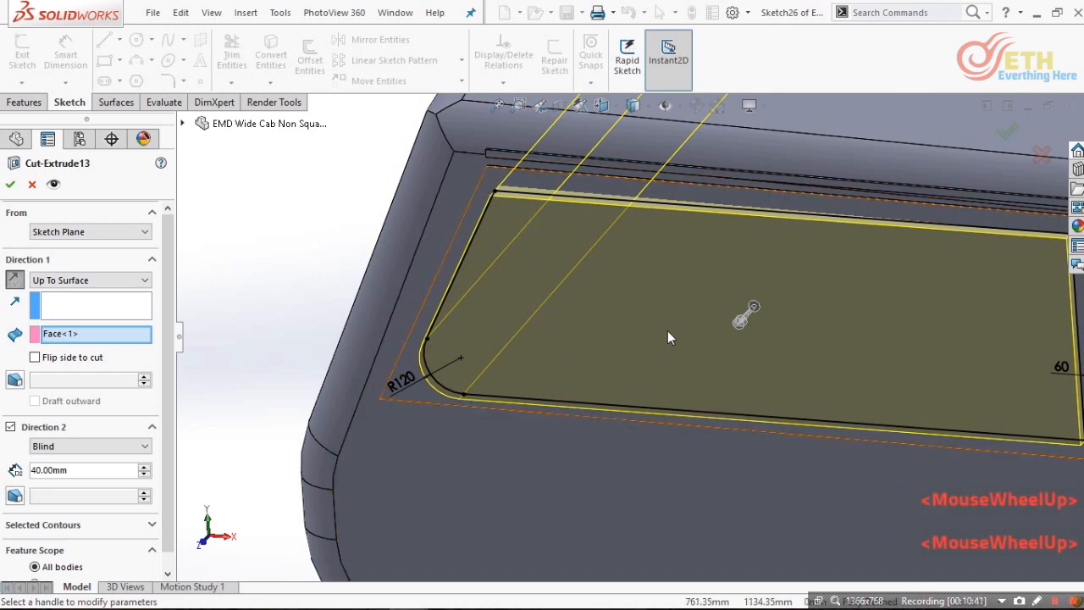
pyautogui.scroll(-3)
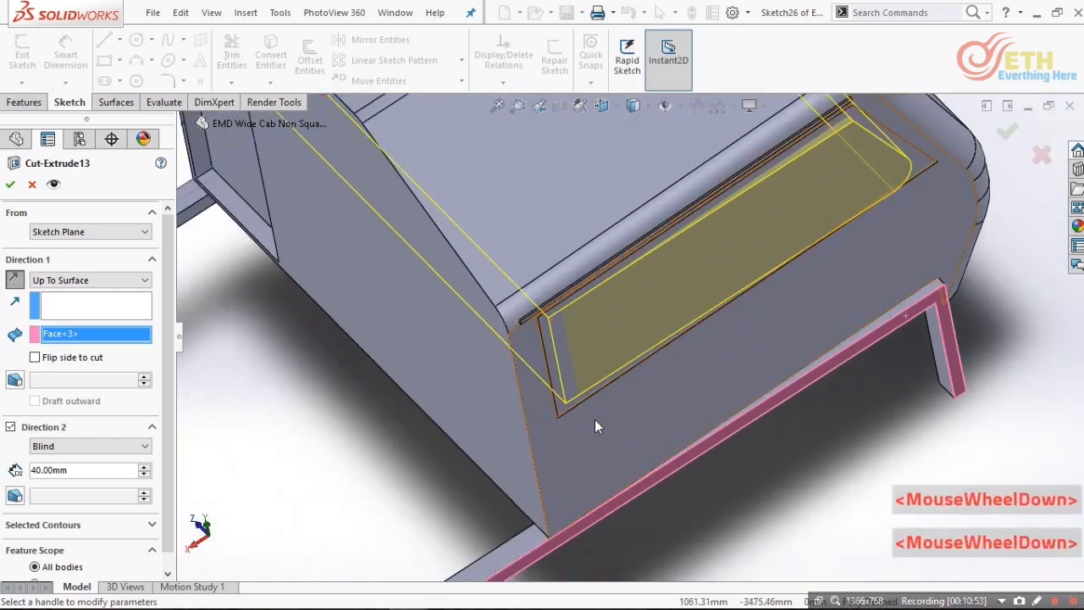
pyautogui.scroll(3)
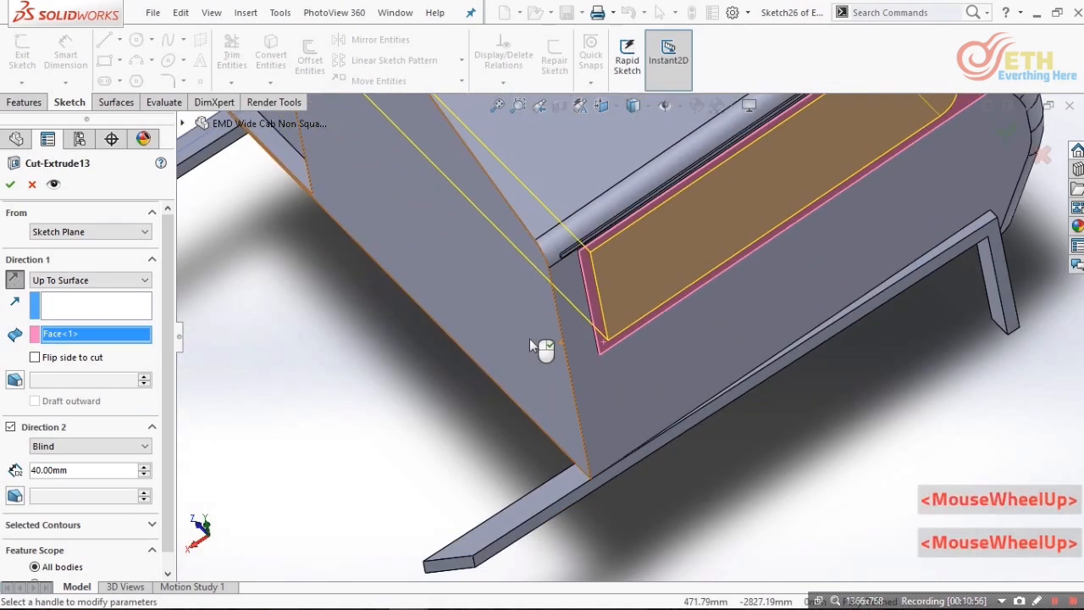
pyautogui.scroll(-3)
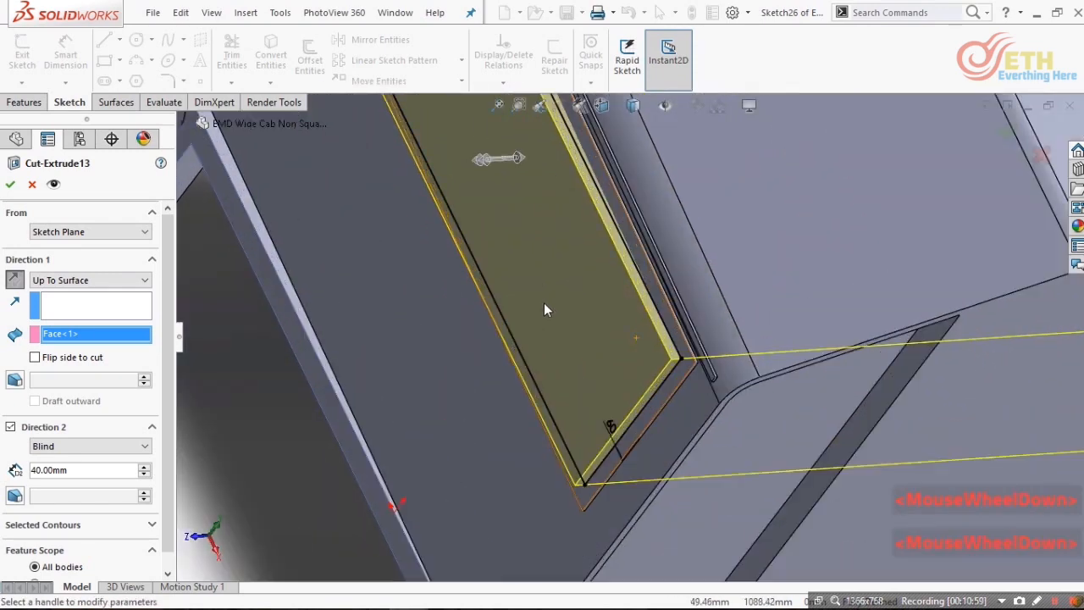
pyautogui.moveTo(545, 309); pyautogui.dragTo(398, 412)
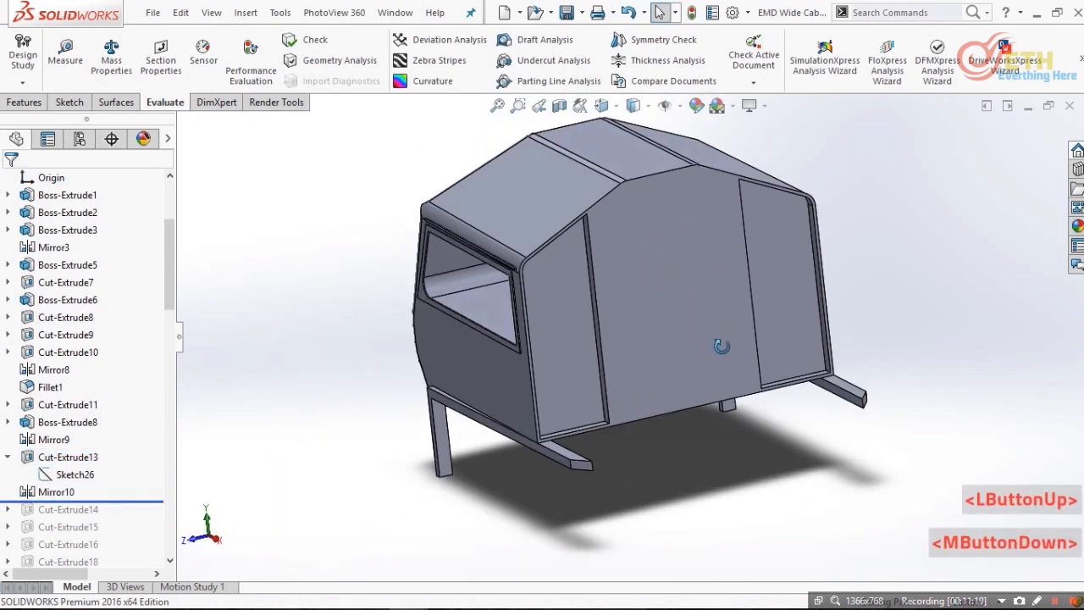
# - Create Cut-Extrude14 up to the selected stop face and step forward to the next opening
pyautogui.scroll(-3)
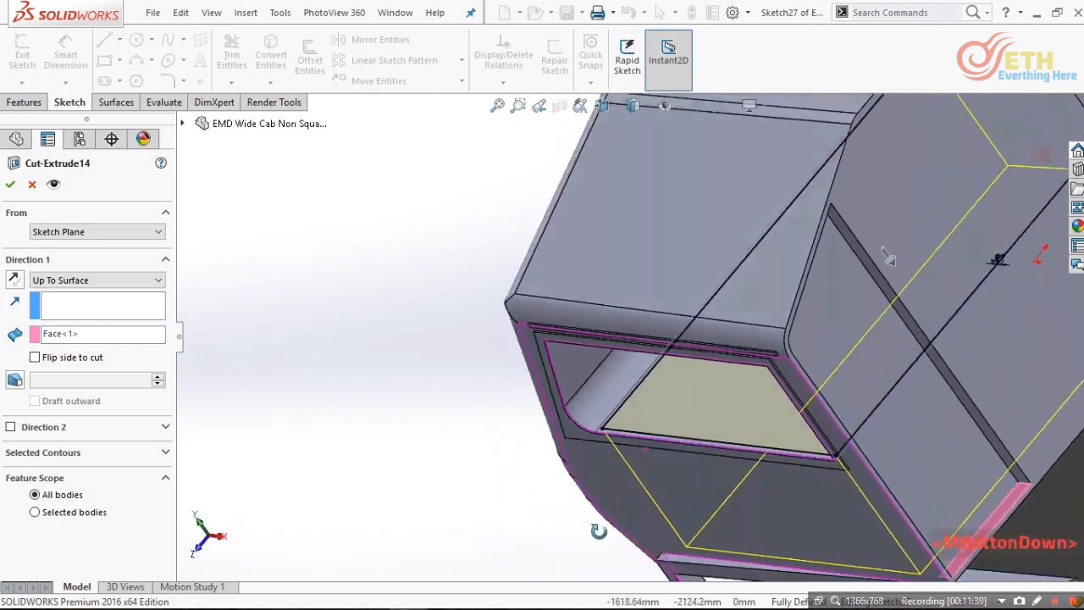
pyautogui.scroll(-3)
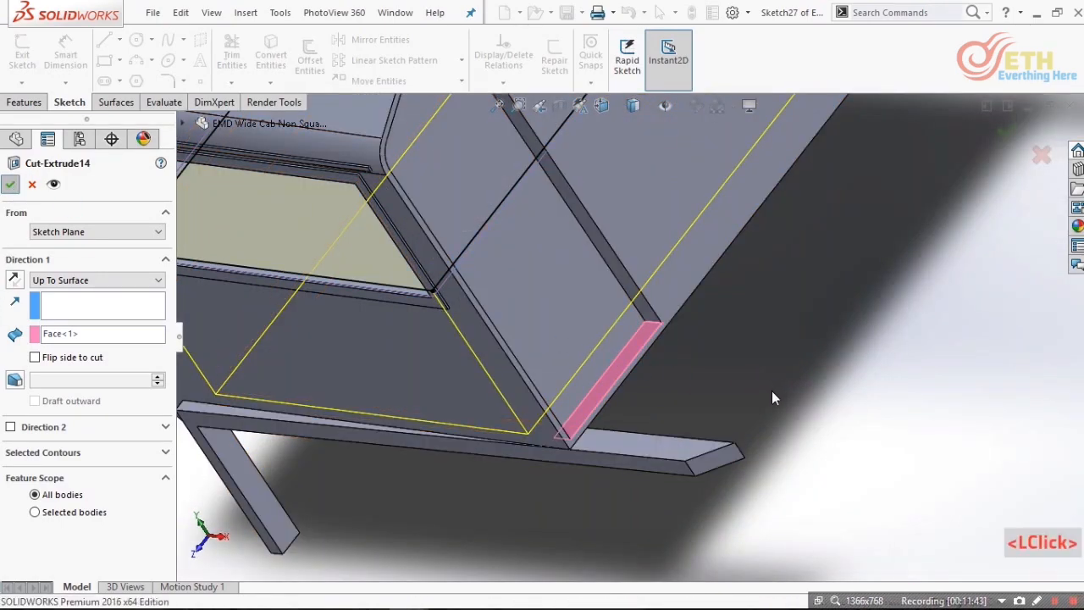
pyautogui.click(10, 183)
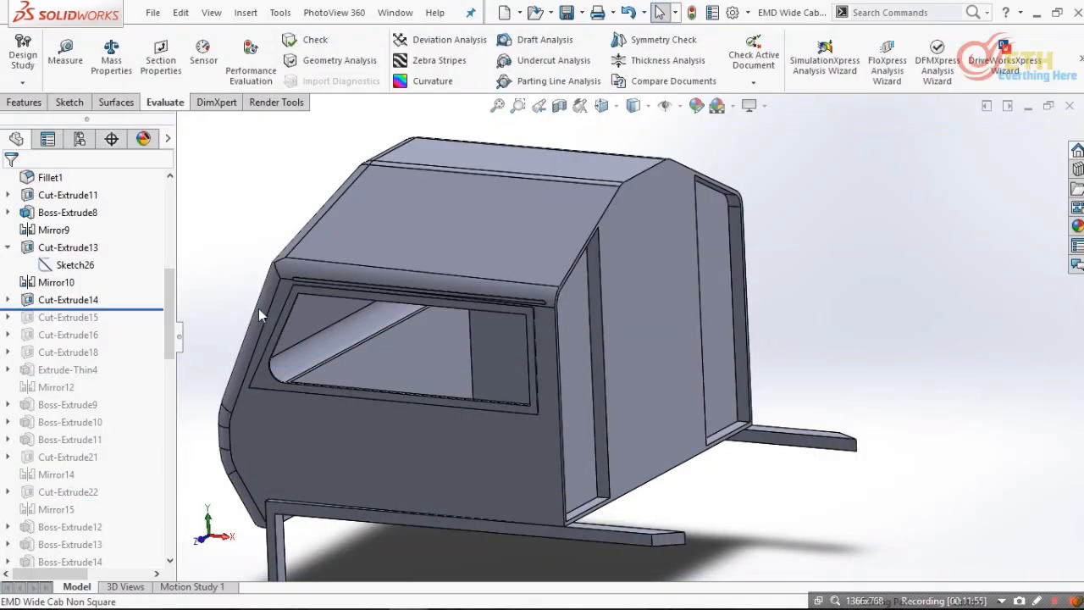
pyautogui.click(68, 316)
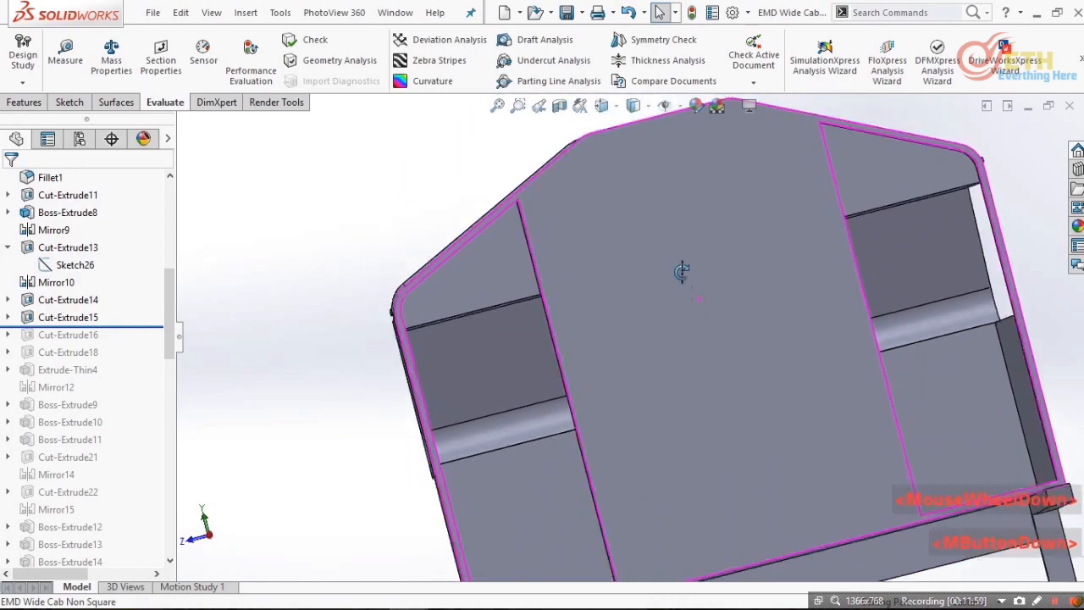
pyautogui.scroll(-3)
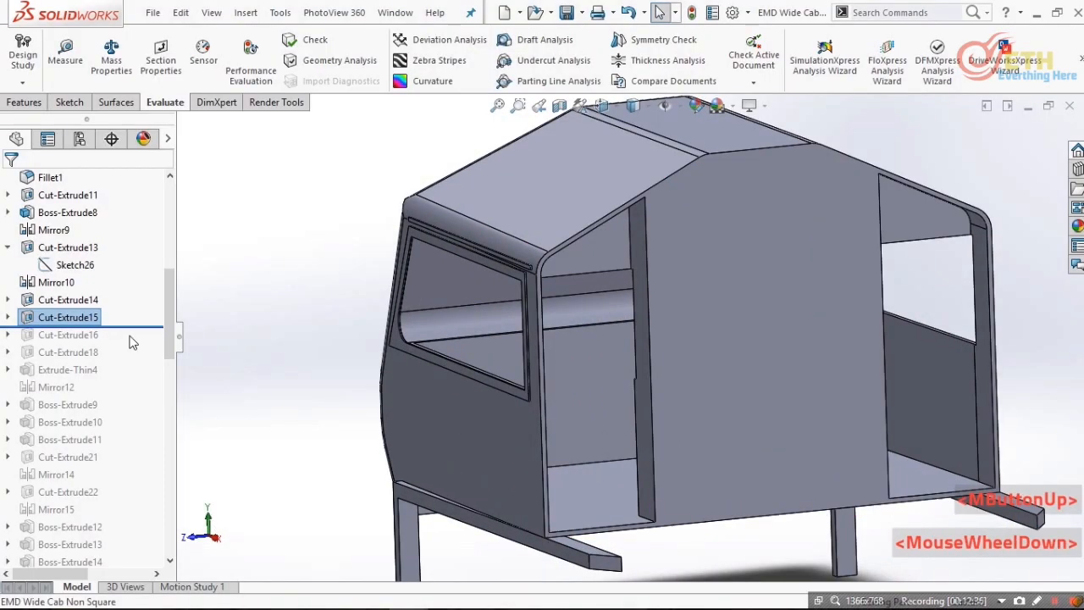
# - Add the next panel opening cuts up to their stop faces and review the rear wall openings
pyautogui.click(68, 350)
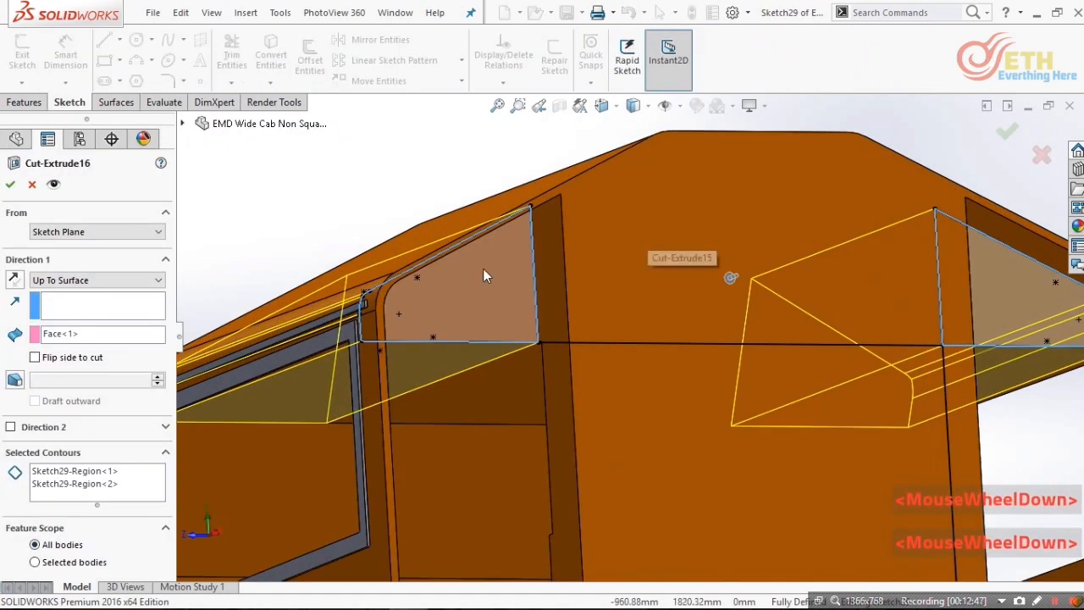
pyautogui.scroll(-3)
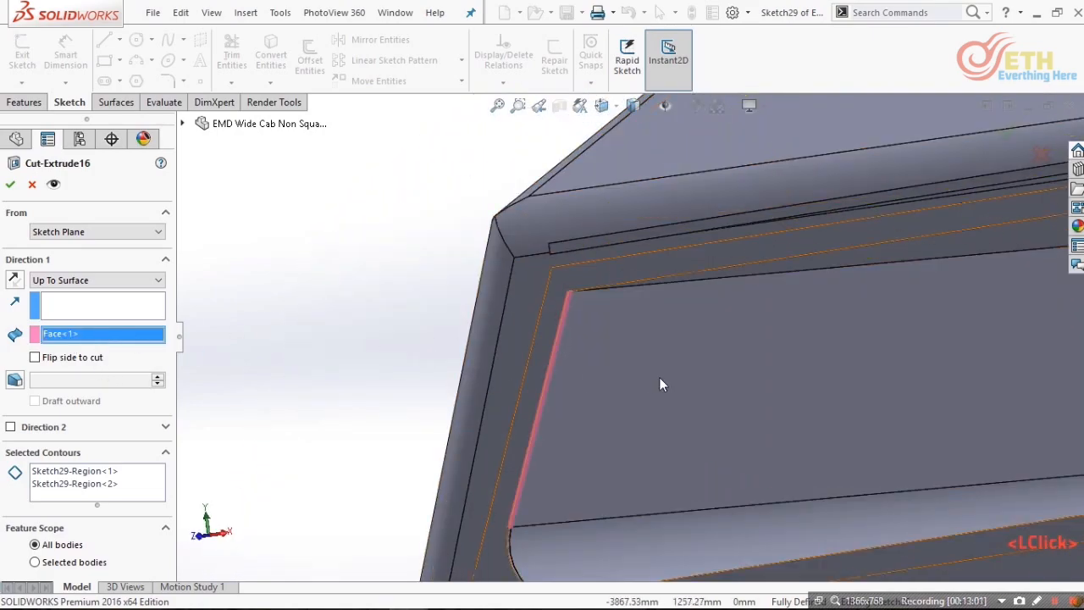
pyautogui.click(660, 385)
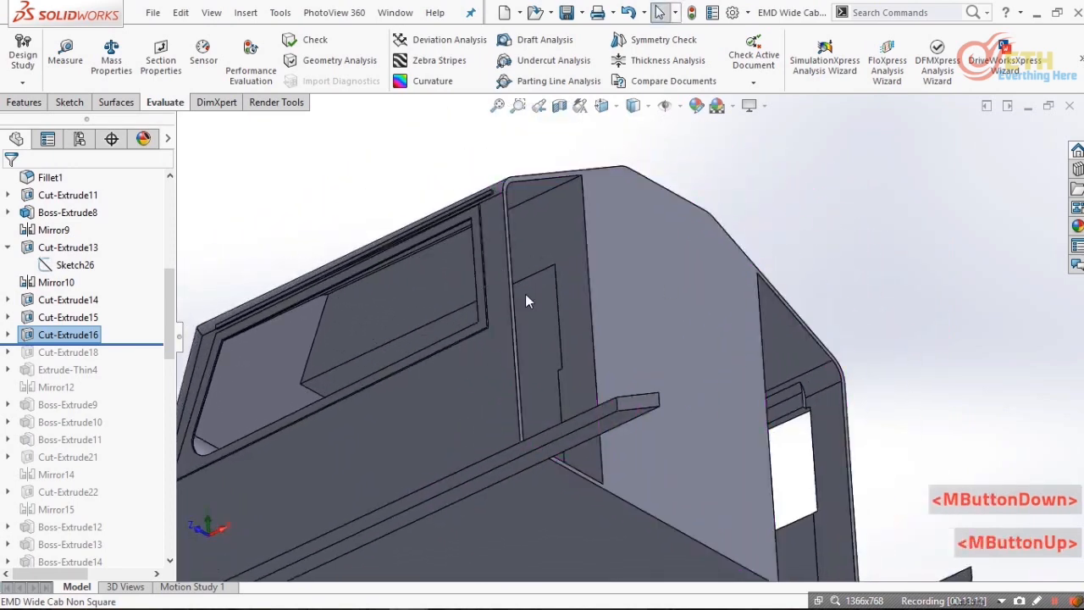
pyautogui.moveTo(525, 302); pyautogui.dragTo(467, 397)
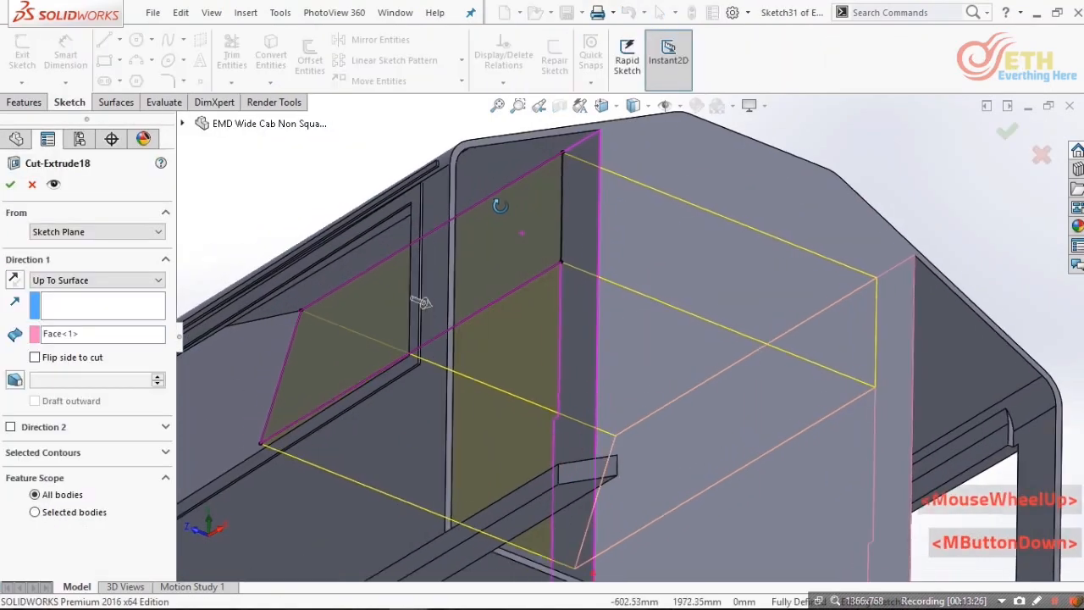
pyautogui.moveTo(500, 204); pyautogui.dragTo(567, 316)
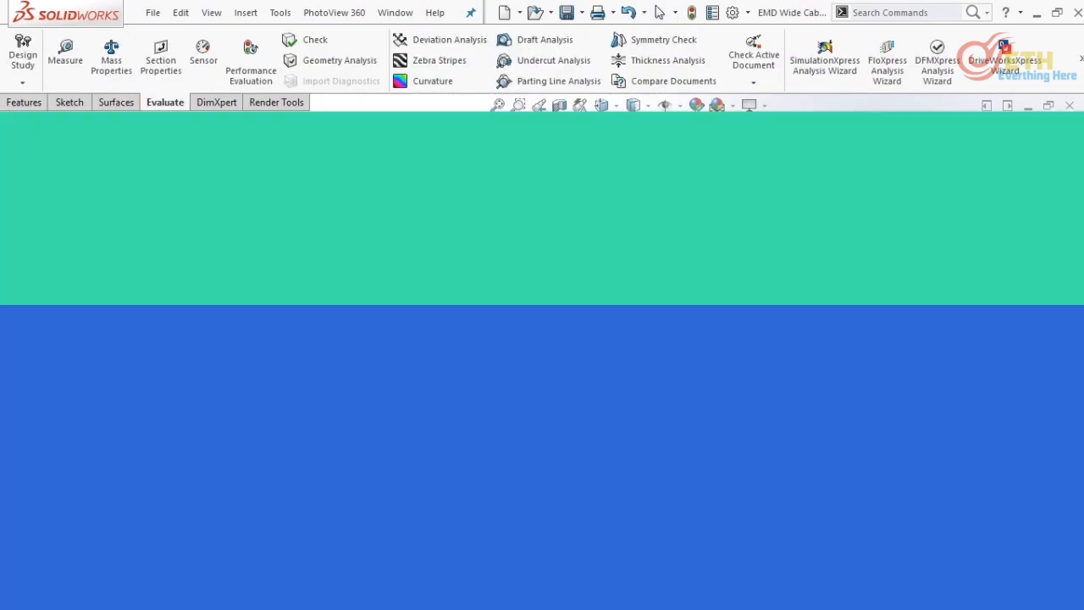
# - Extrude a Mid-Plane 20 mm thin frame, Blind 10 mm, on Sketch36 and mirror it as Mirror12
pyautogui.scroll(-3)
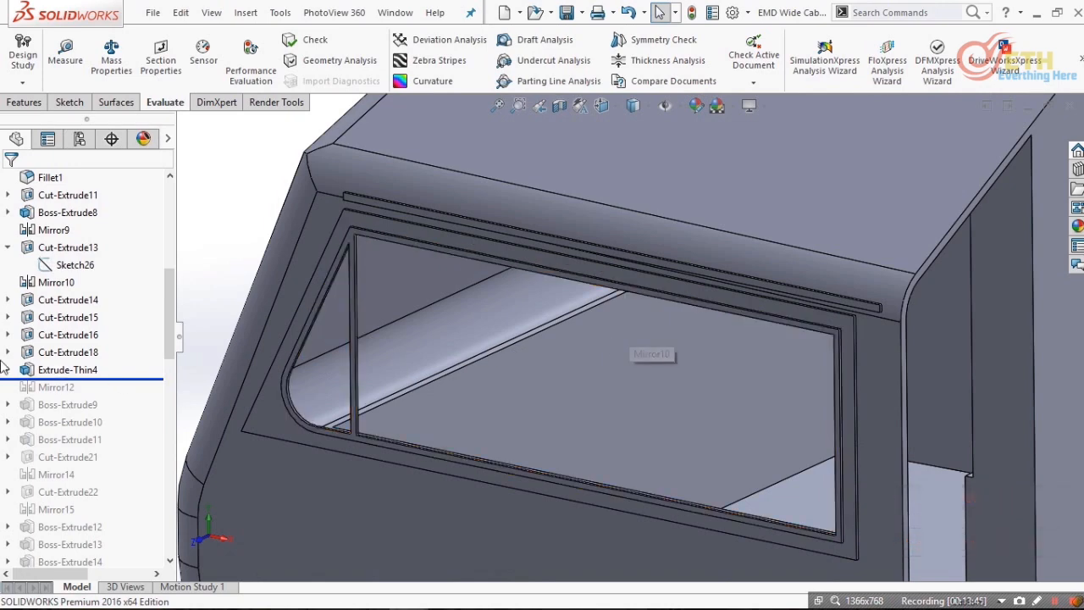
pyautogui.click(75, 386)
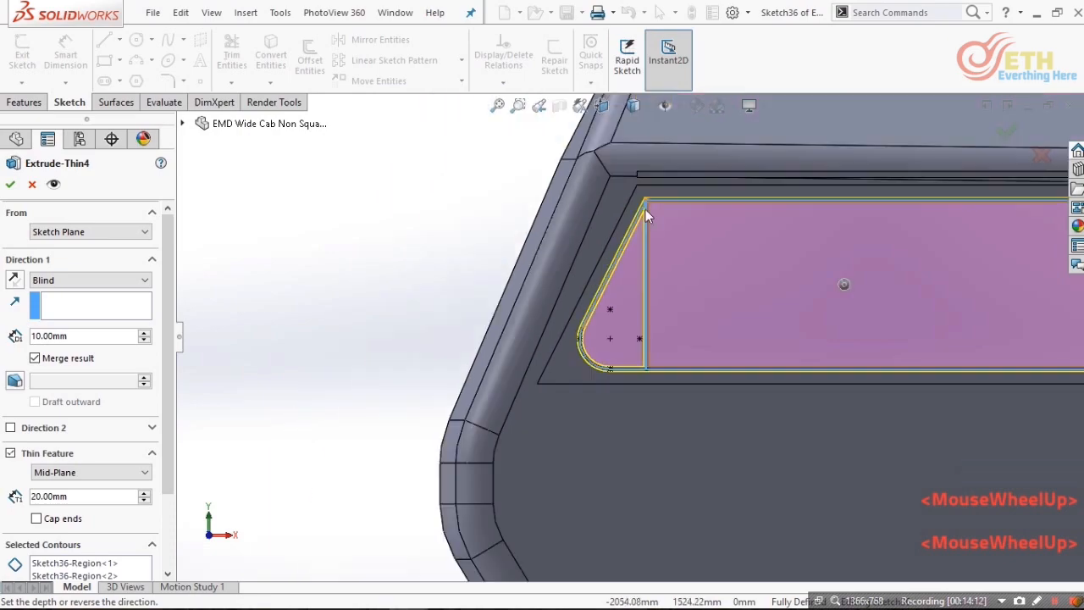
pyautogui.scroll(-3)
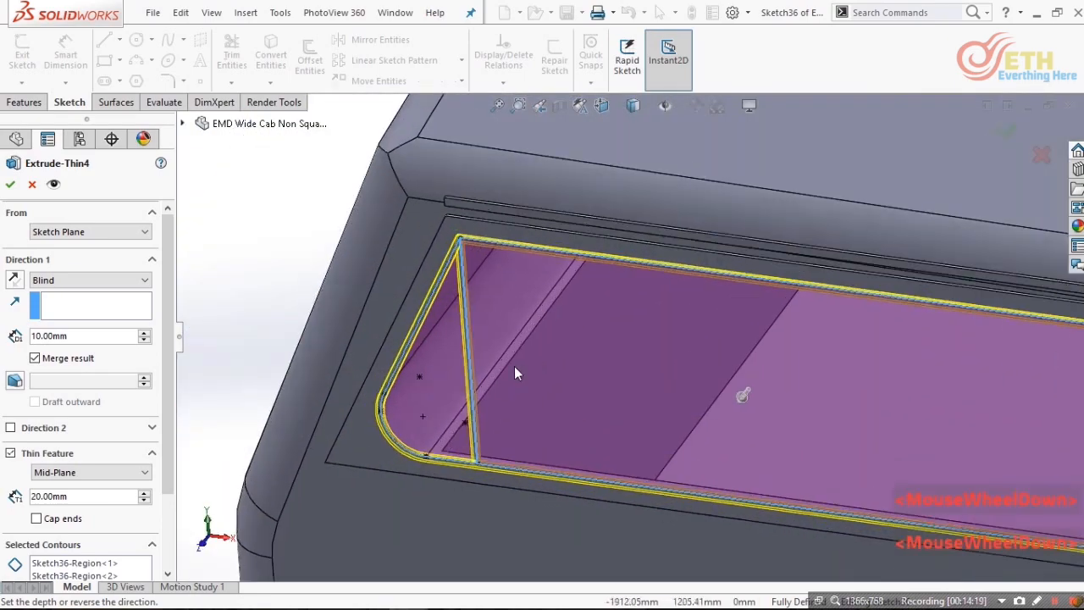
pyautogui.scroll(-3)
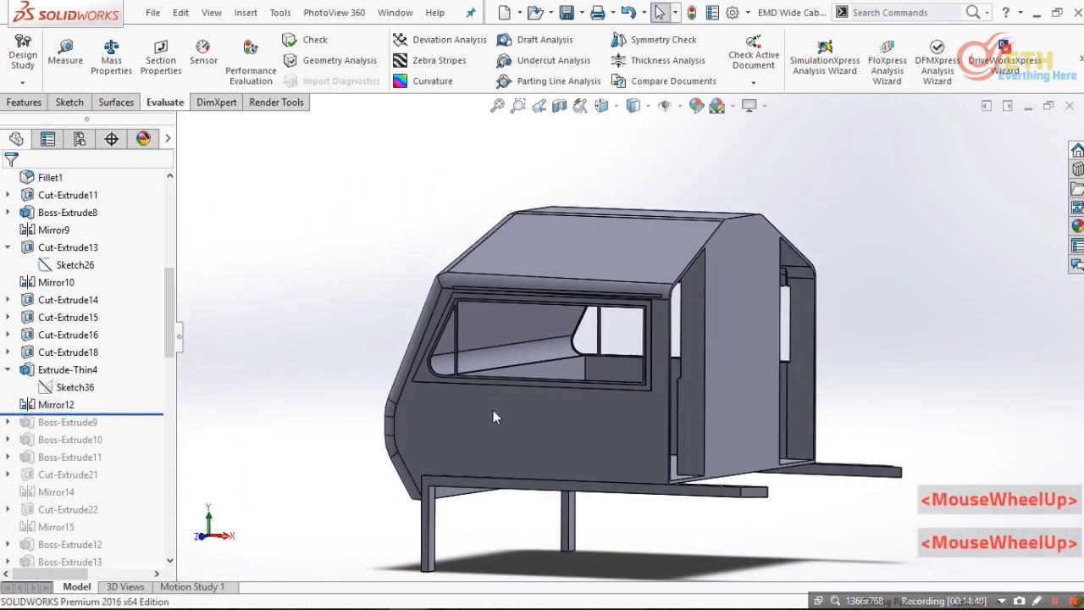
# - Roll forward the raised trim features and review the window edge
pyautogui.click(68, 422)
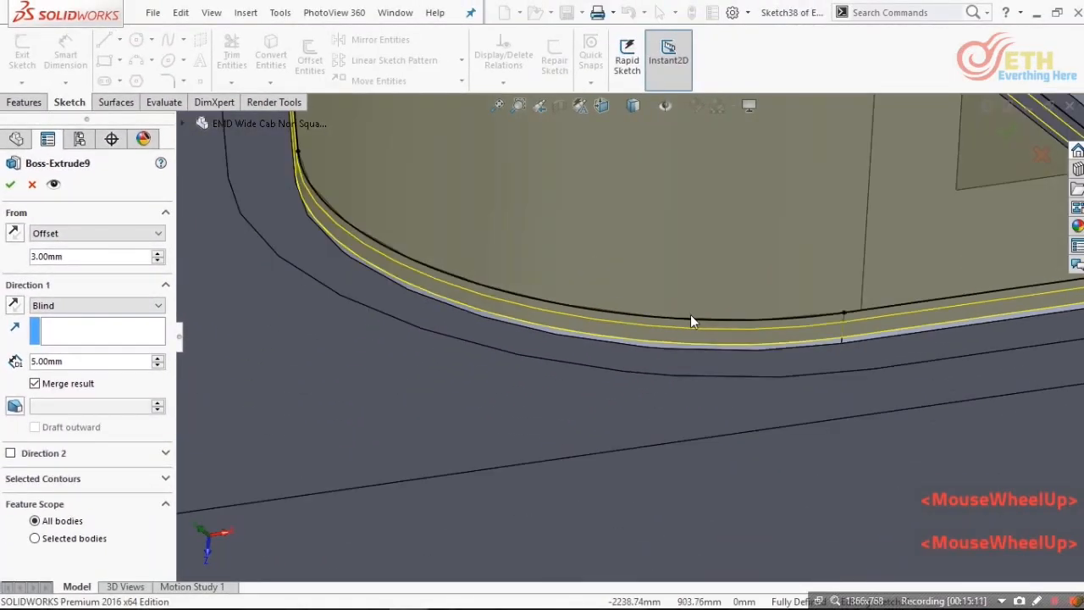
pyautogui.moveTo(691, 322); pyautogui.dragTo(922, 346)
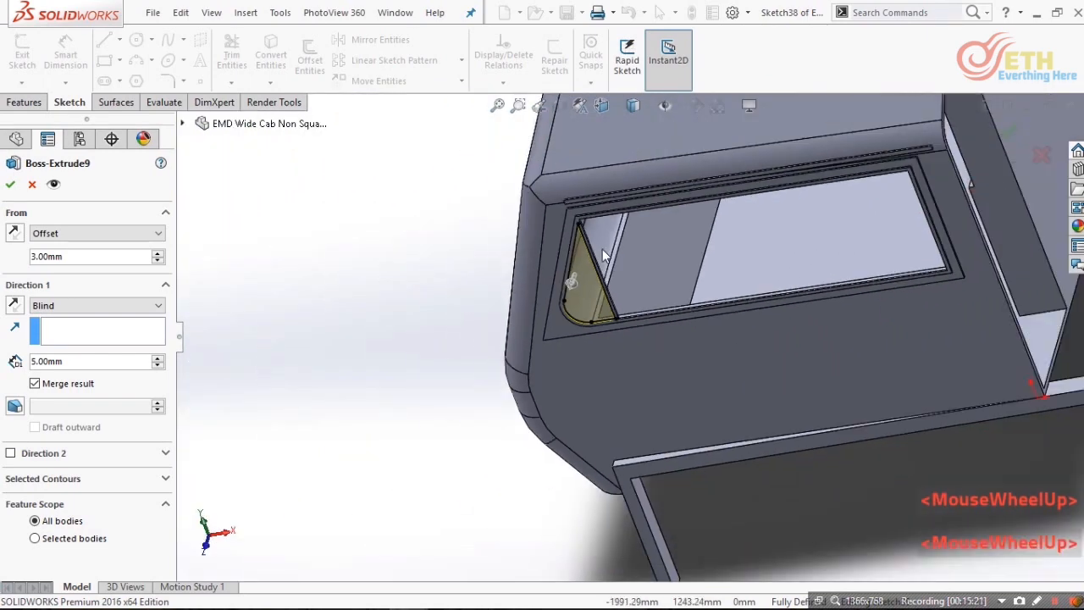
pyautogui.scroll(-3)
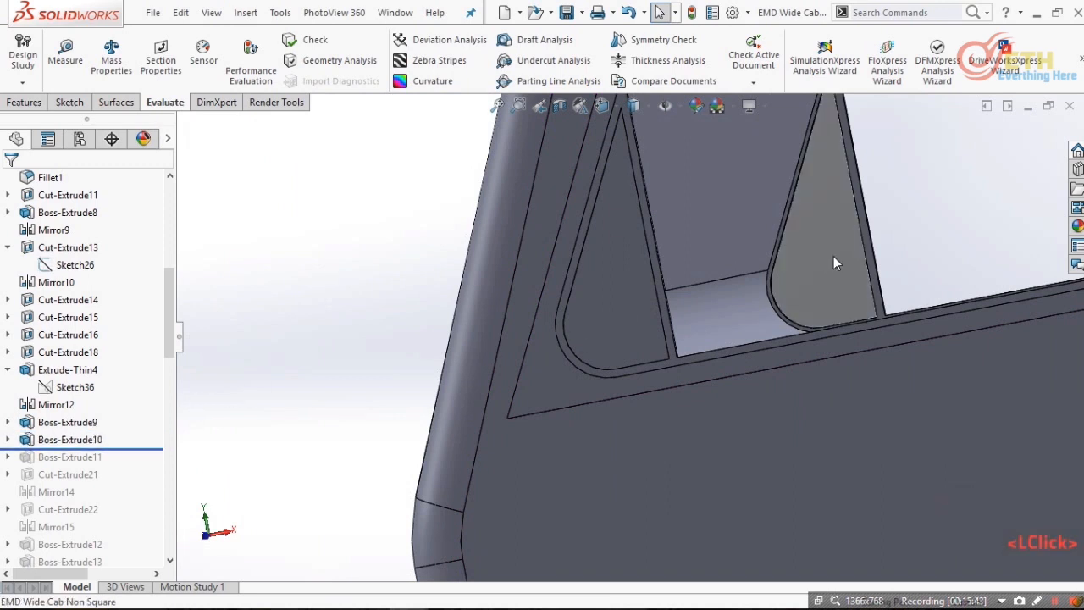
pyautogui.click(834, 258)
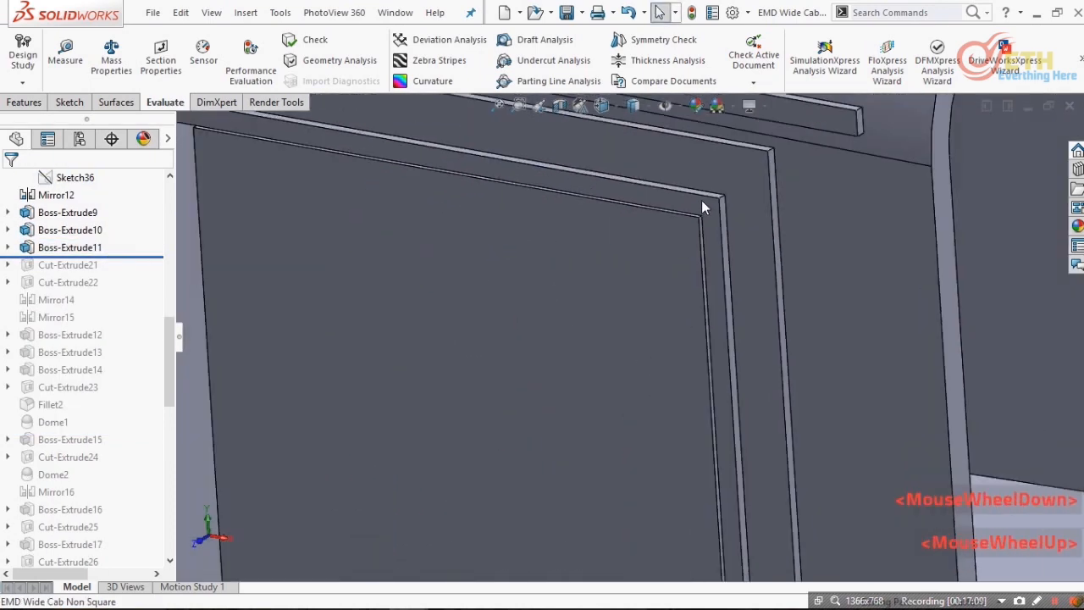
# - Edit Boss-Extrude11 and confirm its 15 mm Blind extrusion from the sketch plane
pyautogui.click(70, 248)
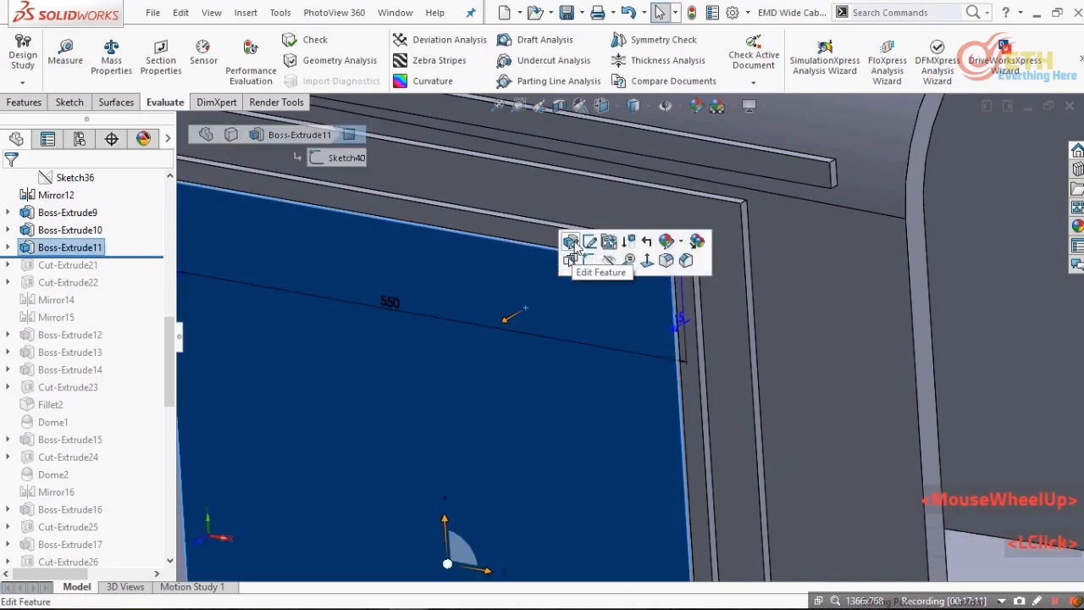
pyautogui.click(571, 241)
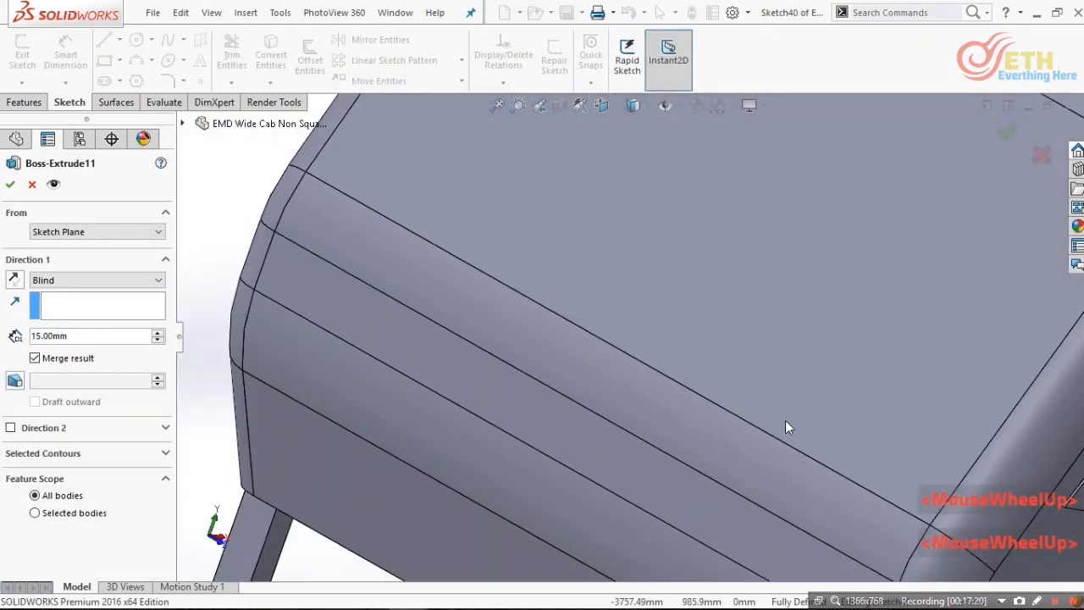
pyautogui.scroll(-3)
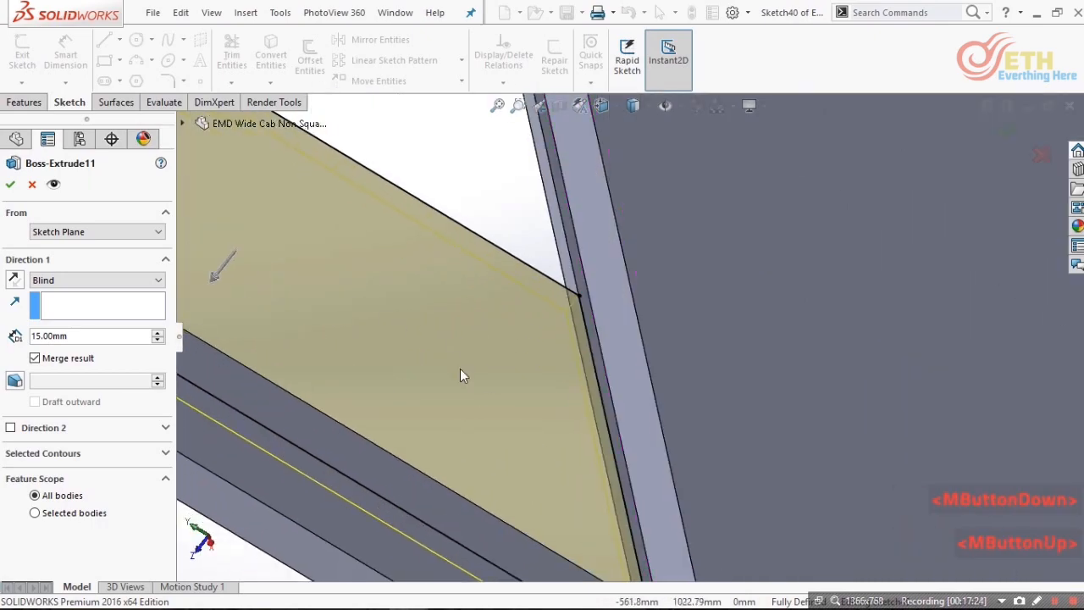
pyautogui.scroll(-3)
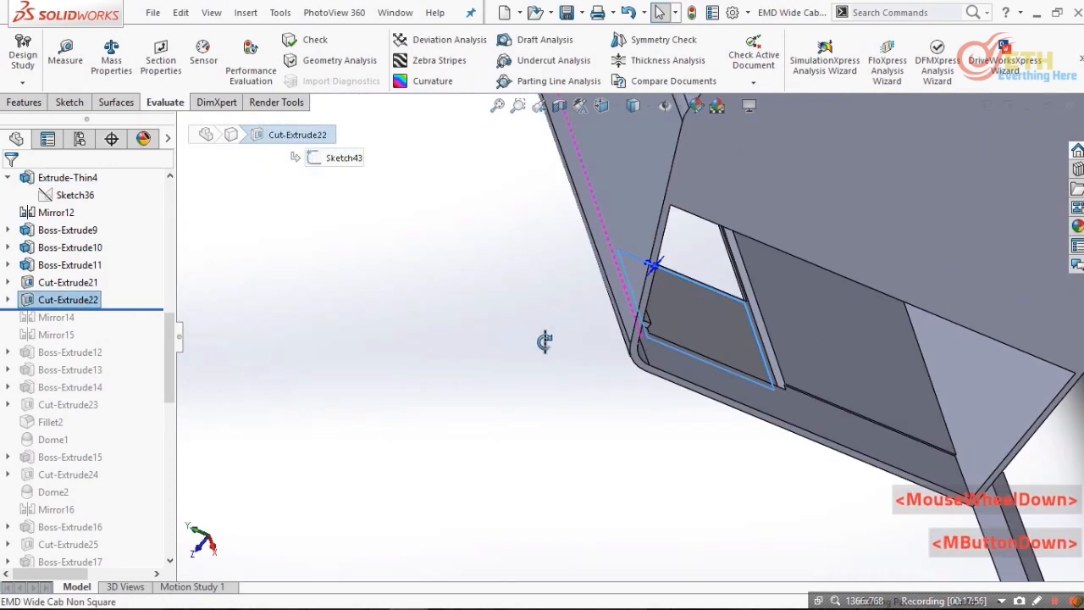
# - Roll past Cut-Extrude22, Mirror14, Mirror15 and Boss-Extrude12 and view the three front light pads
pyautogui.moveTo(652, 263); pyautogui.dragTo(776, 166)
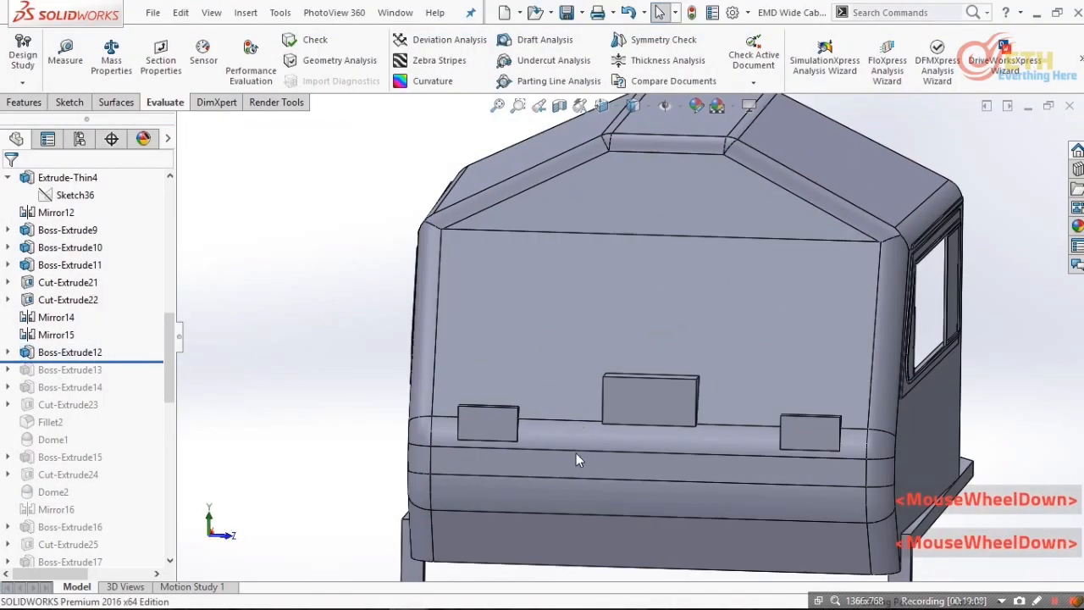
# - Confirm the drafted Boss-Extrude12 housing and edit the slot-shaped Boss-Extrude13 headlight housing
pyautogui.scroll(-3)
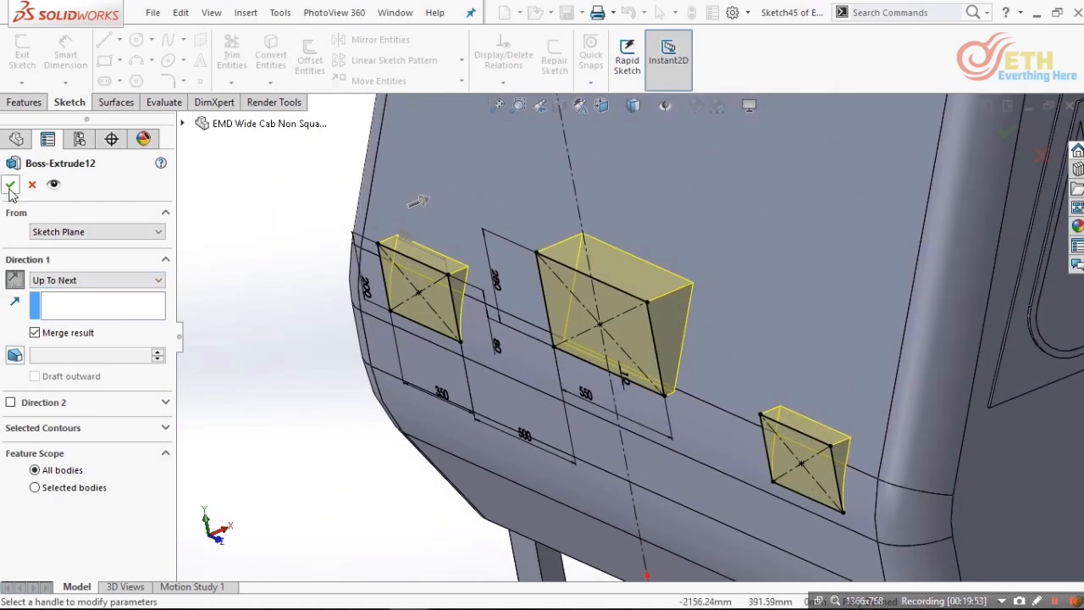
pyautogui.click(10, 185)
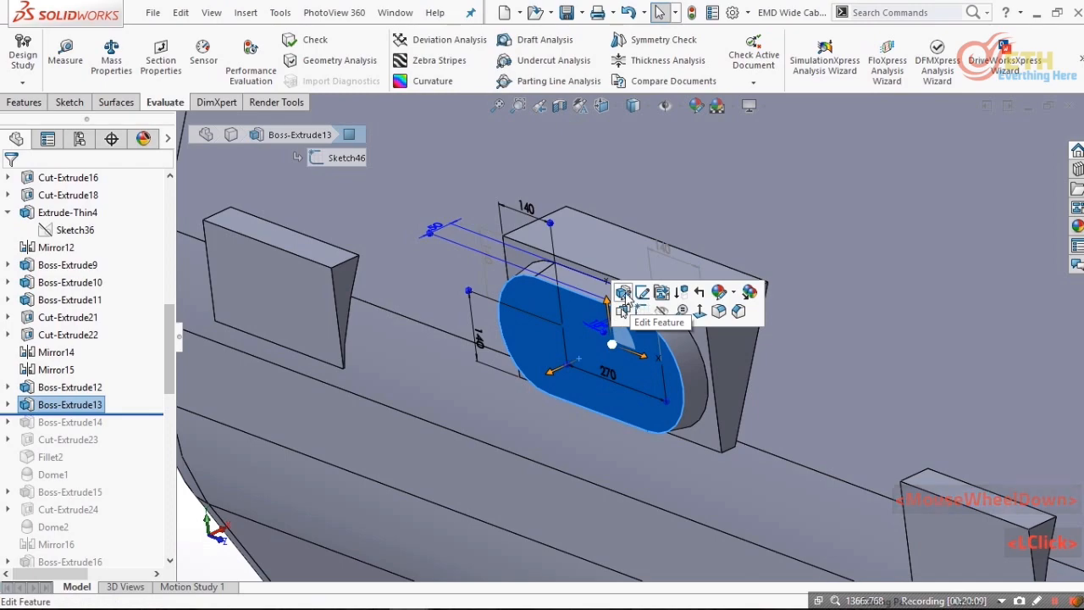
pyautogui.click(623, 291)
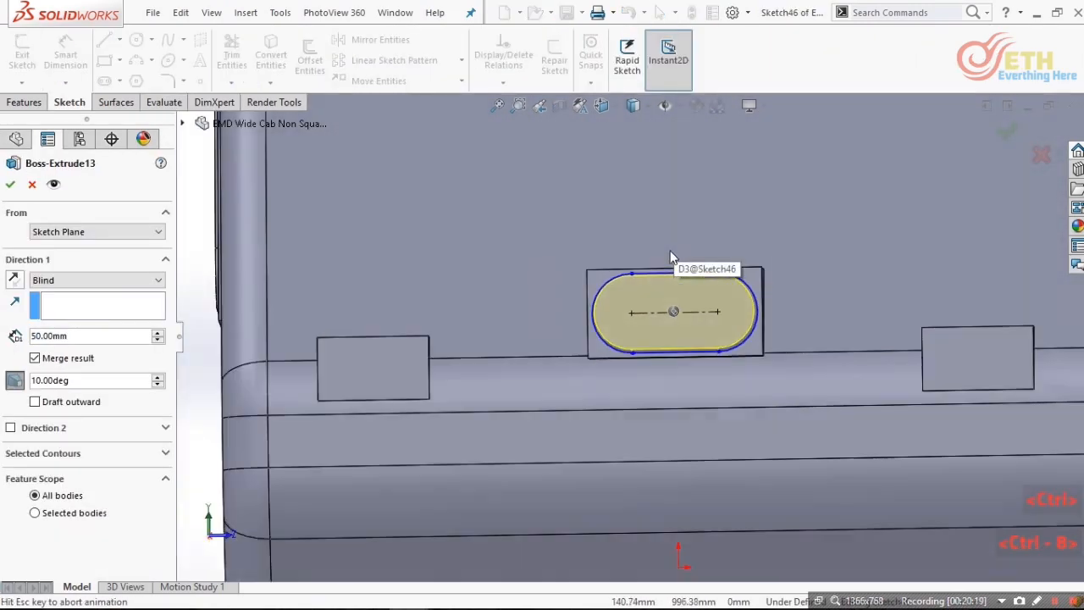
pyautogui.moveTo(674, 311); pyautogui.dragTo(474, 466)
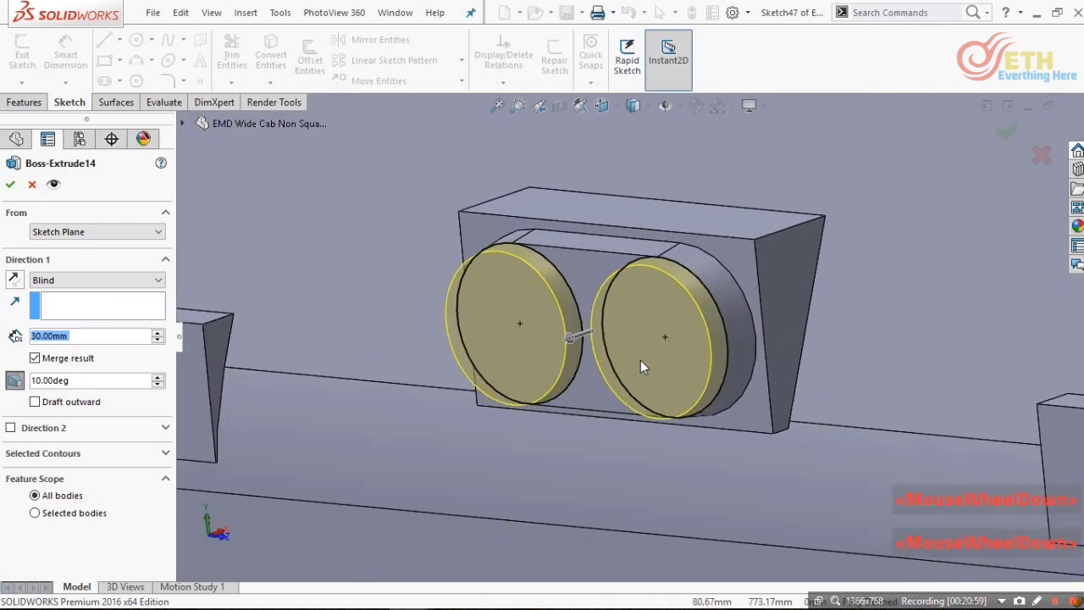
pyautogui.scroll(-3)
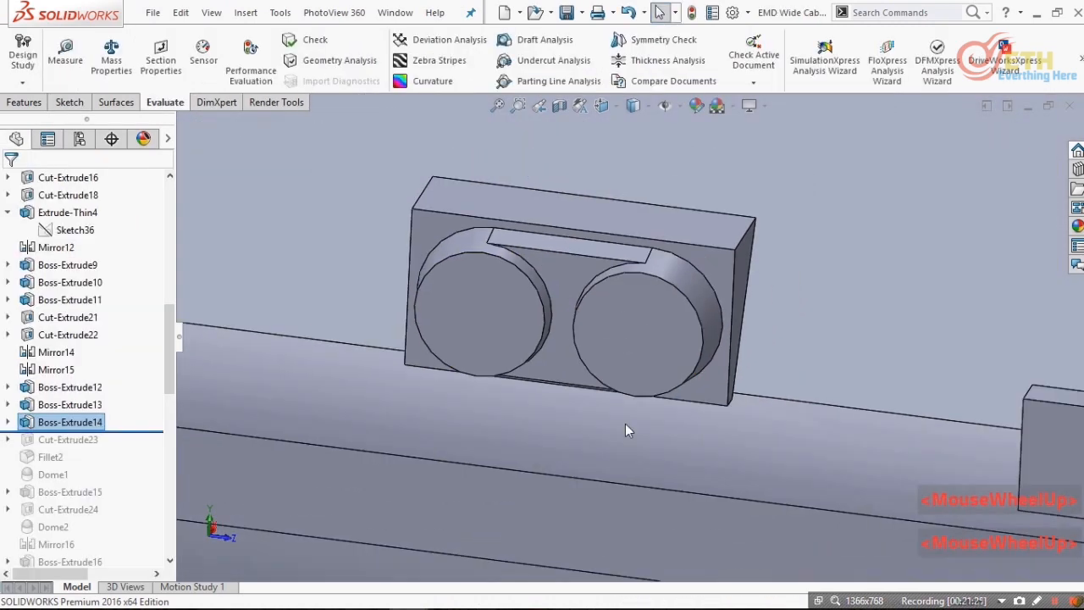
# - Roll forward the recessed round lamps and confirm Fillet2 with a 20 mm radius on the lamp rims
pyautogui.scroll(-3)
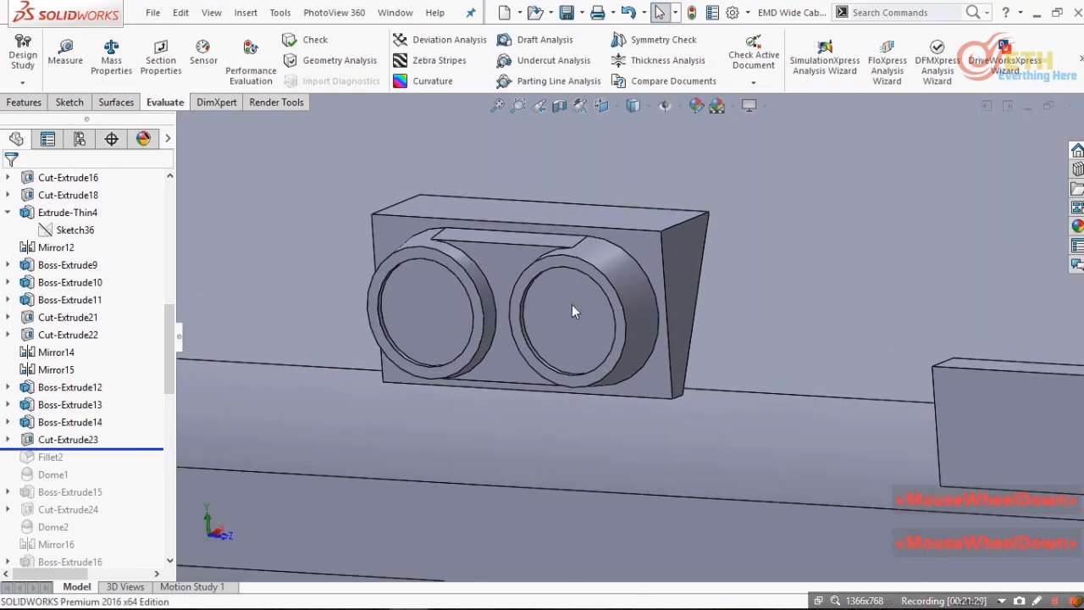
pyautogui.moveTo(573, 311); pyautogui.dragTo(423, 292)
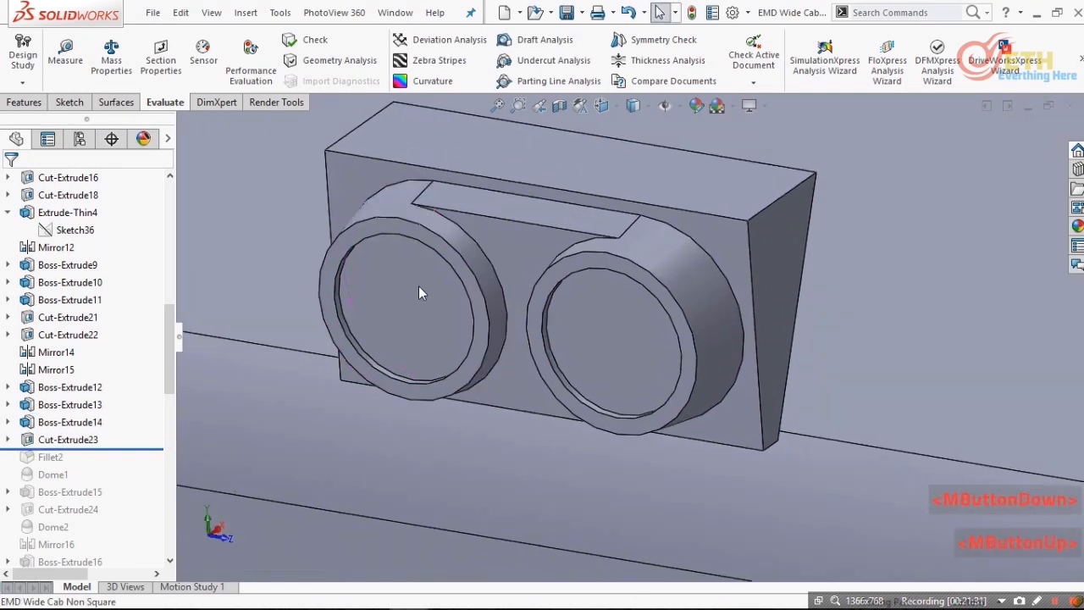
pyautogui.scroll(-3)
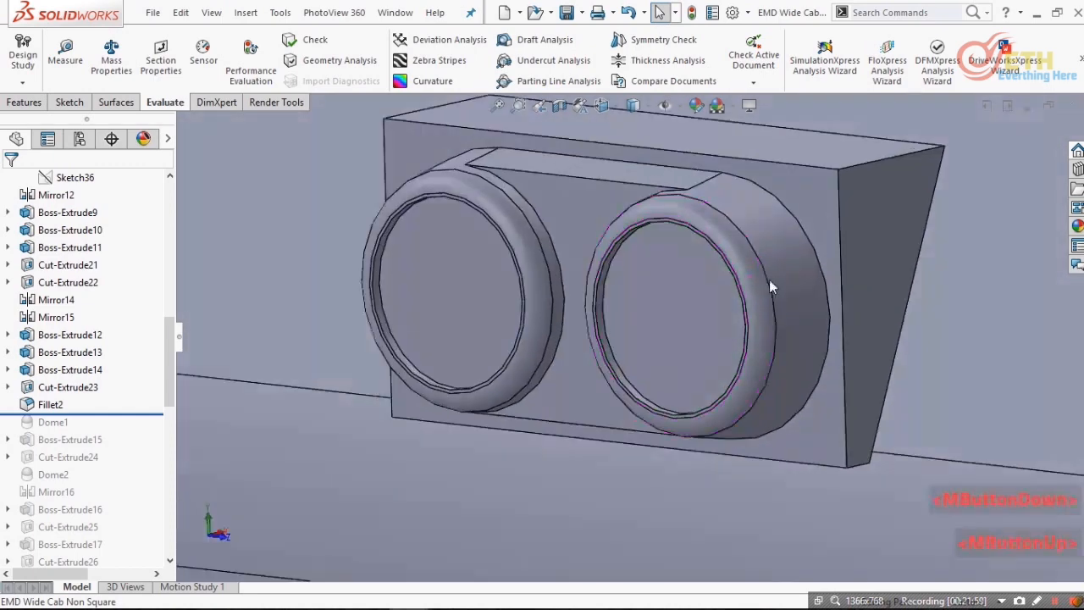
pyautogui.doubleClick(50, 404)
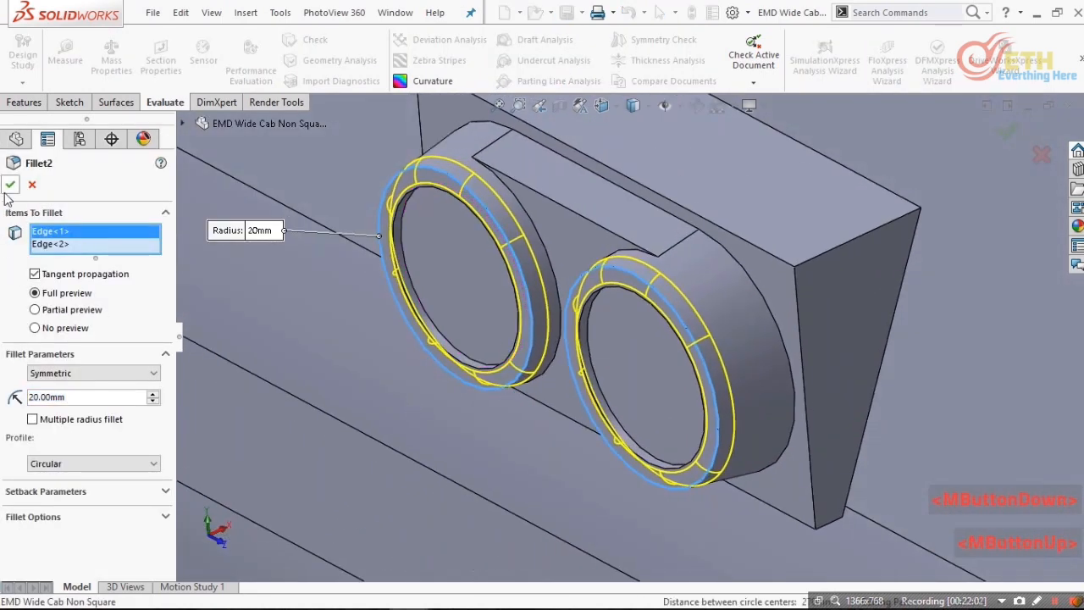
pyautogui.click(244, 12)
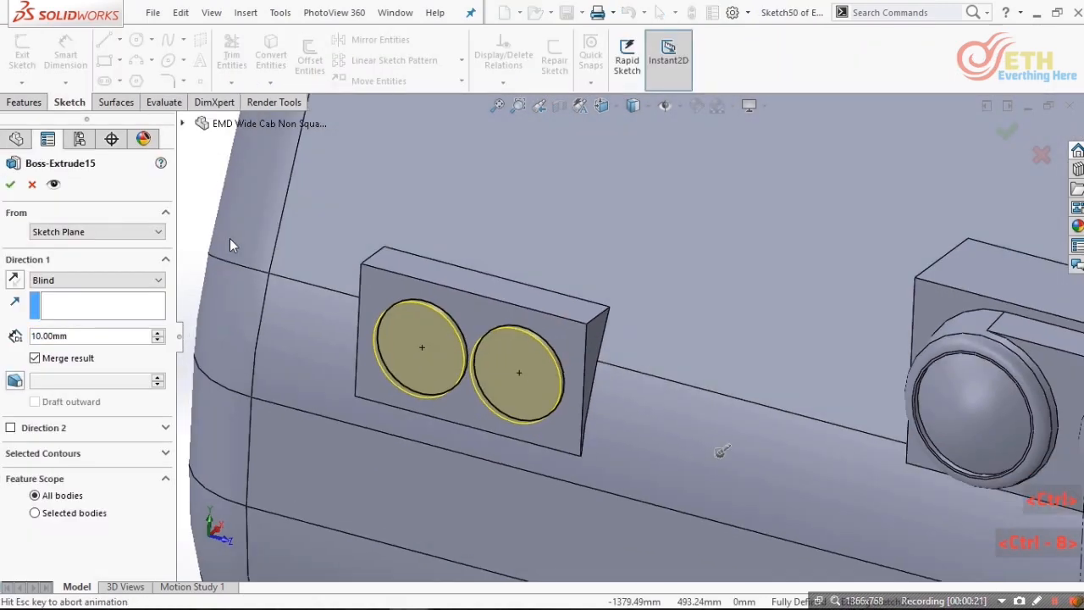
# - Roll forward Dome1, Boss-Extrude15, Cut-Extrude24, Dome2, Mirror16 and Boss-Extrude16 for the domed dimmer lights and flasher mount
pyautogui.scroll(-3)
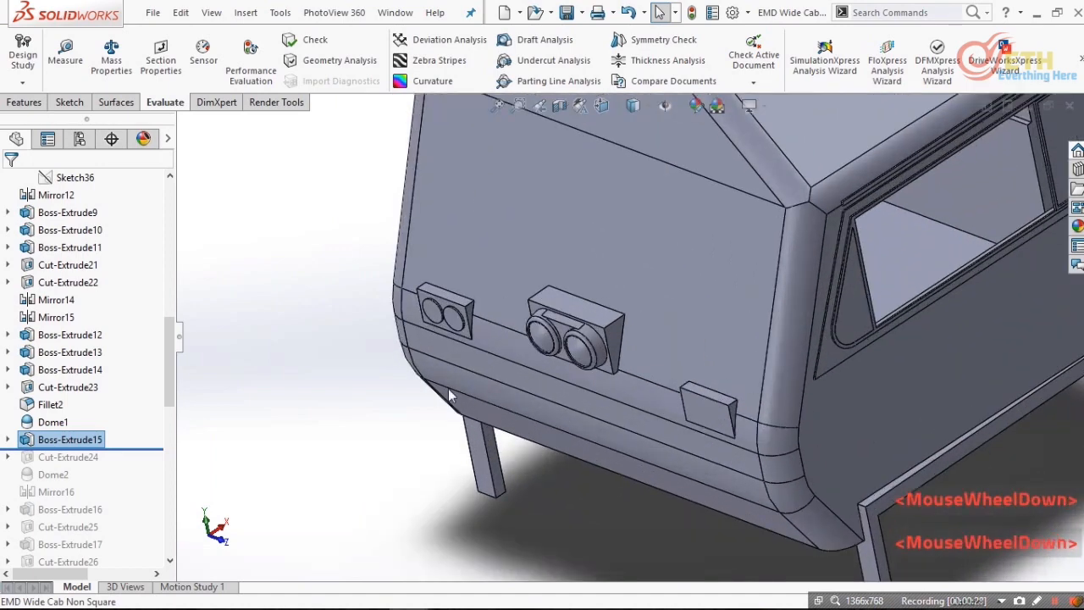
pyautogui.scroll(-3)
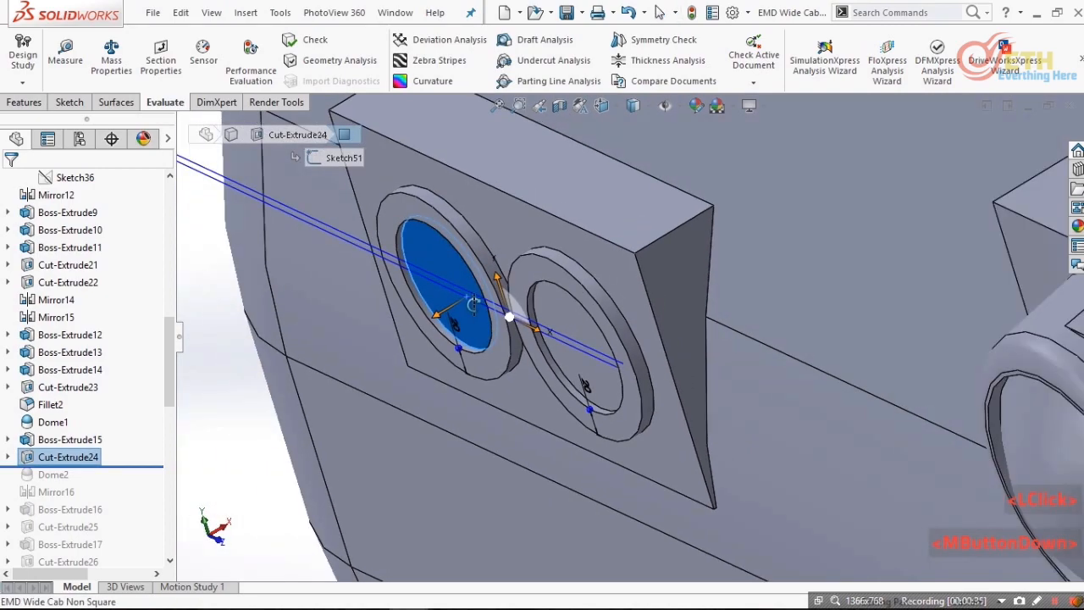
pyautogui.scroll(3)
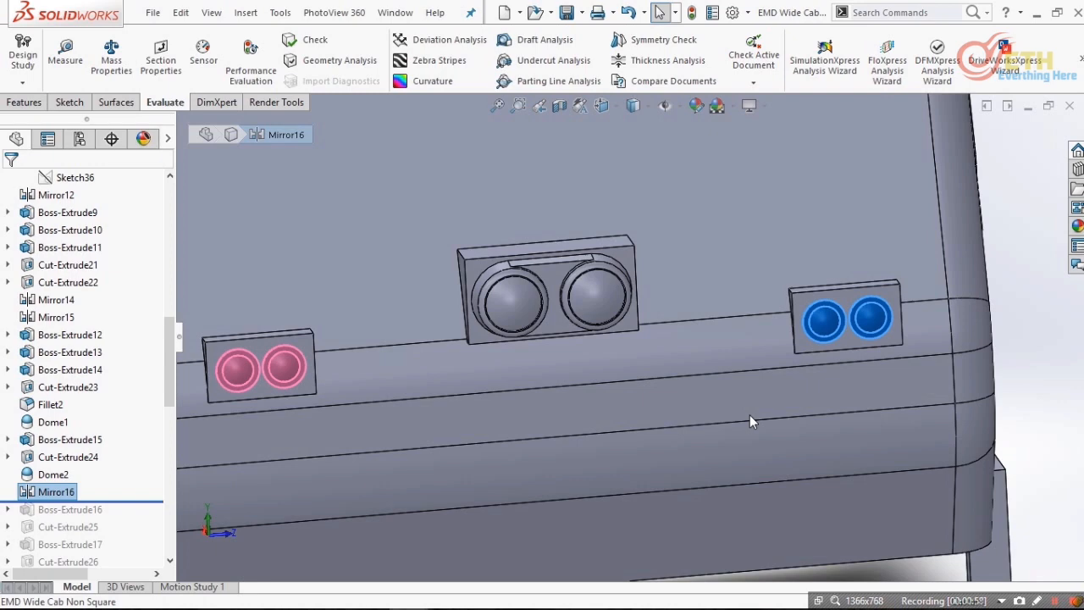
pyautogui.moveTo(1049, 399)
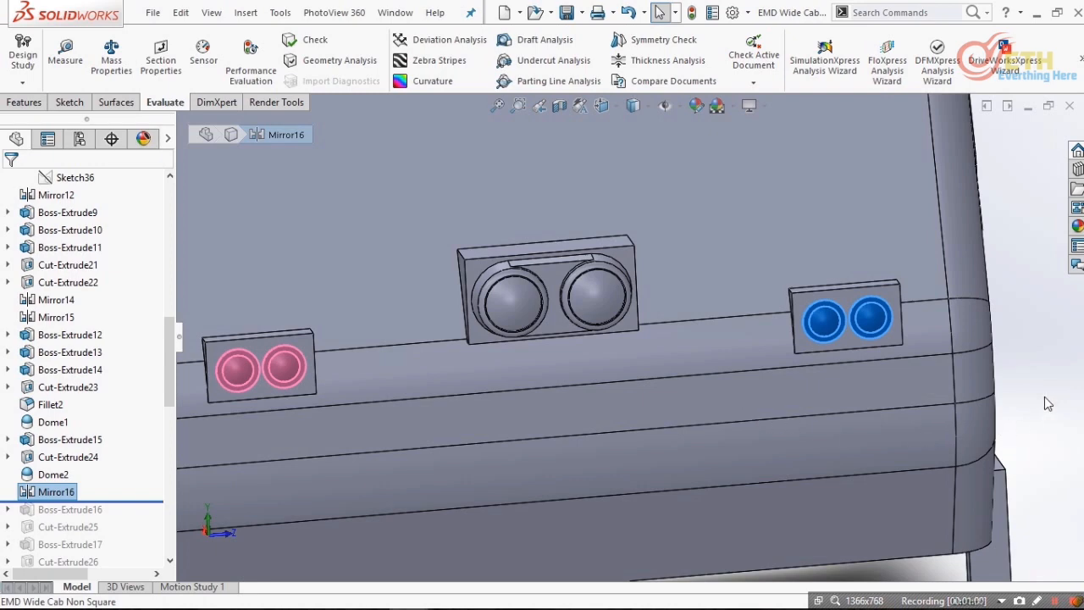
pyautogui.scroll(-3)
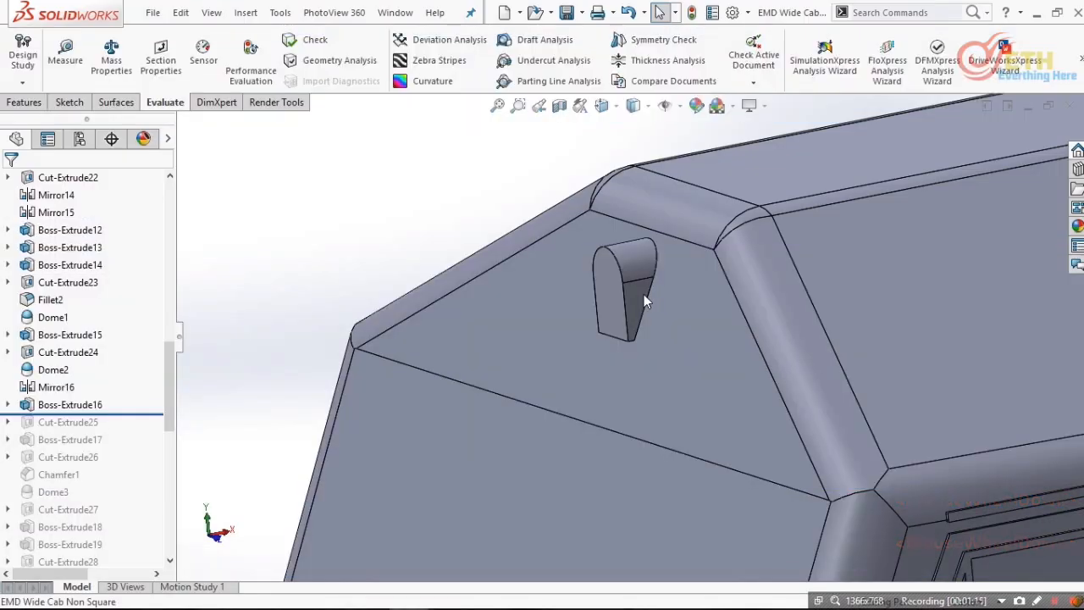
# - Edit Cut-Extrude25 shaping the flasher mount and keep its Up To Next end condition
pyautogui.click(70, 403)
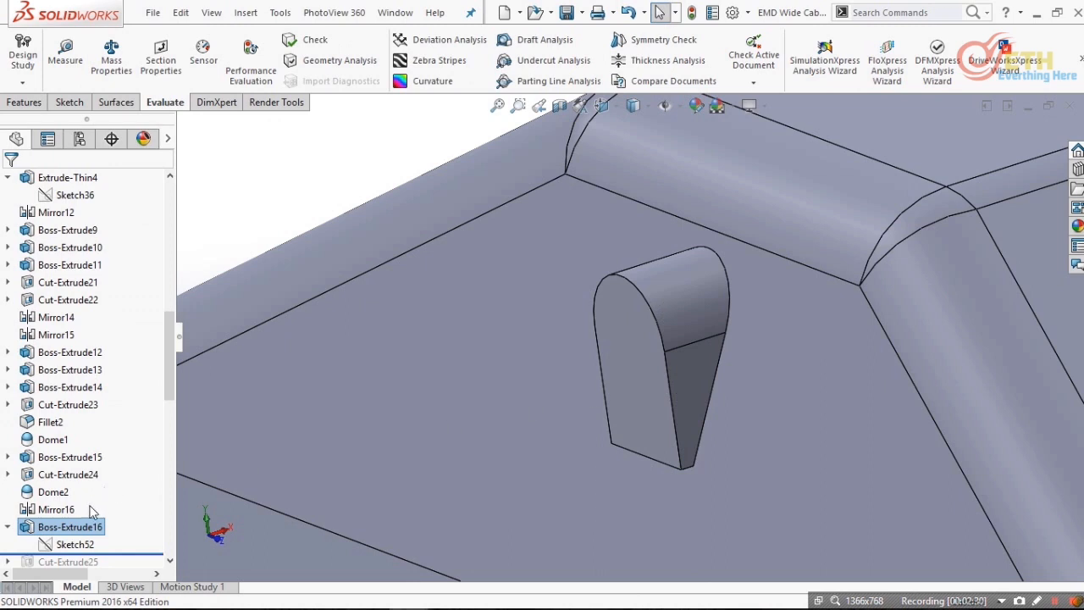
pyautogui.click(67, 405)
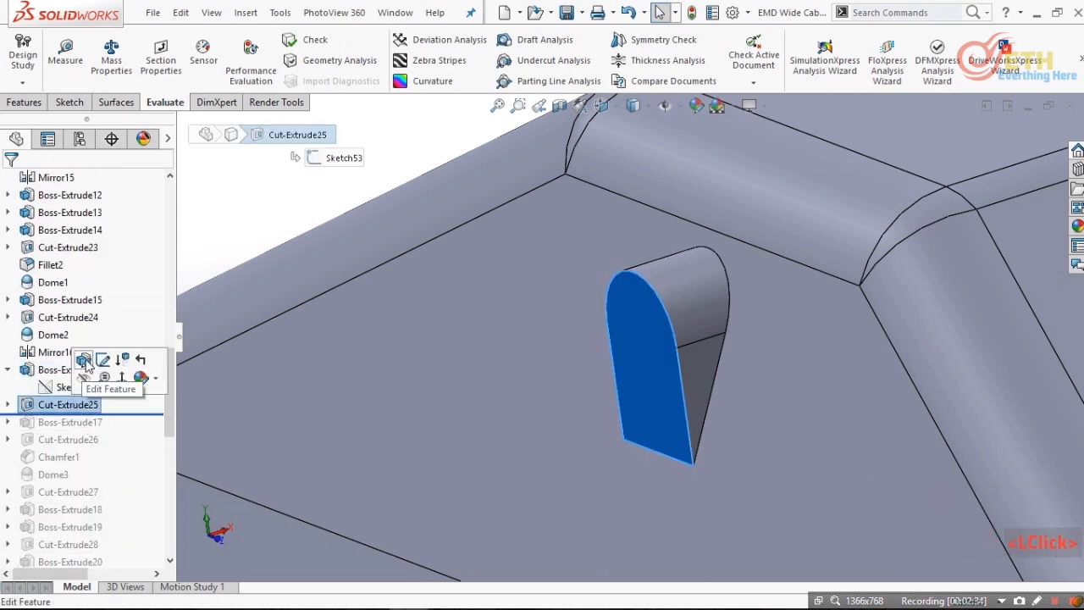
pyautogui.click(83, 359)
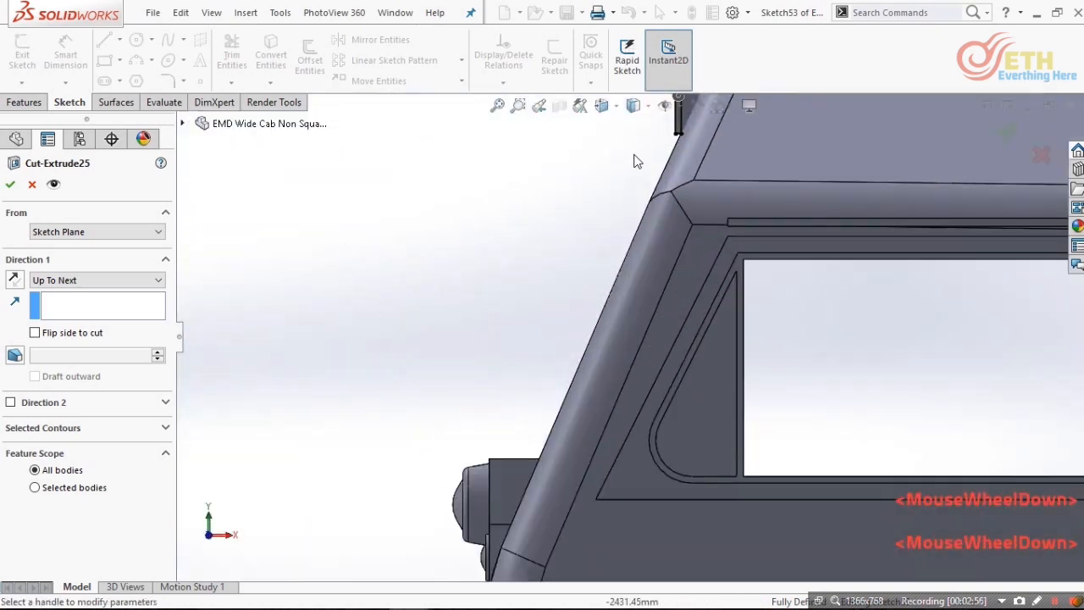
pyautogui.scroll(-3)
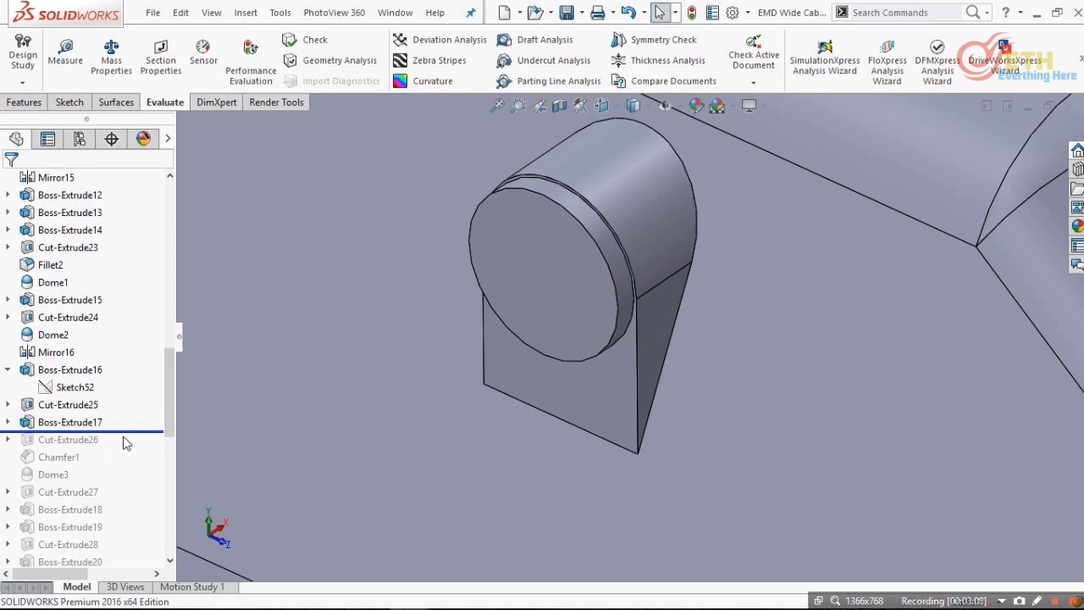
# - Roll forward Boss-Extrude17, Cut-Extrude26, Chamfer1 and Dome3 to finish the roof flasher lens
pyautogui.click(68, 441)
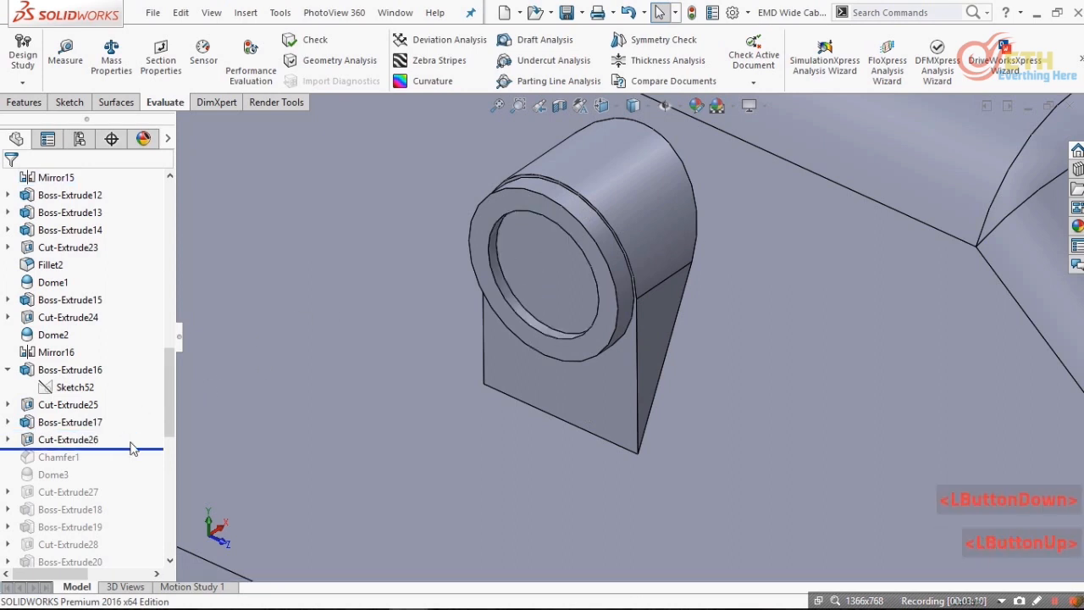
pyautogui.scroll(-3)
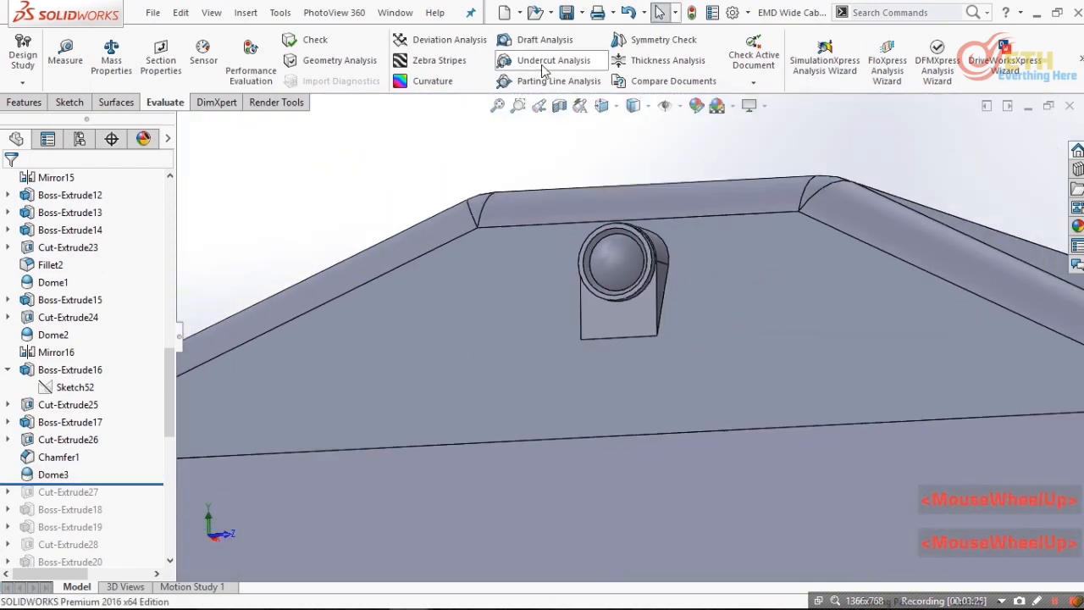
pyautogui.click(24, 102)
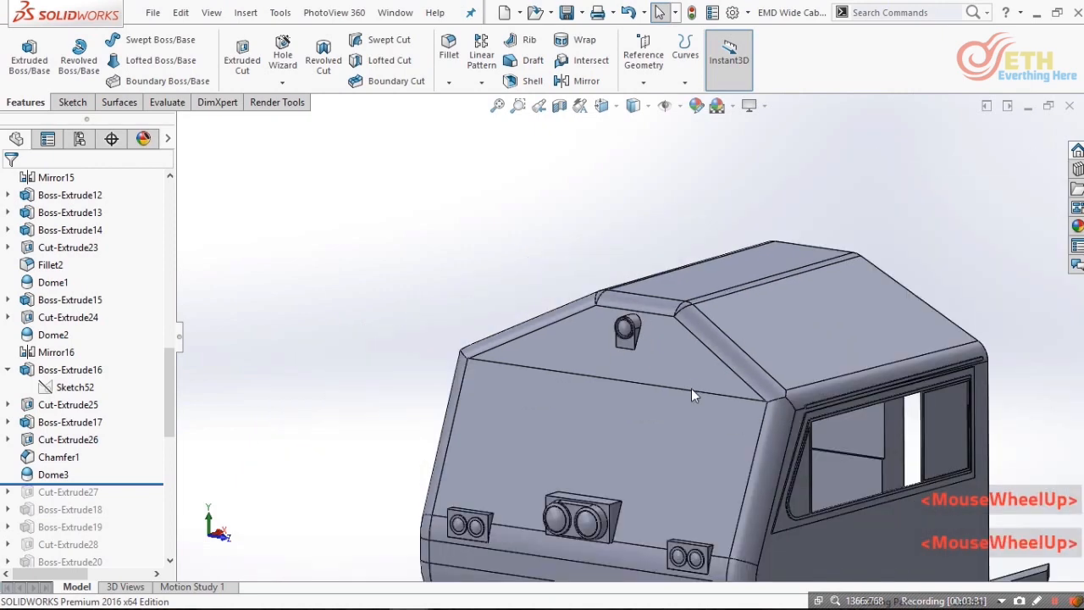
pyautogui.scroll(-3)
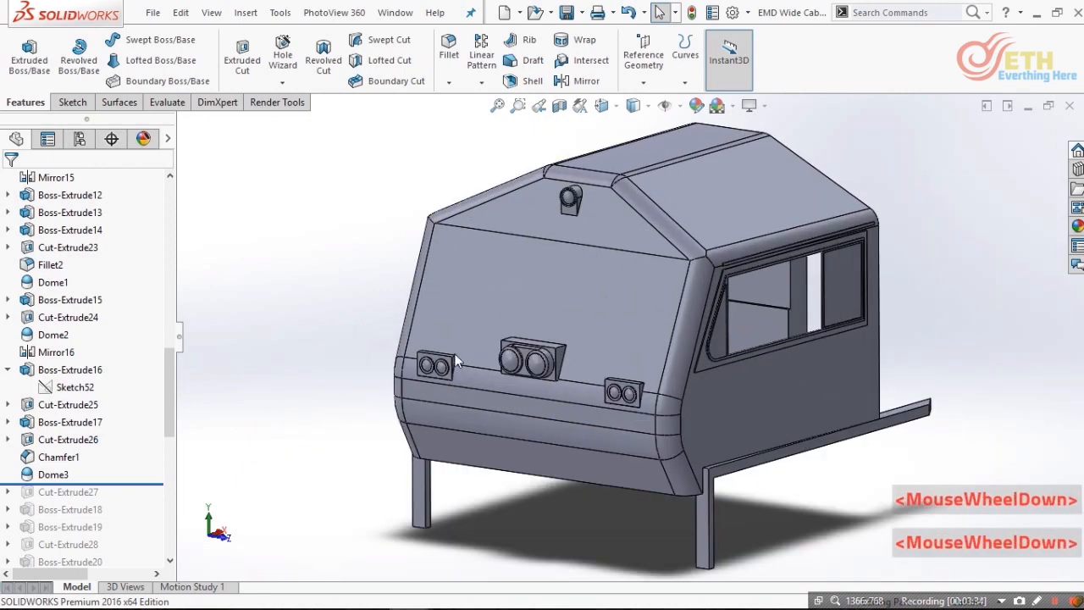